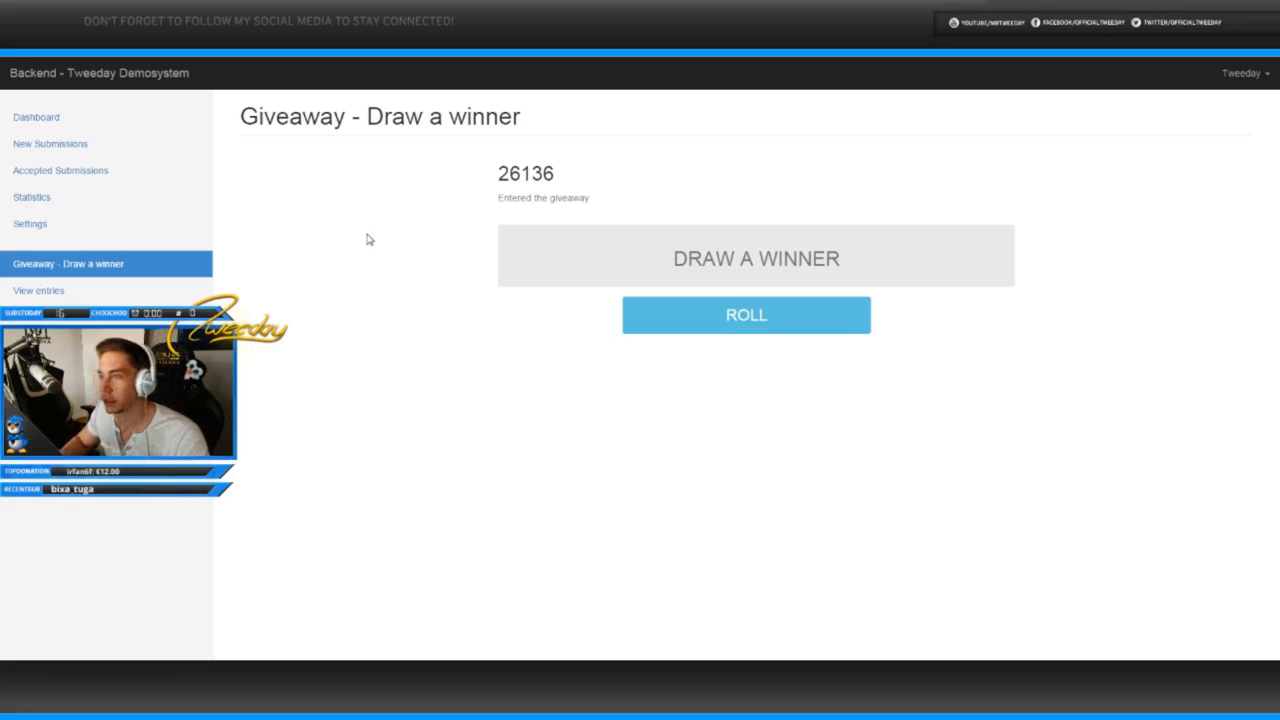
{"action": "mouse_move", "coordinate": [338, 234]}
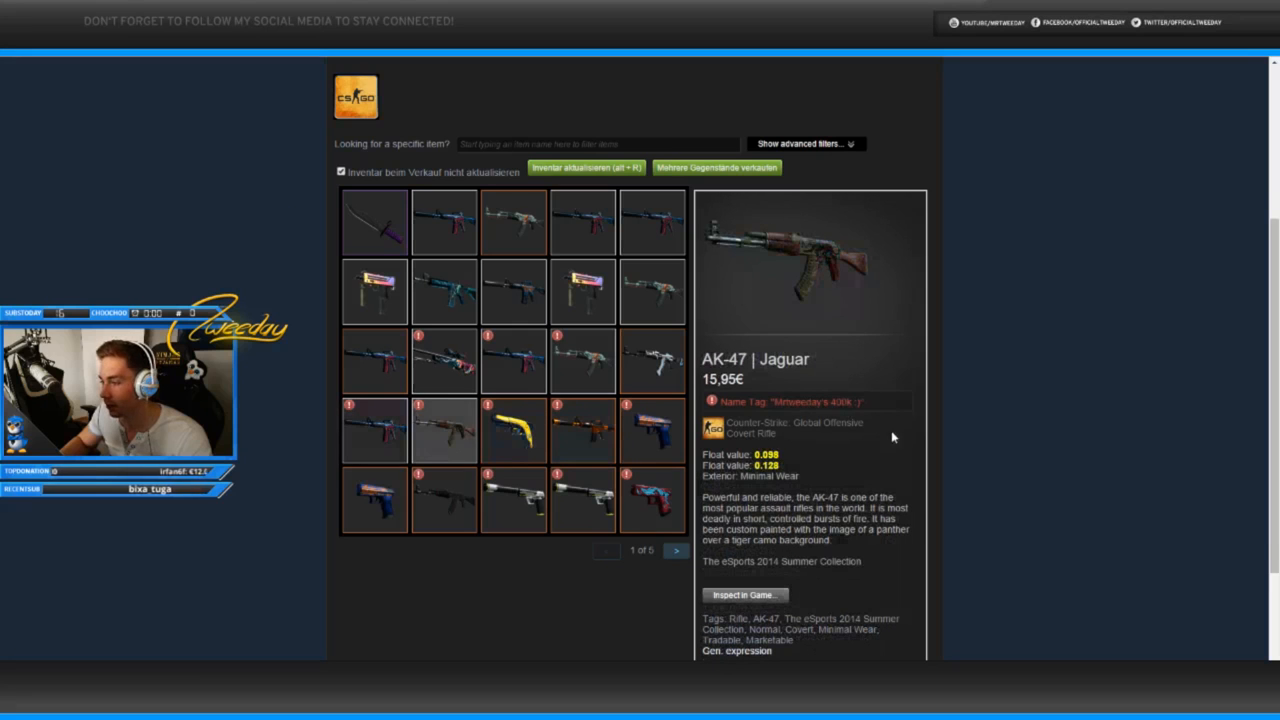
{"action": "mouse_move", "coordinate": [676, 551]}
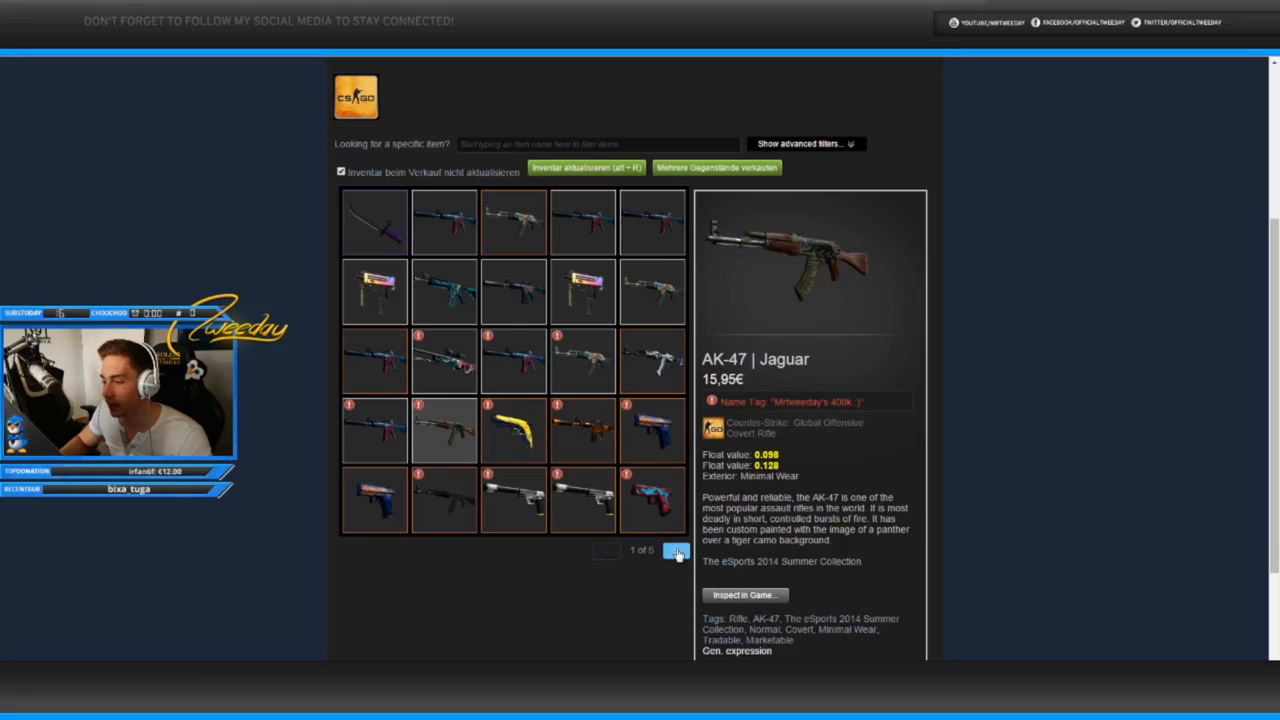
Step: Page back and forth through the CS:GO inventory, returning to page 1 with the AK-47 | Jaguar
{"action": "left_click", "coordinate": [677, 551]}
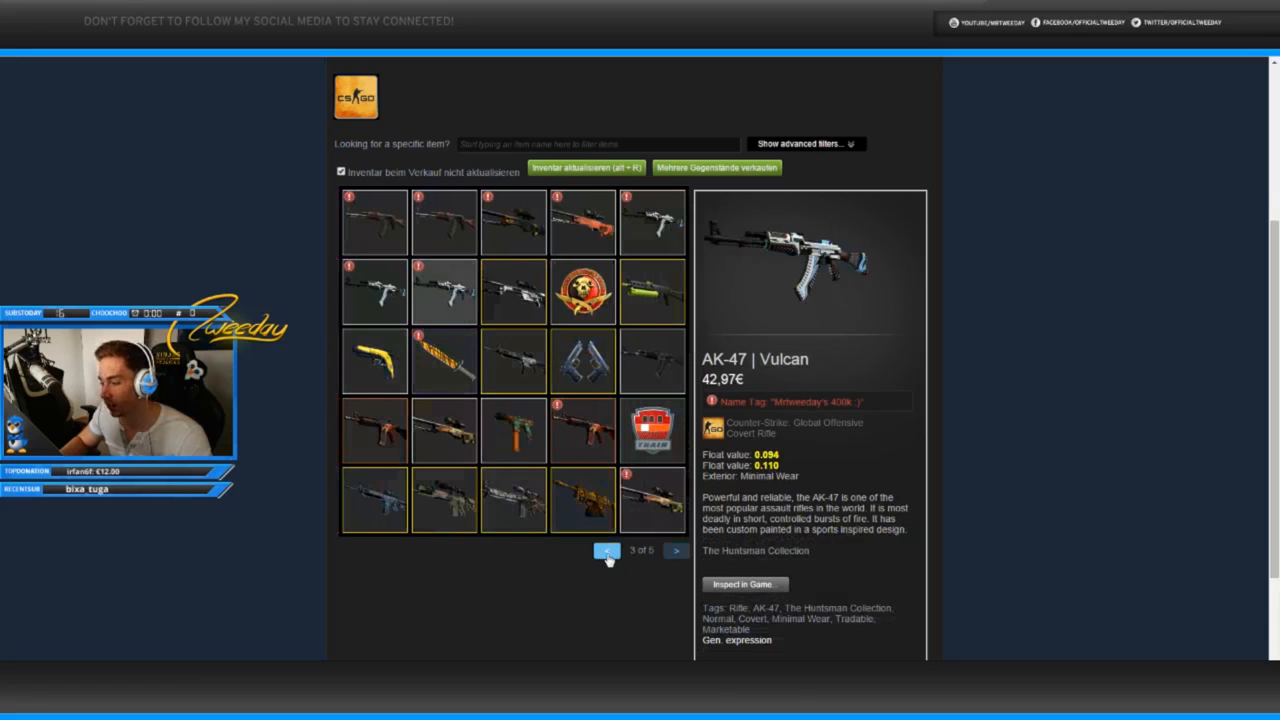
{"action": "left_click", "coordinate": [606, 550]}
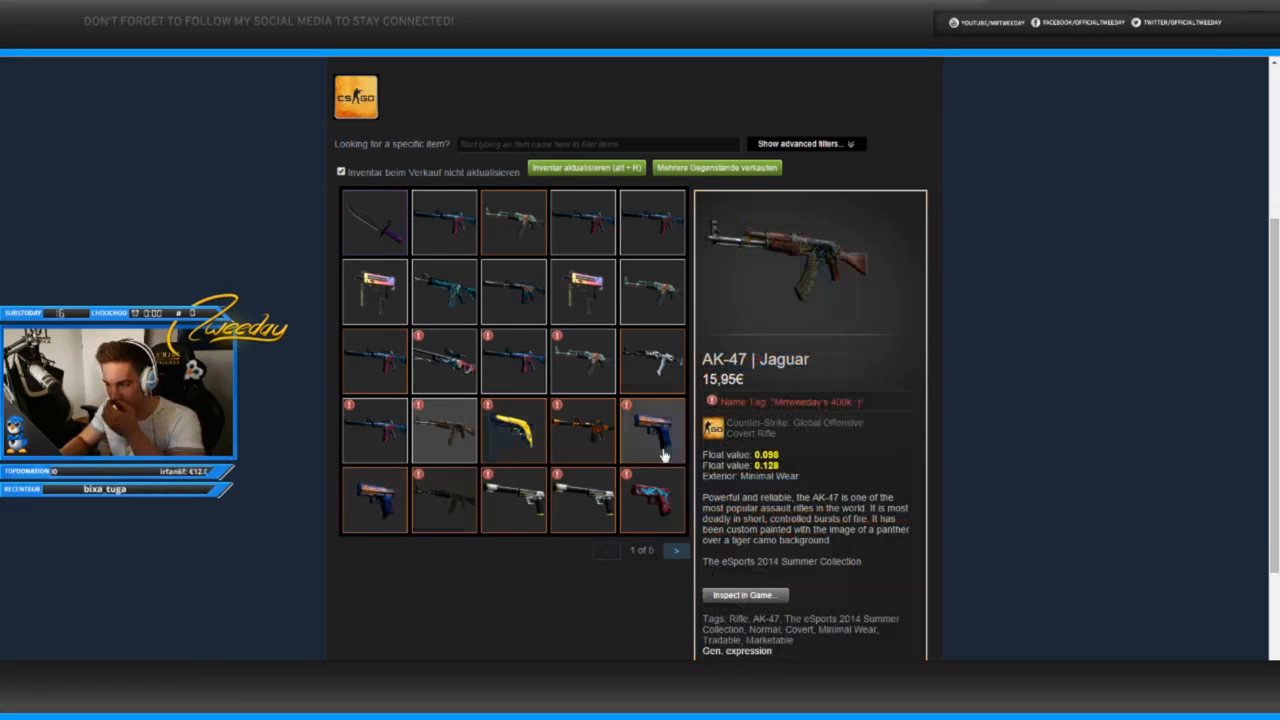
{"action": "left_click", "coordinate": [675, 550]}
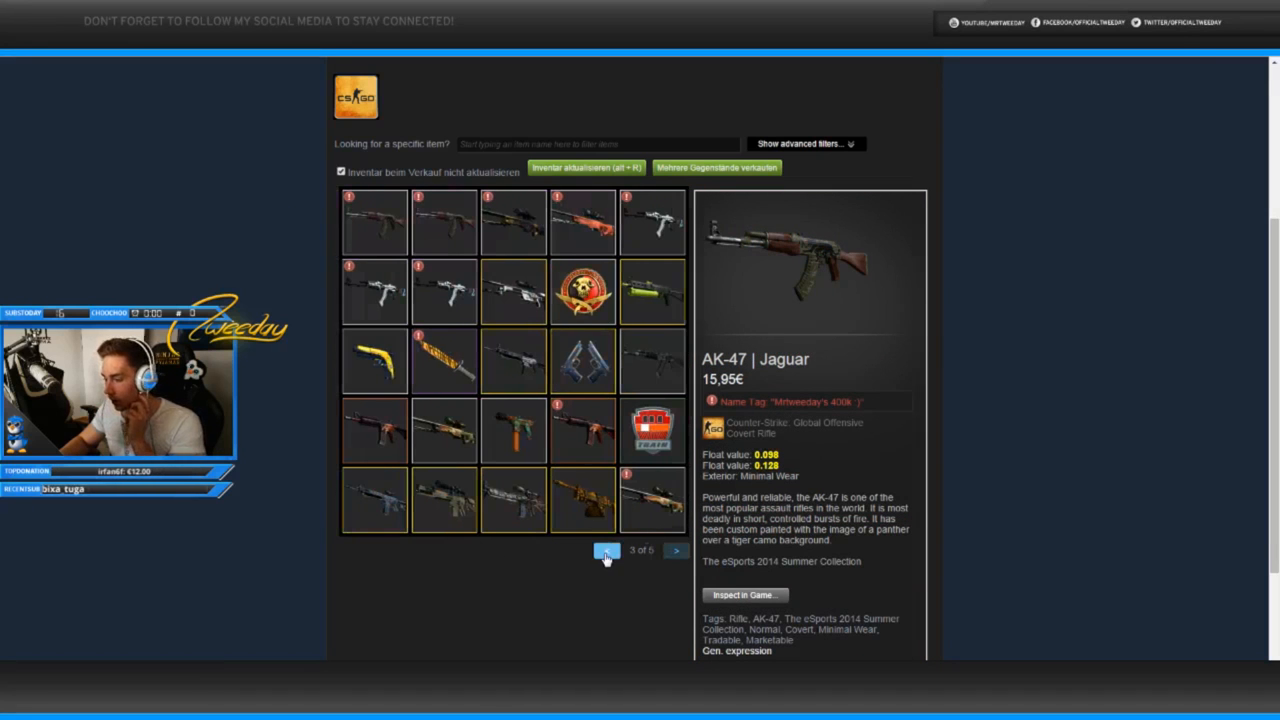
{"action": "left_click", "coordinate": [606, 551]}
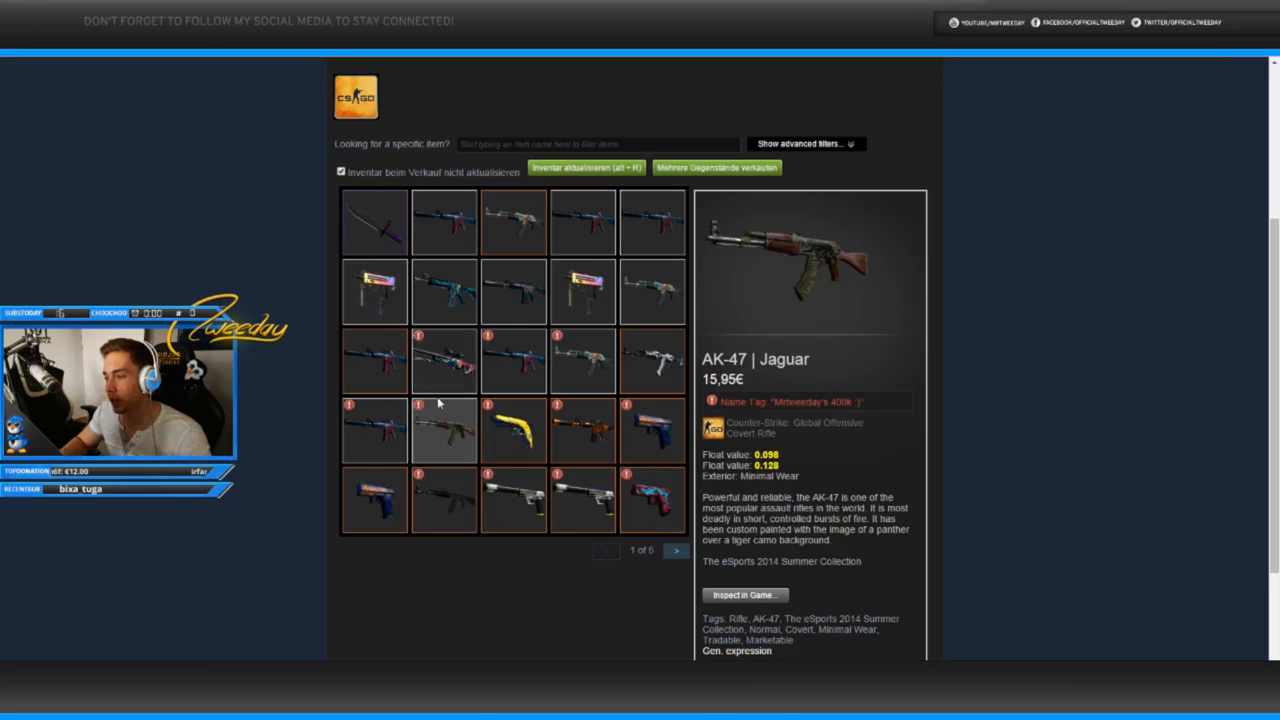
{"action": "mouse_move", "coordinate": [222, 275]}
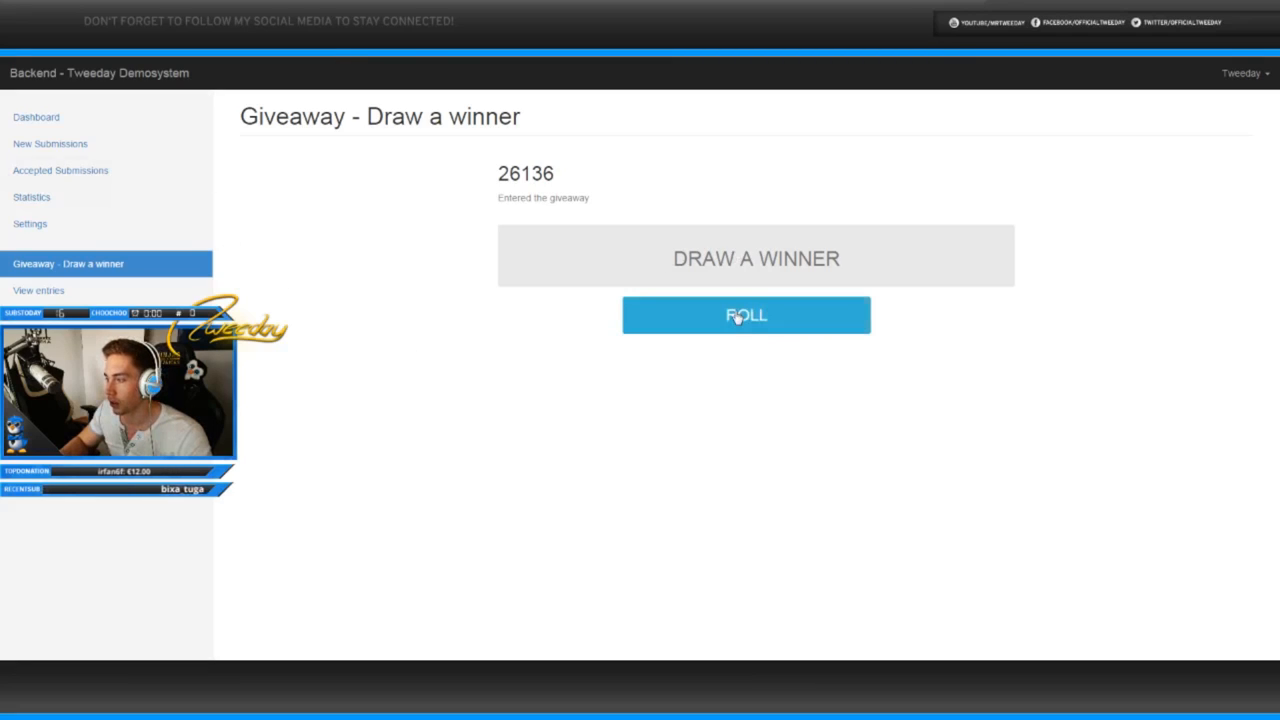
Step: Roll a giveaway winner and open a trade offer to them with the AK-47 | Jaguar
{"action": "left_click", "coordinate": [746, 315]}
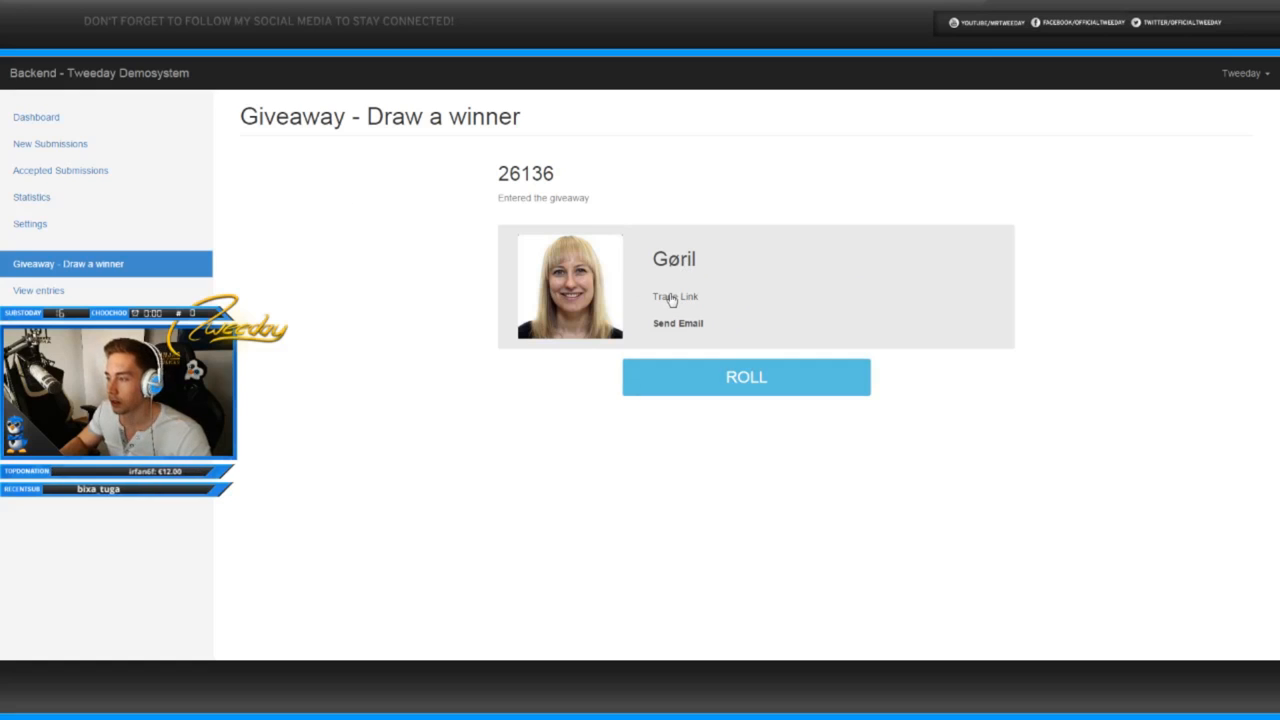
{"action": "left_click", "coordinate": [674, 296]}
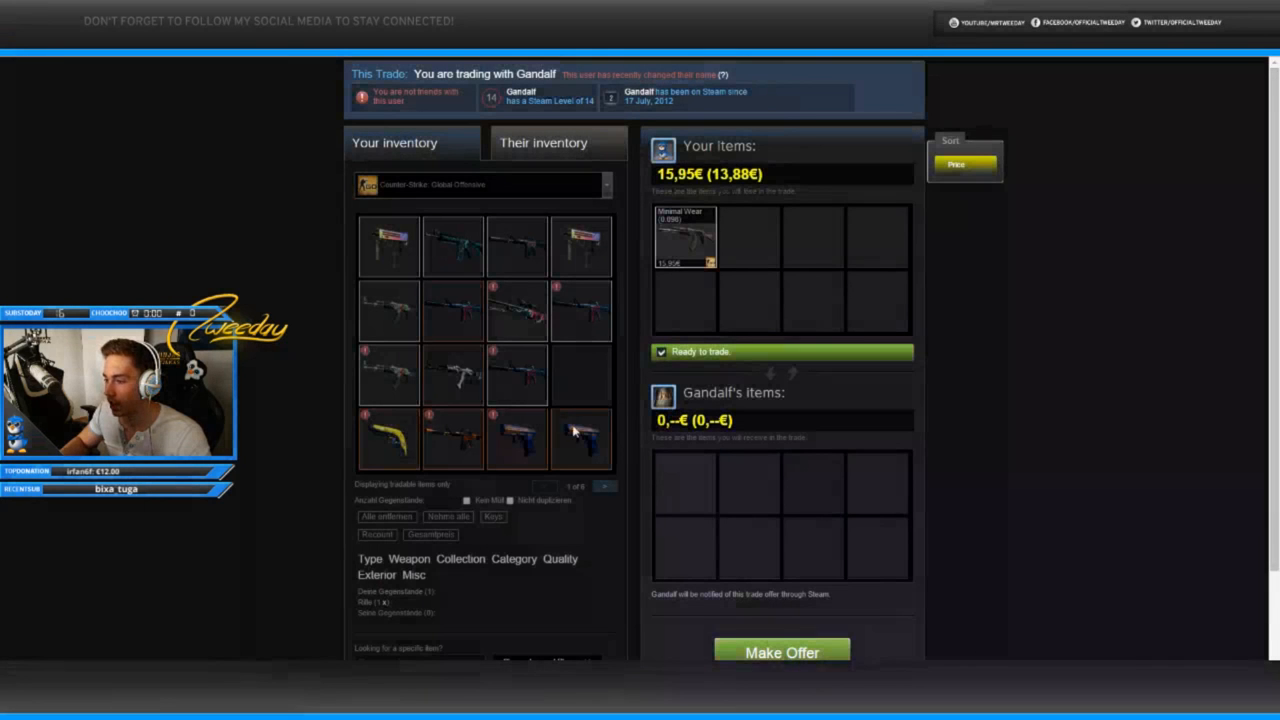
Step: Send the AK-47 | Jaguar offer, view Steam Trade Offers, then roll a new winner
{"action": "left_click", "coordinate": [781, 652]}
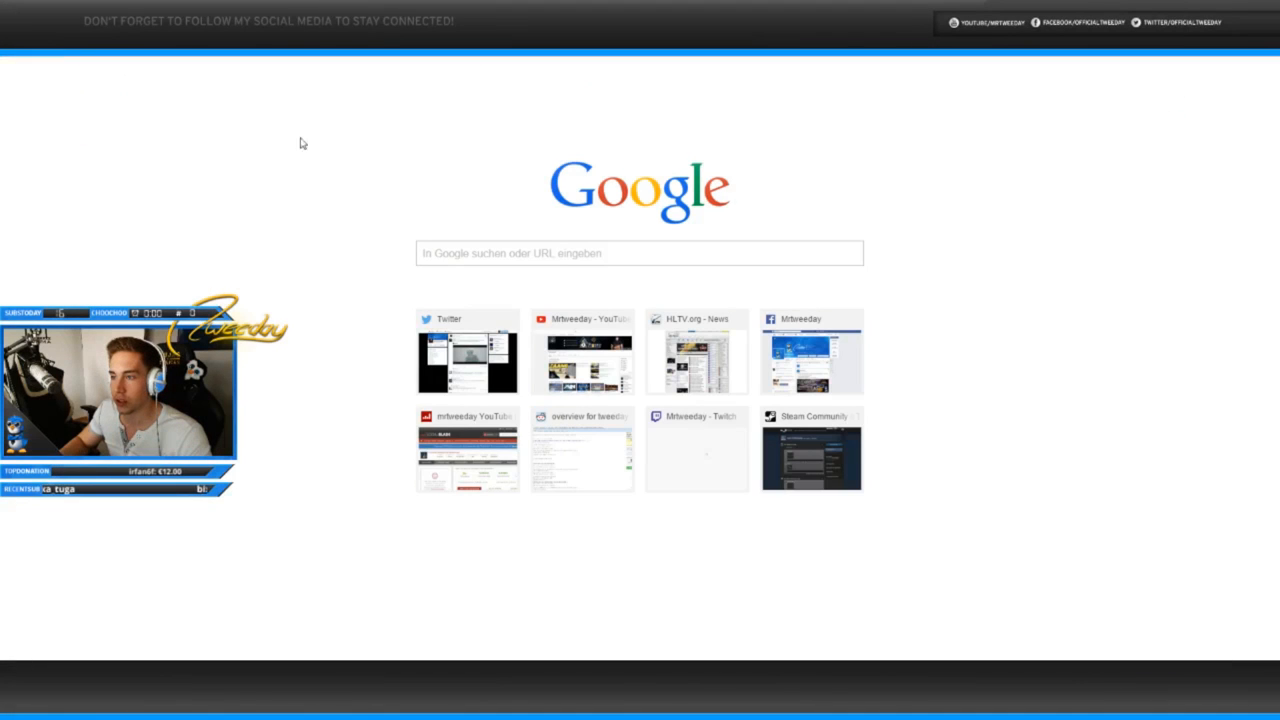
{"action": "left_click", "coordinate": [811, 448]}
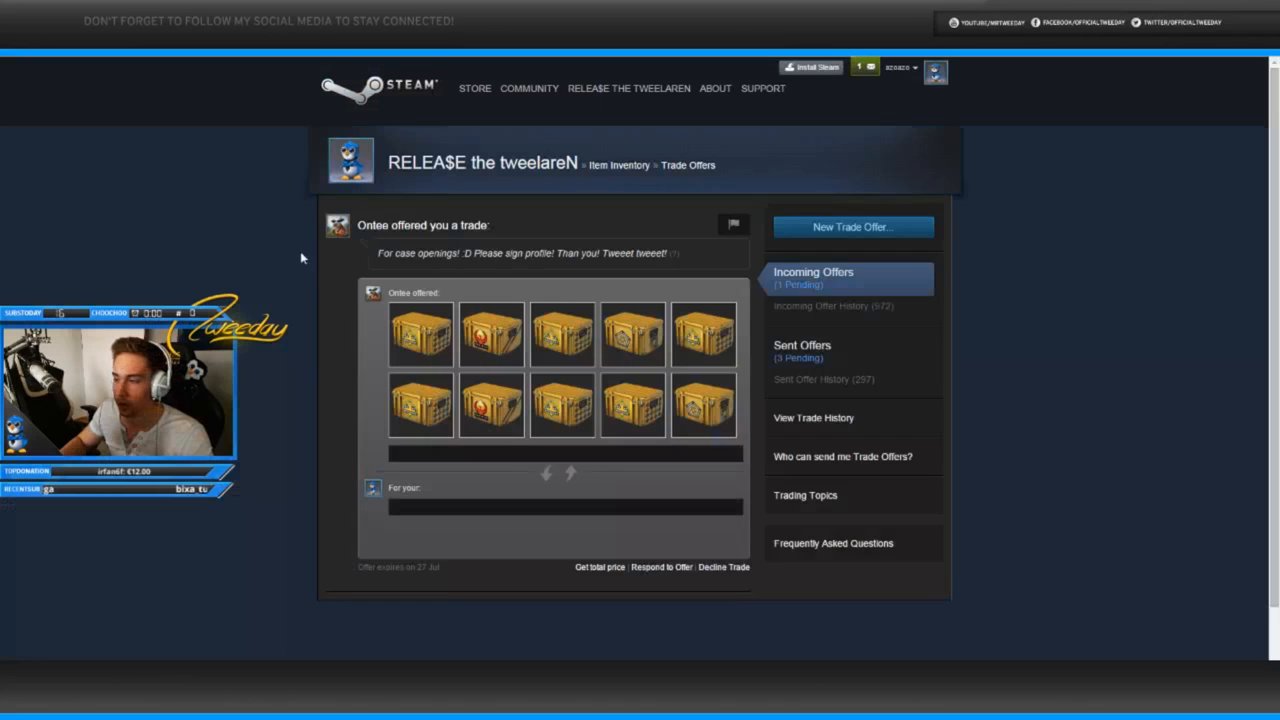
{"action": "left_click", "coordinate": [802, 345]}
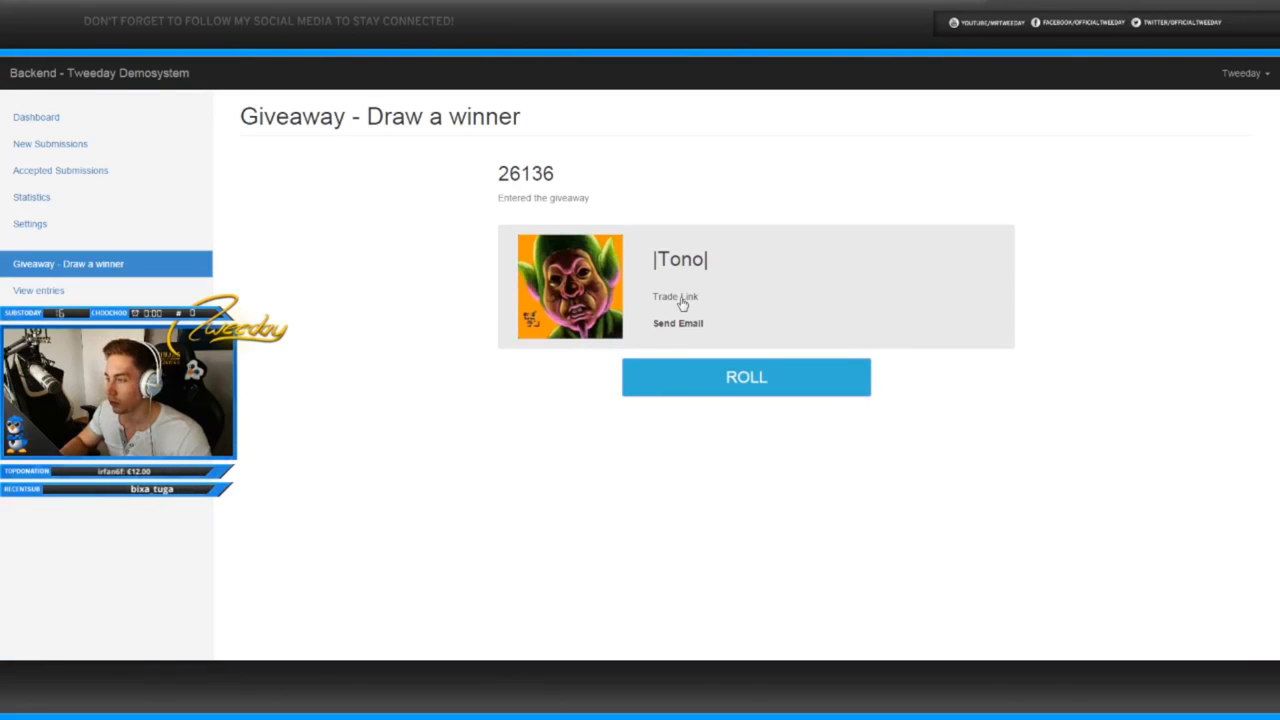
Step: Send the new winner the Five-SeveN | Monkey Business and return to the draw page
{"action": "left_click", "coordinate": [675, 296]}
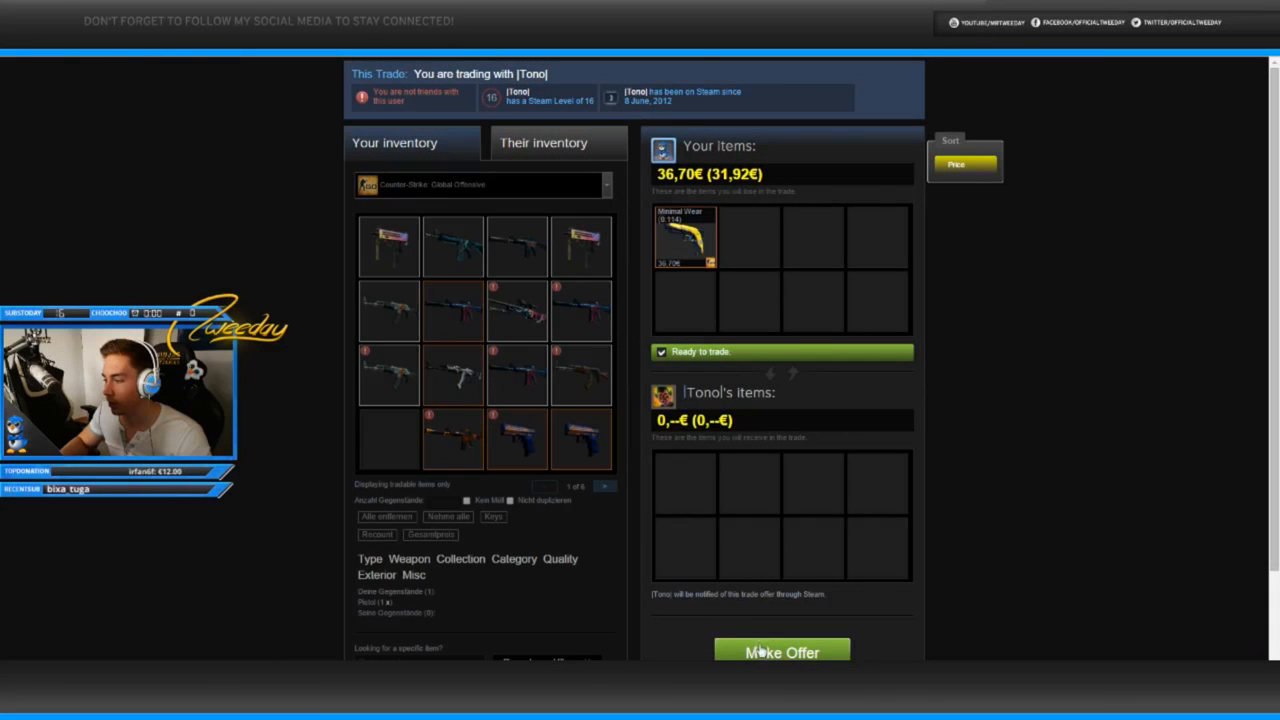
{"action": "left_click", "coordinate": [781, 652]}
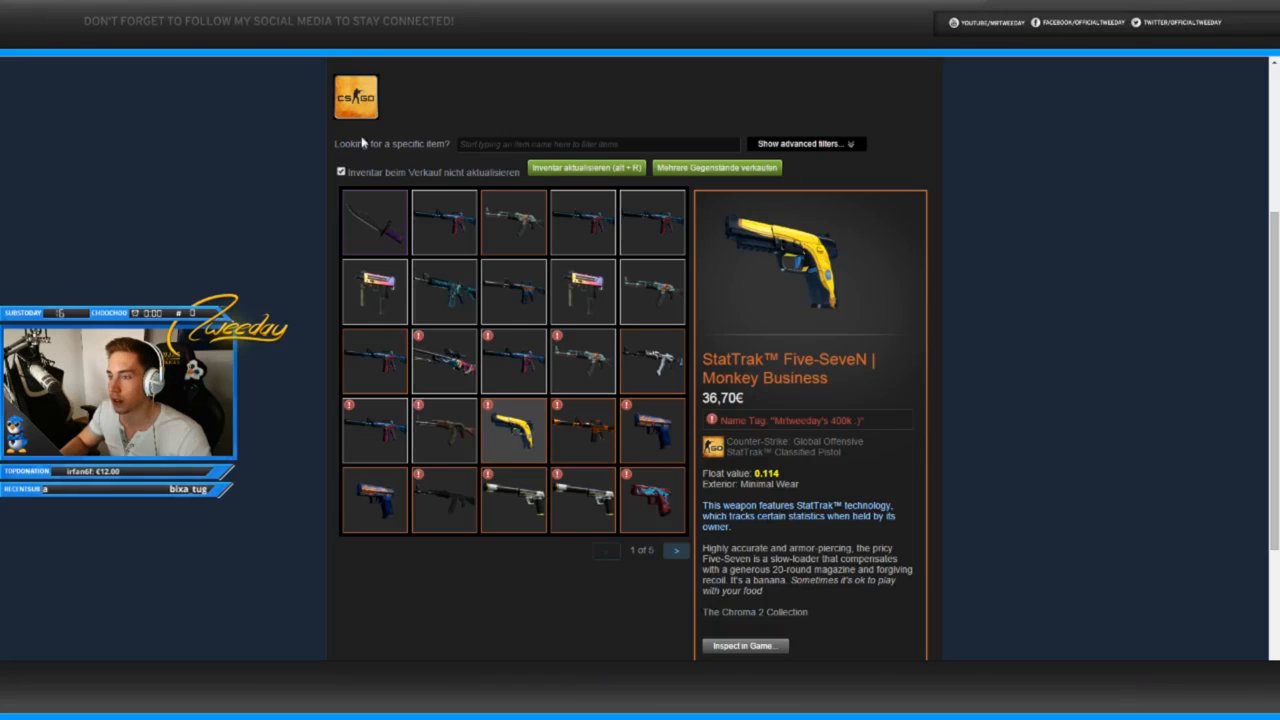
{"action": "left_click", "coordinate": [65, 263]}
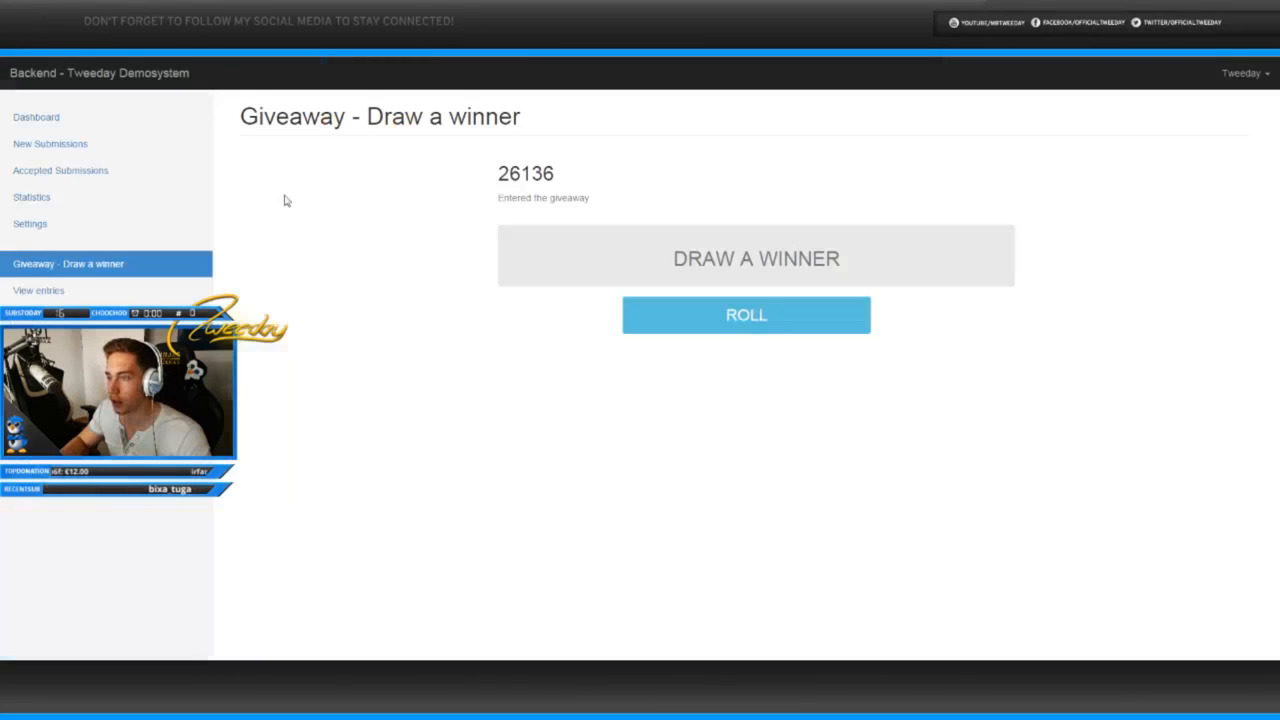
Step: Roll xxStratosxx, gift them the StatTrak™ M4A1-S | Atomic Alloy, then roll another winner
{"action": "left_click", "coordinate": [755, 256]}
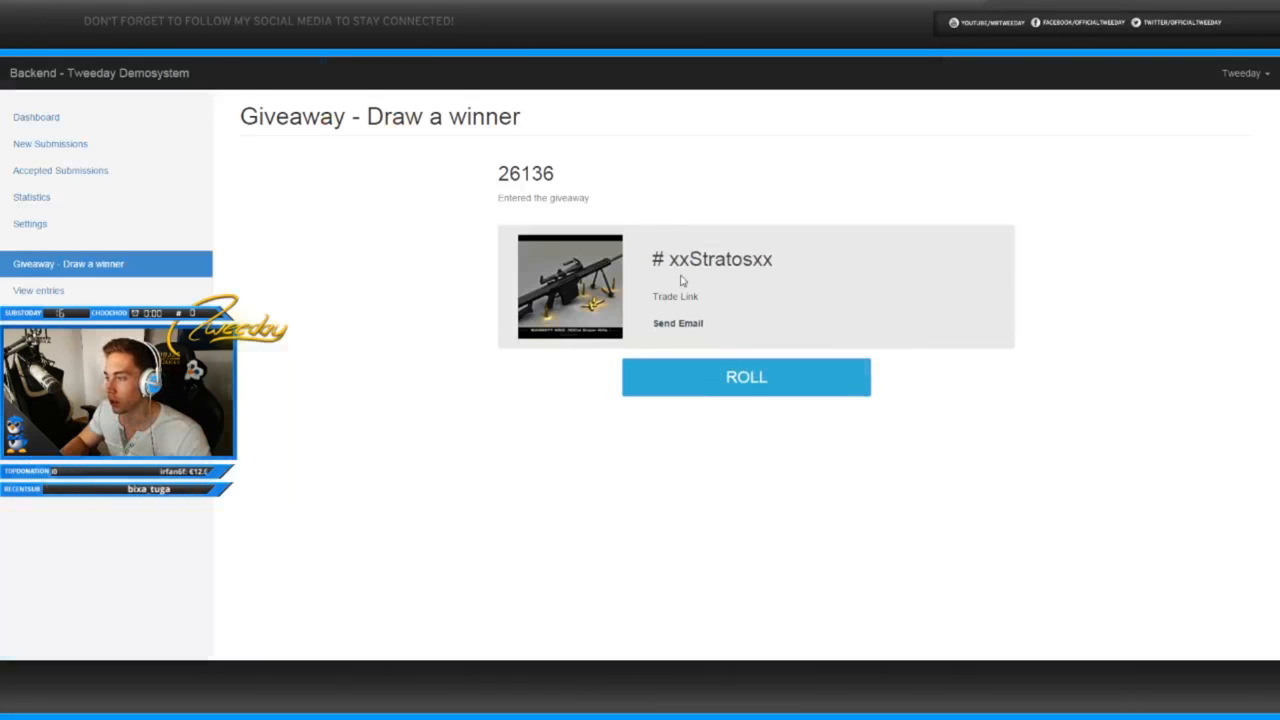
{"action": "mouse_move", "coordinate": [714, 264]}
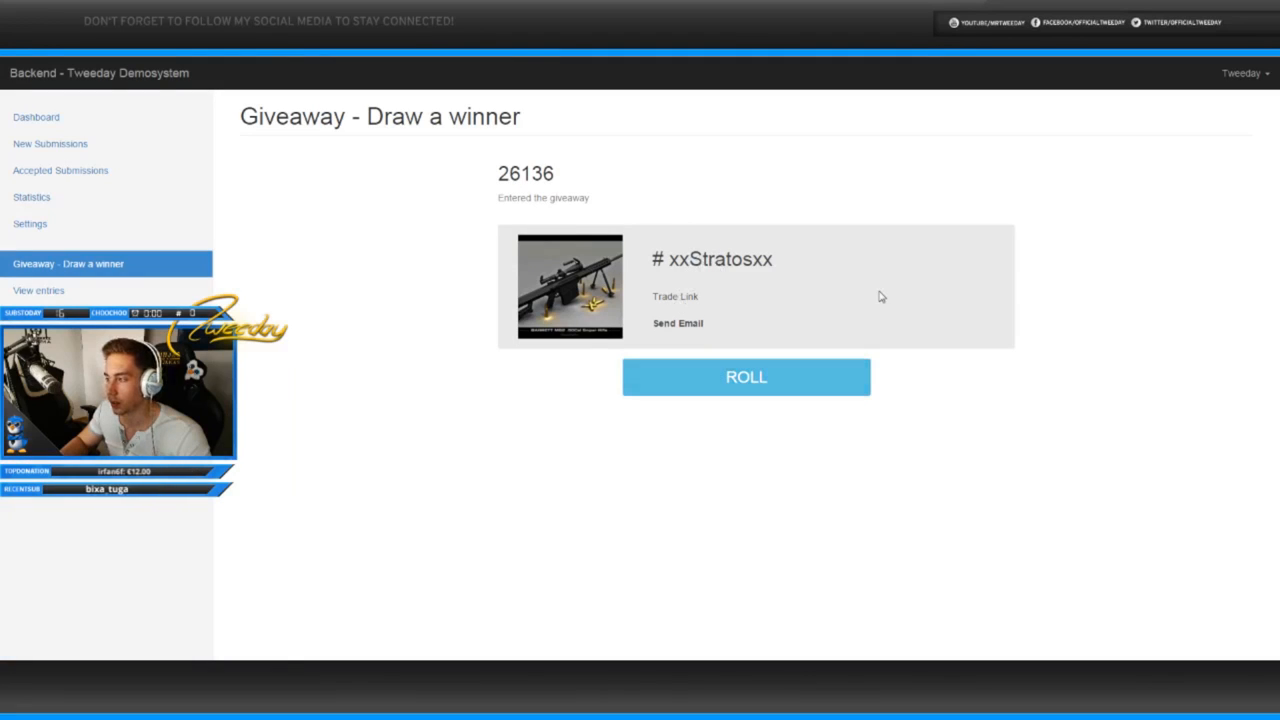
{"action": "mouse_move", "coordinate": [379, 232]}
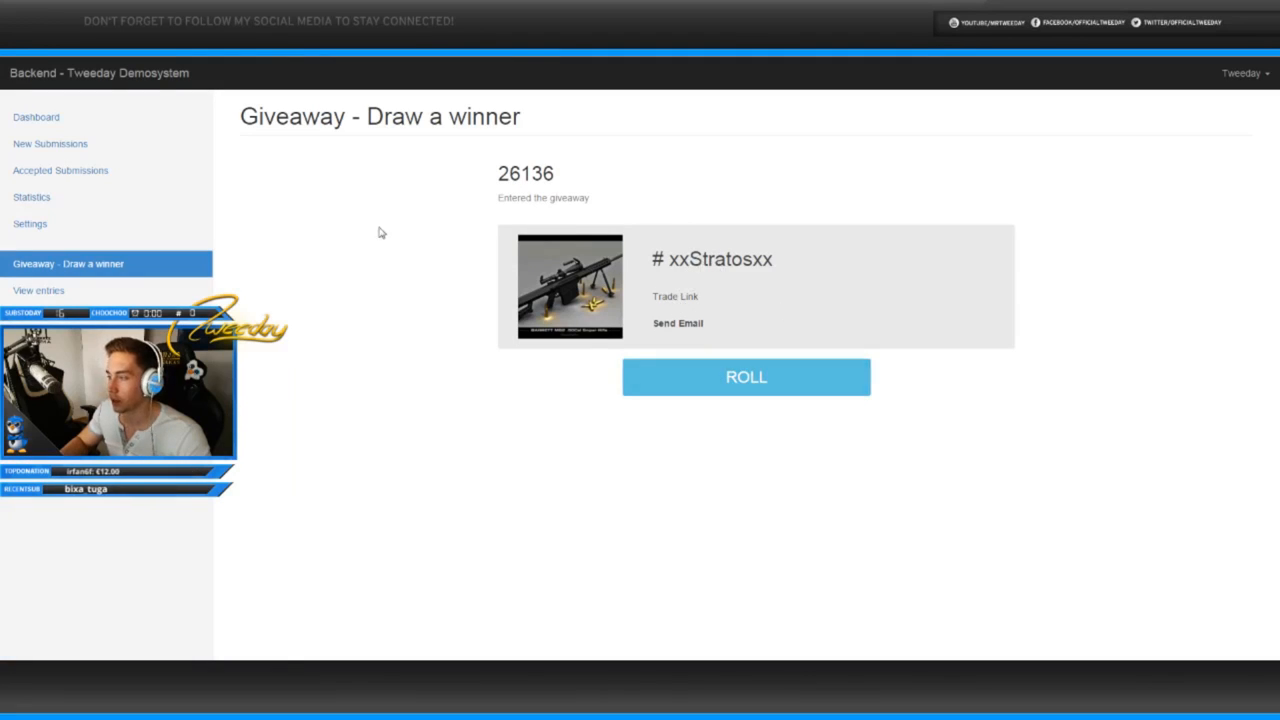
{"action": "left_click", "coordinate": [674, 296]}
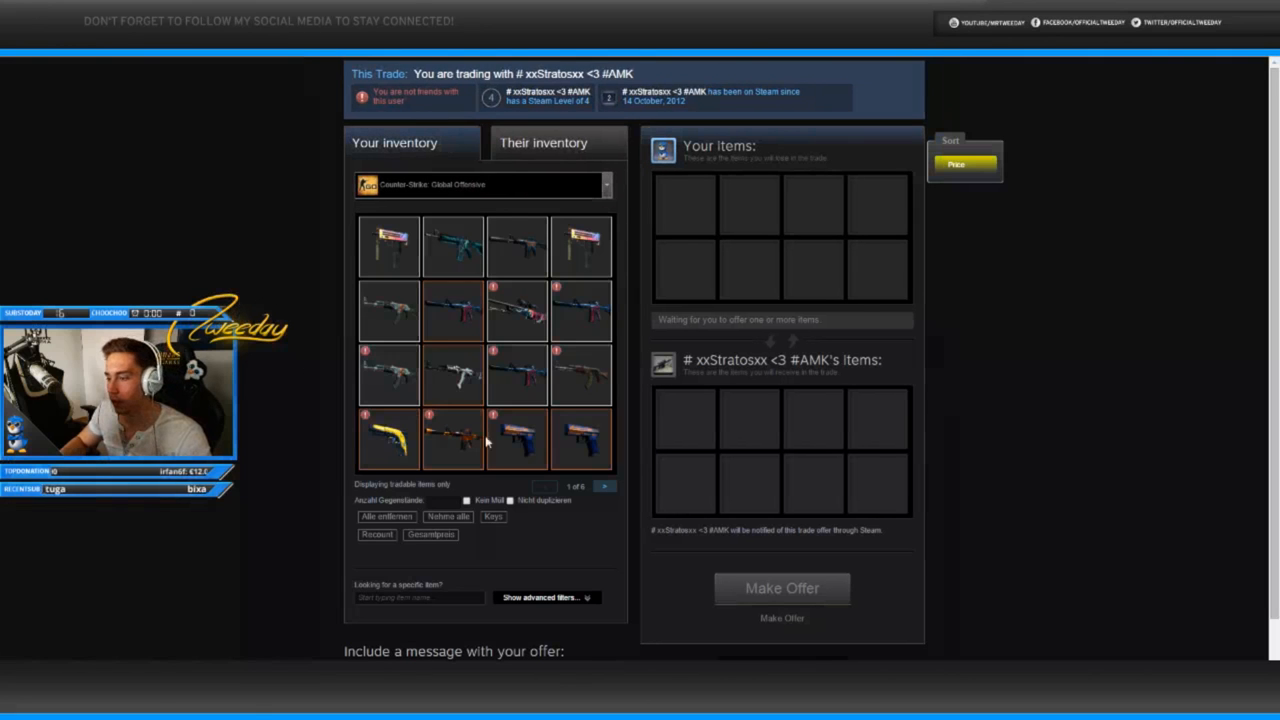
{"action": "mouse_move", "coordinate": [452, 440]}
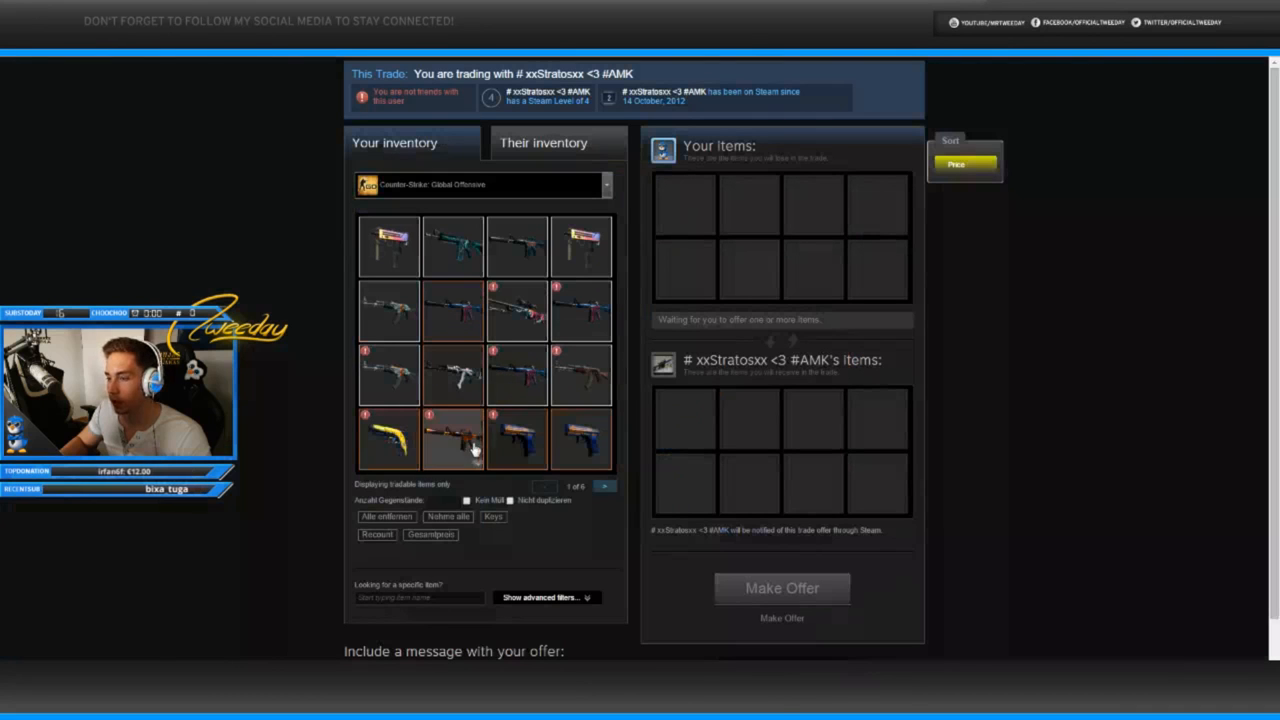
{"action": "left_click", "coordinate": [782, 588]}
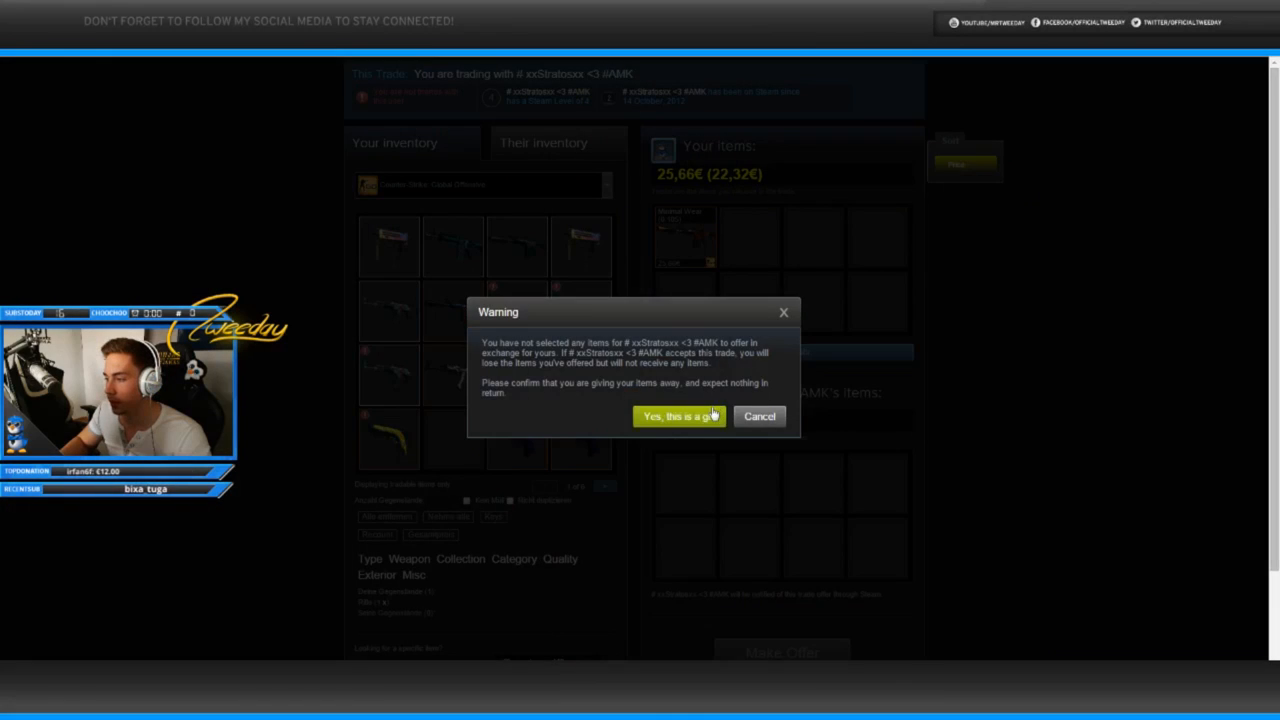
{"action": "left_click", "coordinate": [679, 416]}
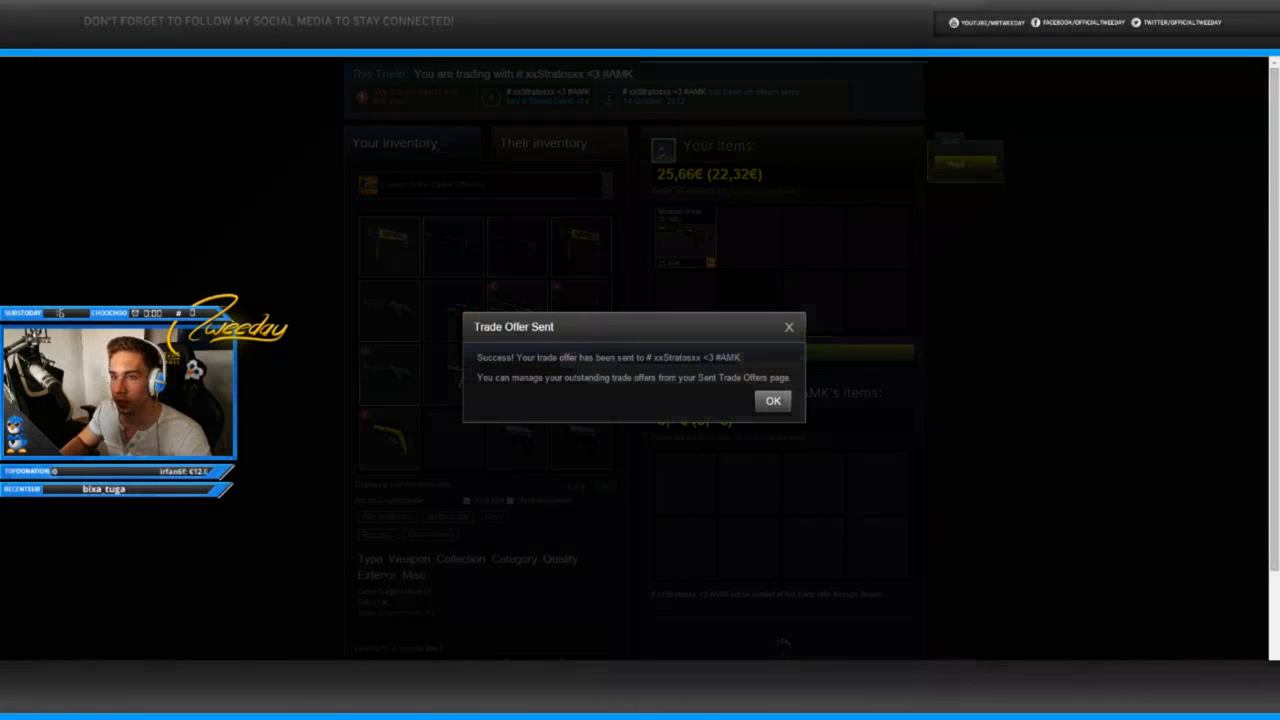
{"action": "left_click", "coordinate": [772, 400]}
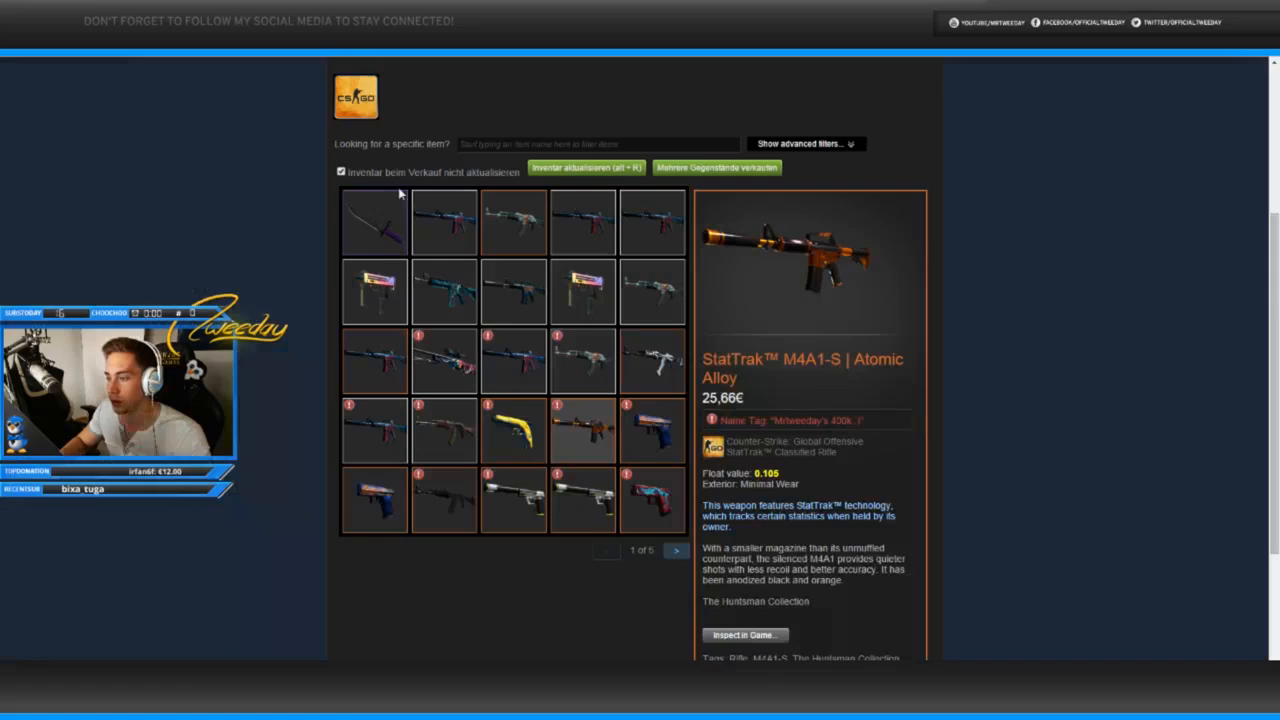
{"action": "left_click", "coordinate": [652, 430]}
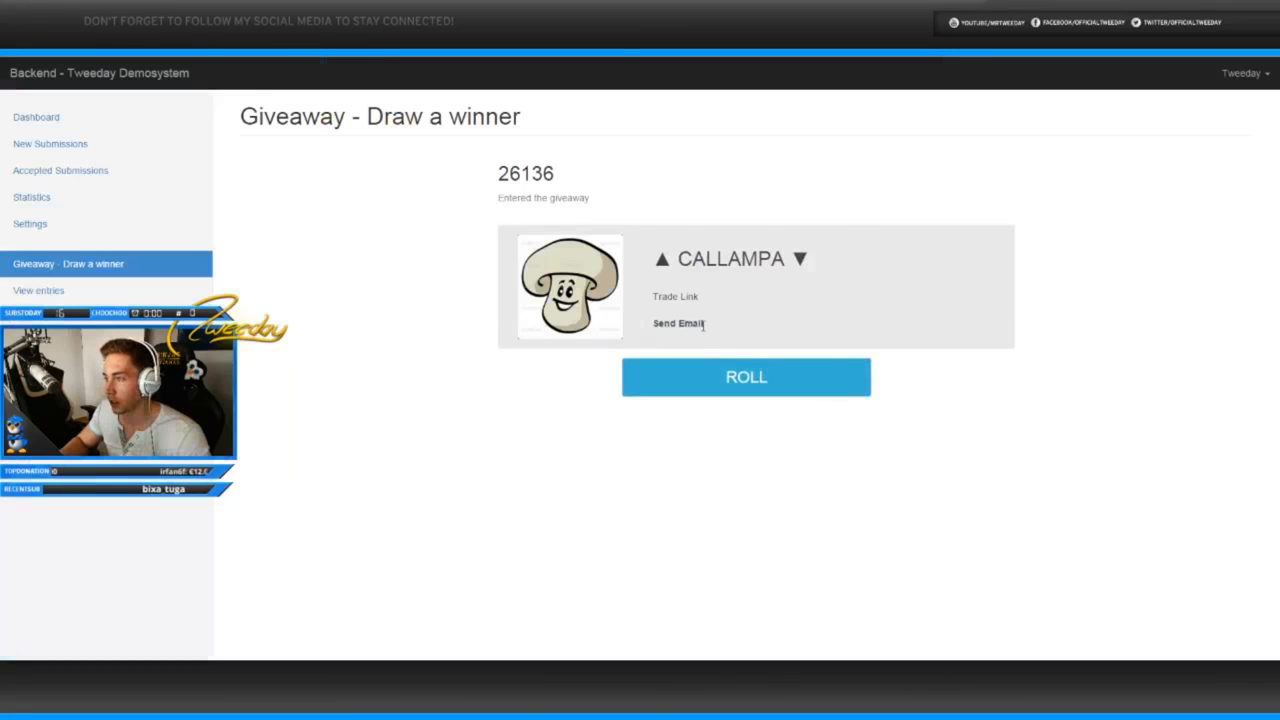
{"action": "mouse_move", "coordinate": [683, 303]}
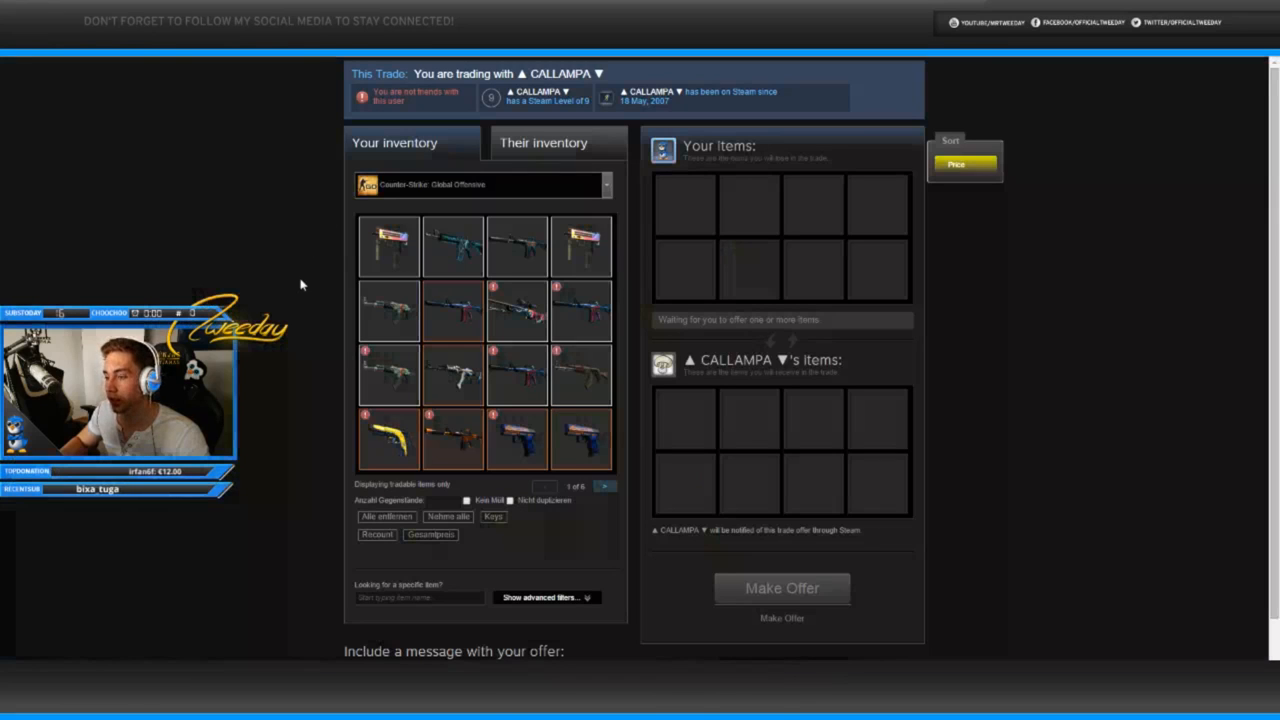
{"action": "mouse_move", "coordinate": [518, 440]}
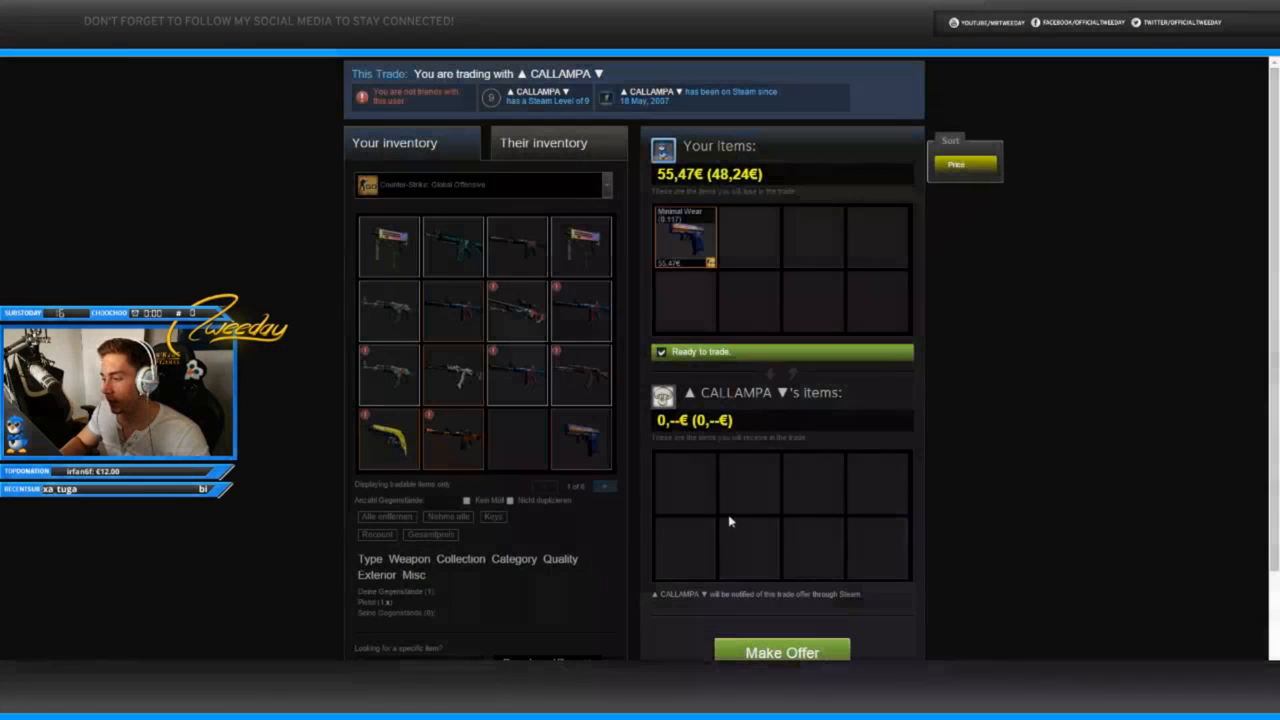
Step: Send the drawn winner the 55,47€ pistol skin trade offer
{"action": "left_click", "coordinate": [781, 652]}
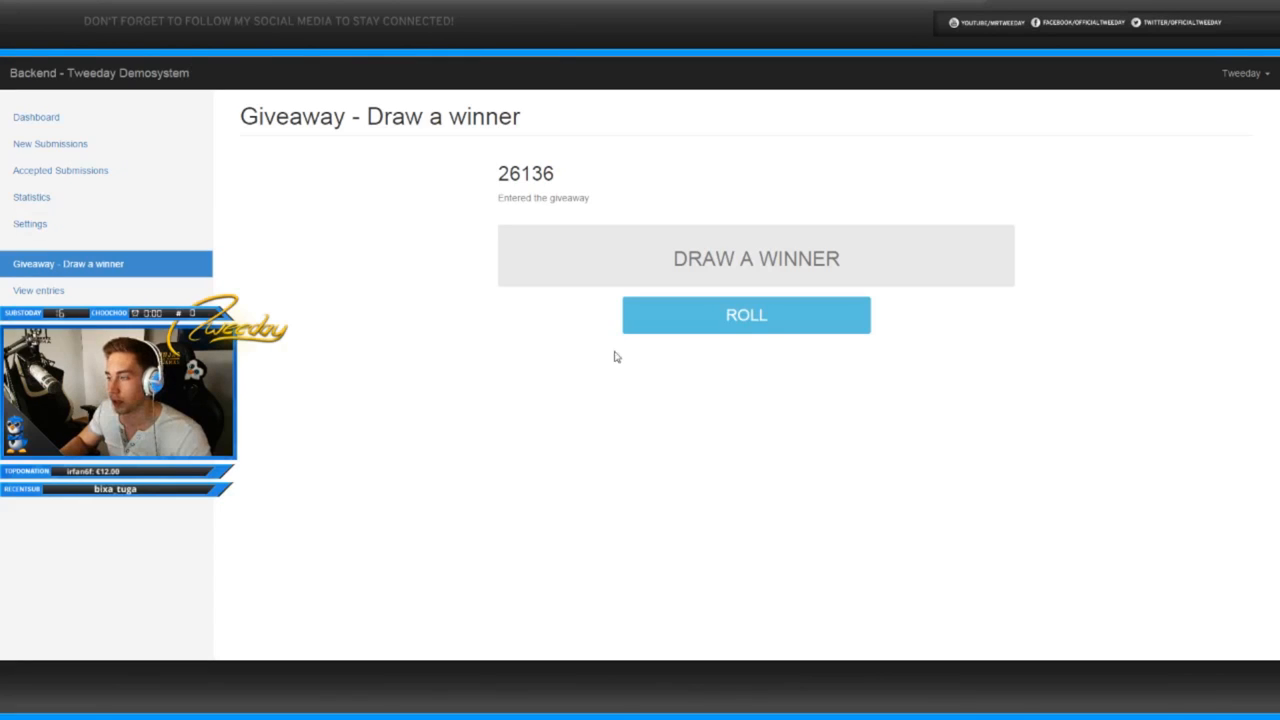
Step: Roll xTag #BICAMPEAO and send them the 24,61€ Field-Tested rifle skin offer
{"action": "left_click", "coordinate": [746, 314]}
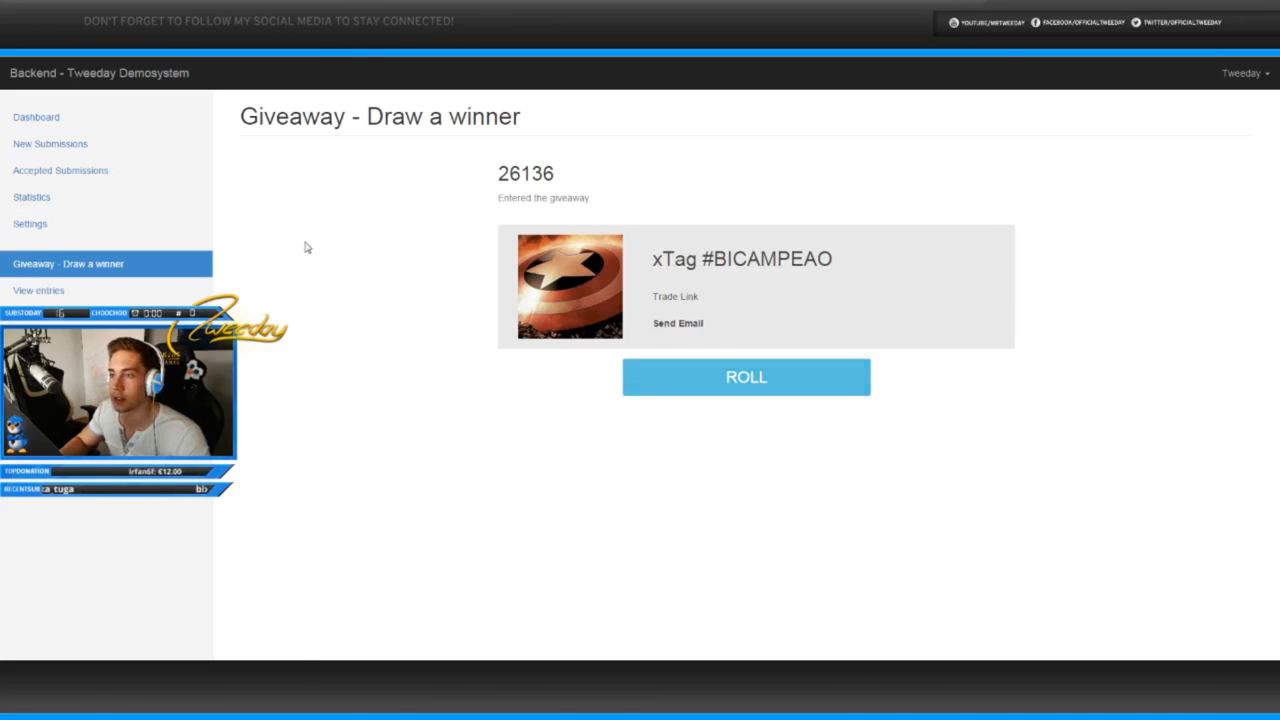
{"action": "left_click", "coordinate": [675, 296]}
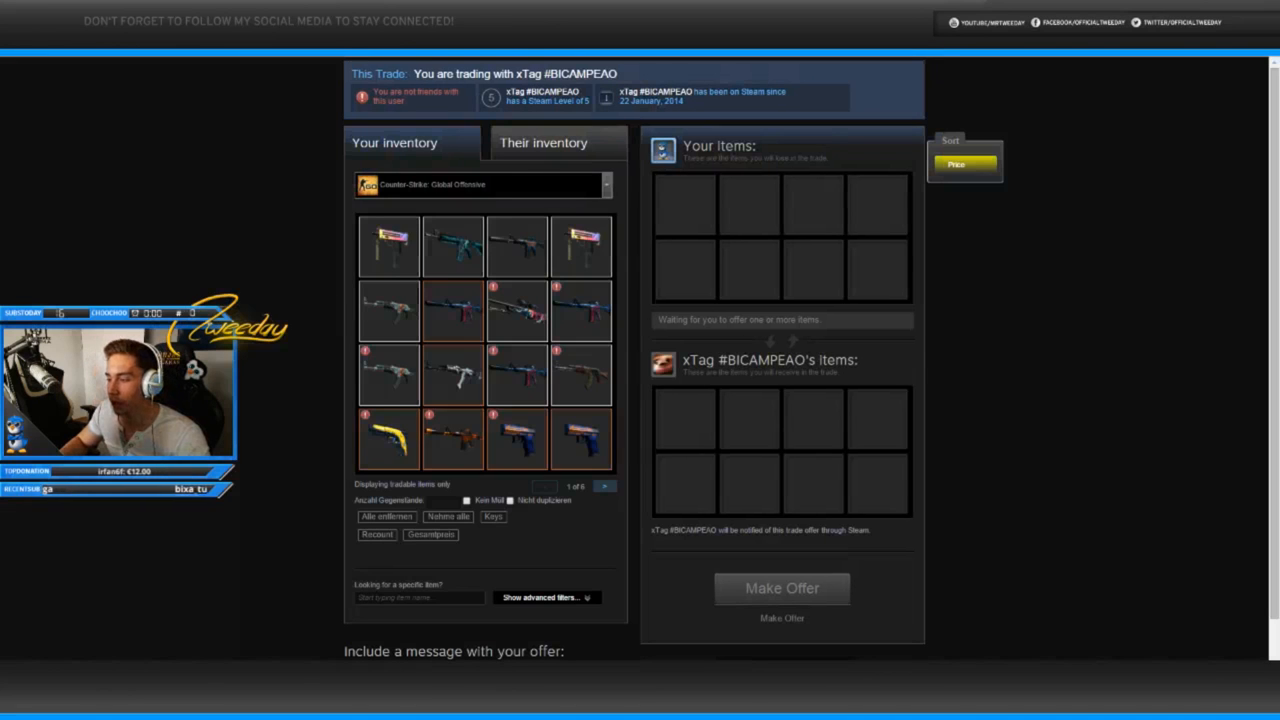
{"action": "left_click", "coordinate": [604, 485]}
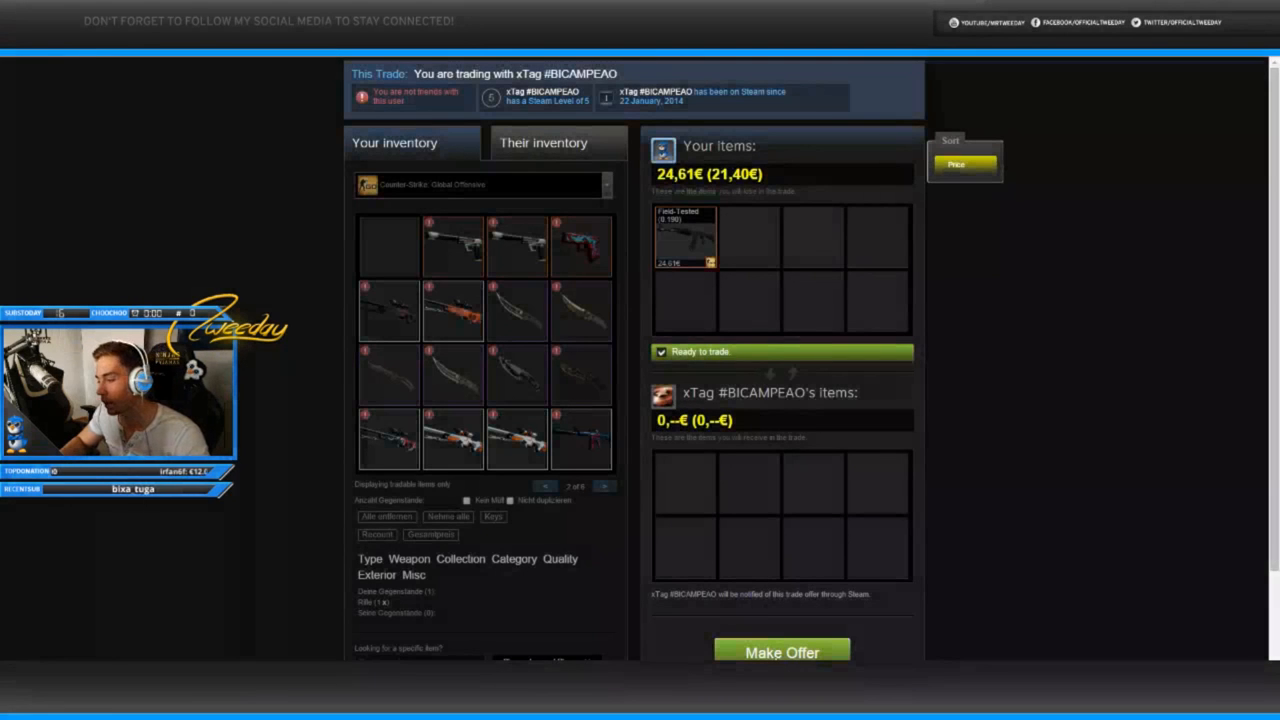
{"action": "left_click", "coordinate": [781, 652]}
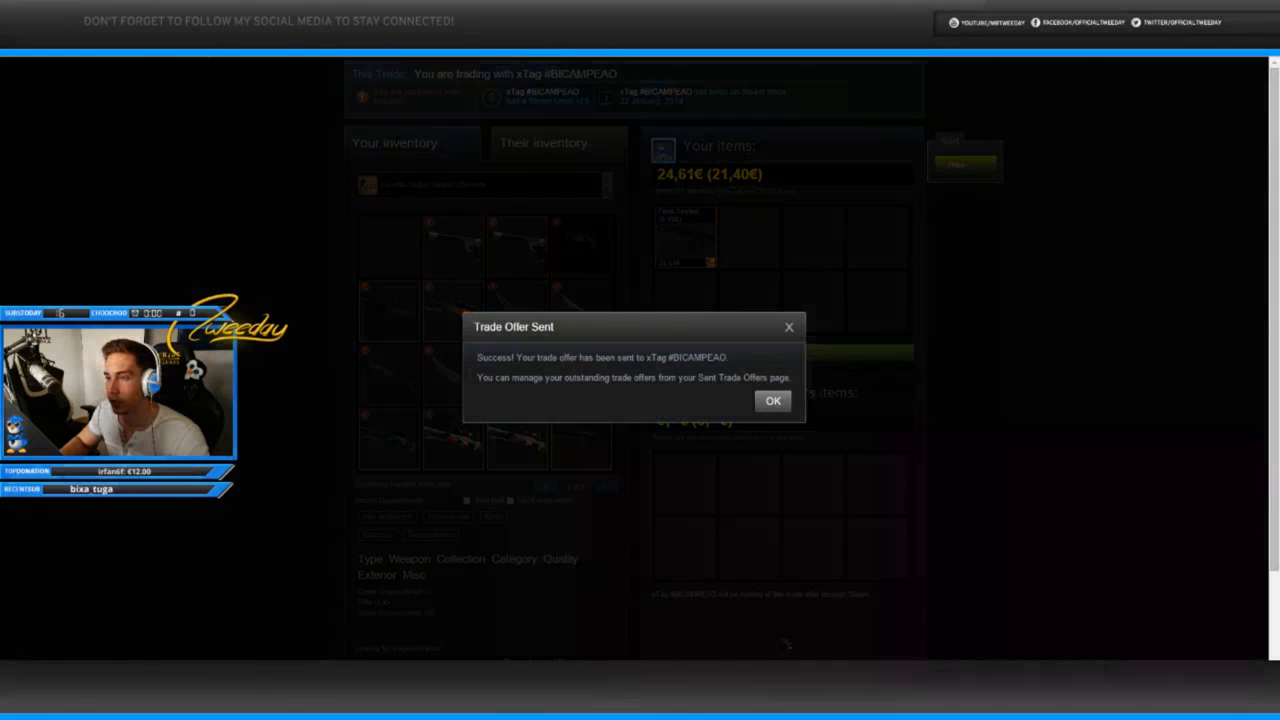
{"action": "left_click", "coordinate": [772, 400]}
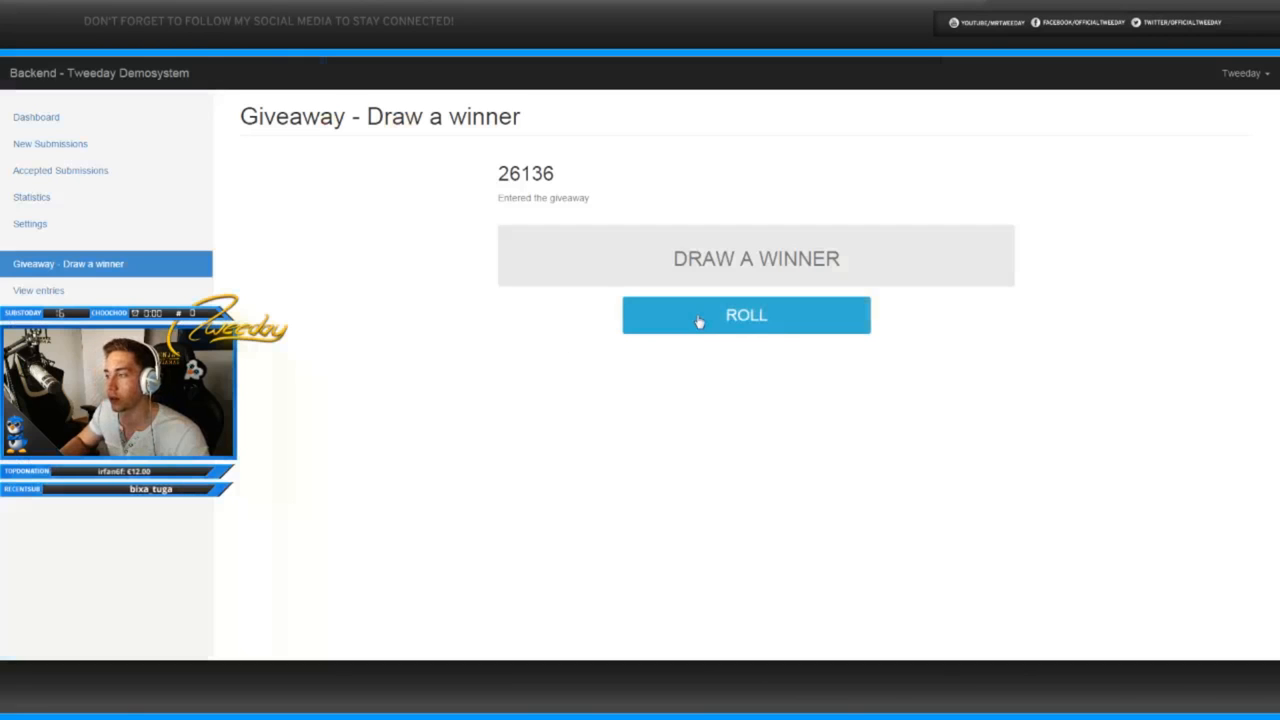
Step: Roll a winner, open their trade link, then return to the draw page
{"action": "left_click", "coordinate": [746, 315]}
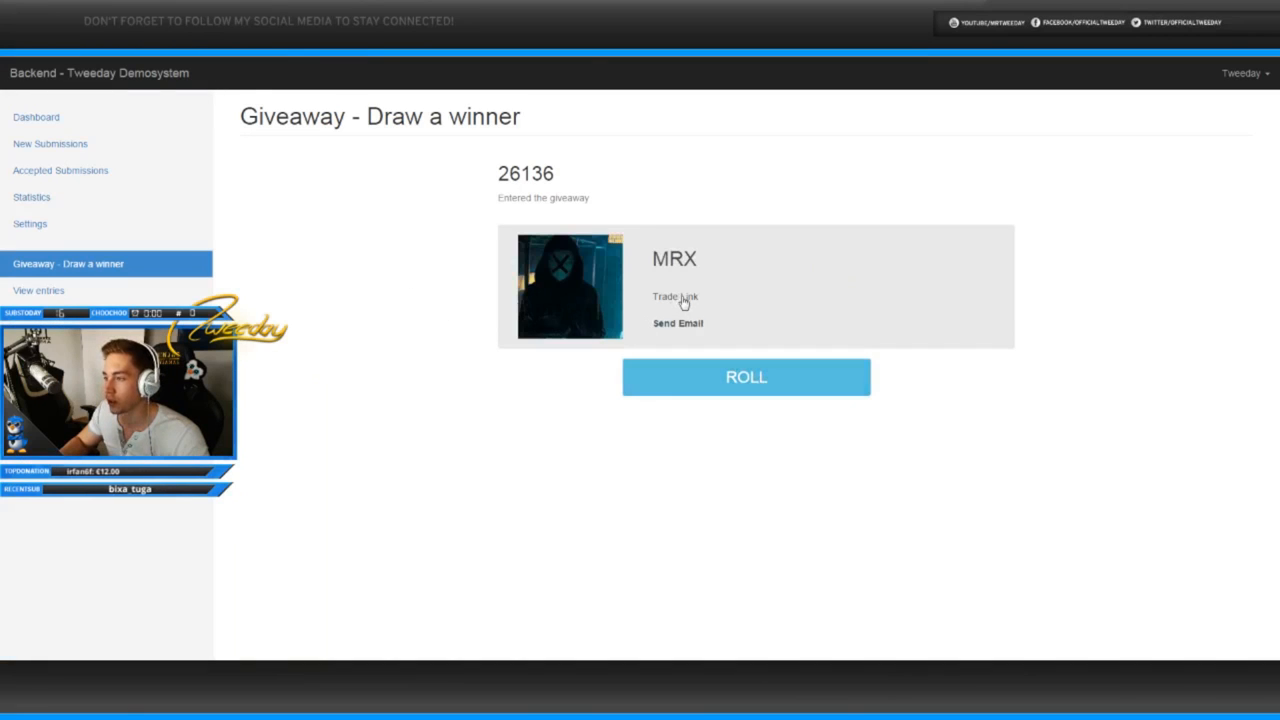
{"action": "left_click", "coordinate": [674, 296]}
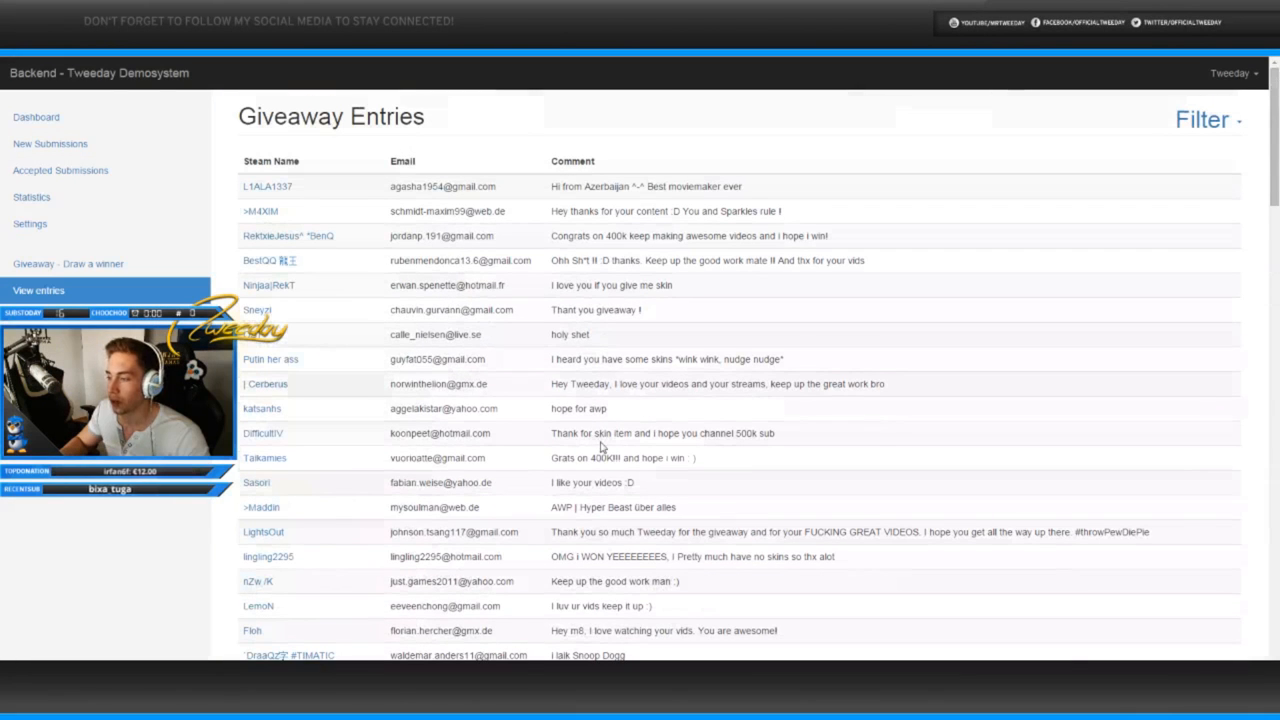
{"action": "left_click", "coordinate": [67, 263]}
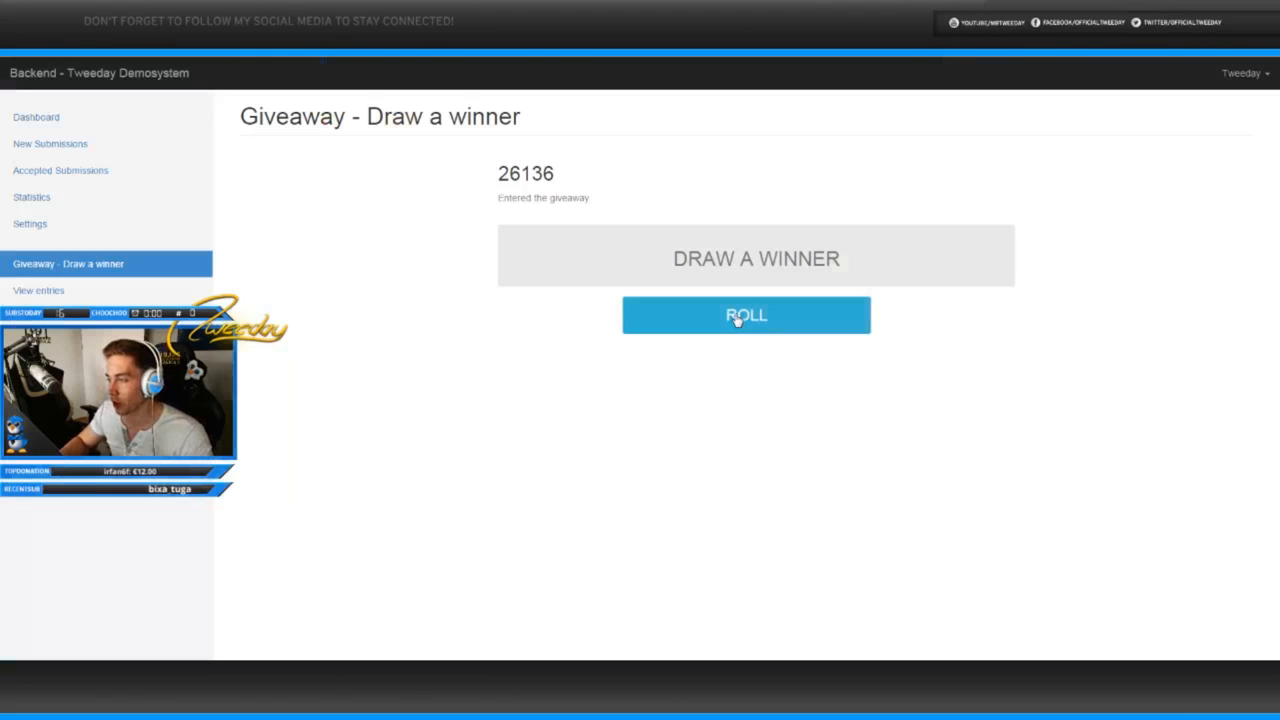
Step: Roll phantasy and send them the 3,59€ StatTrak USP-S Torque trade offer
{"action": "left_click", "coordinate": [746, 315]}
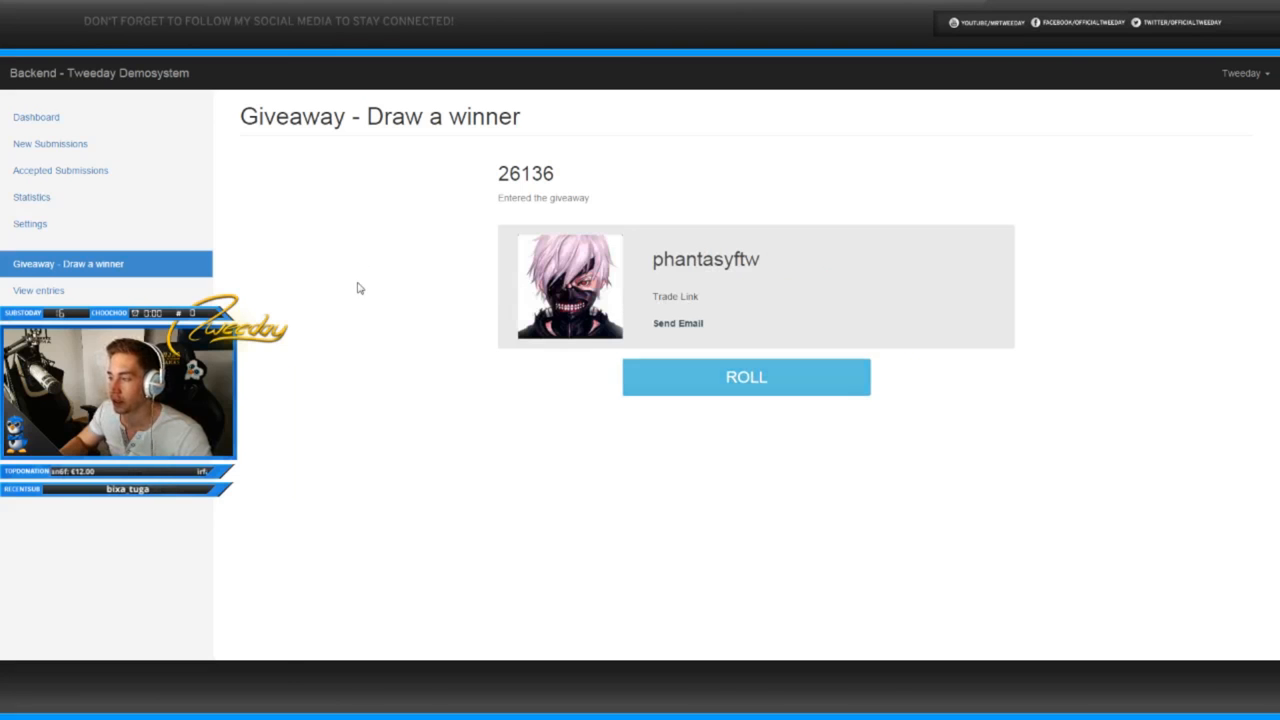
{"action": "left_click", "coordinate": [674, 296]}
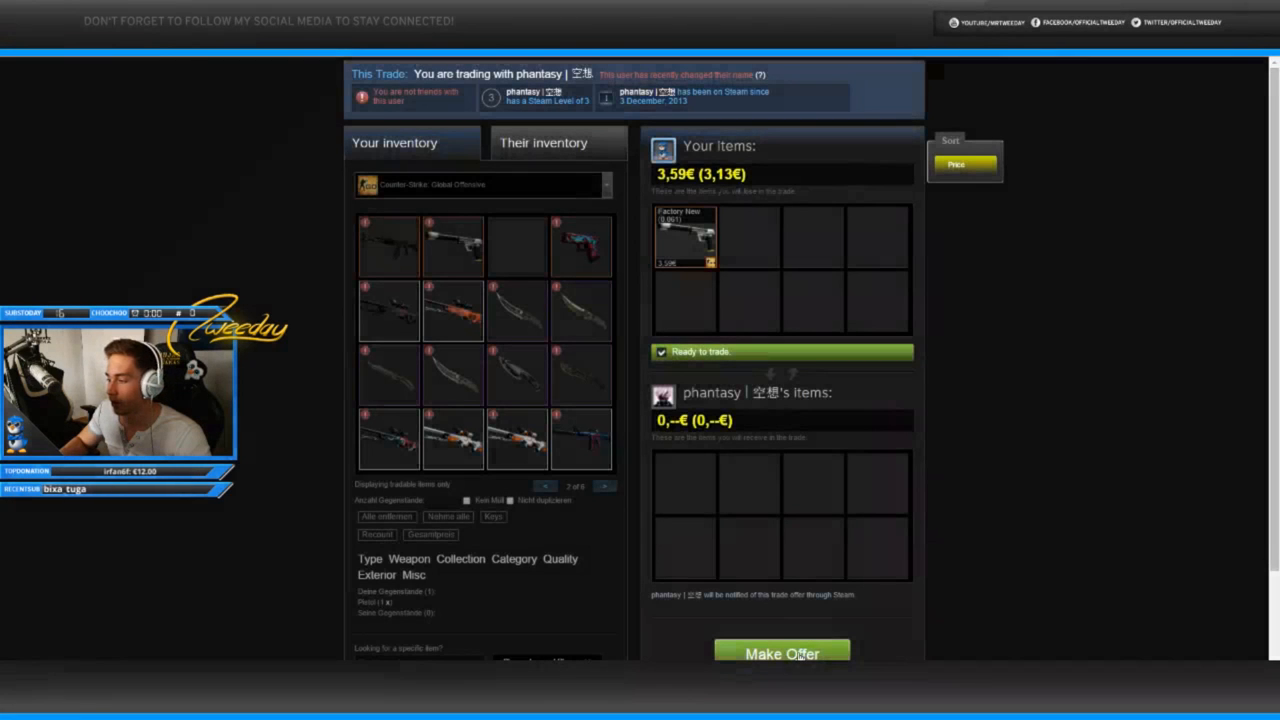
{"action": "left_click", "coordinate": [781, 653]}
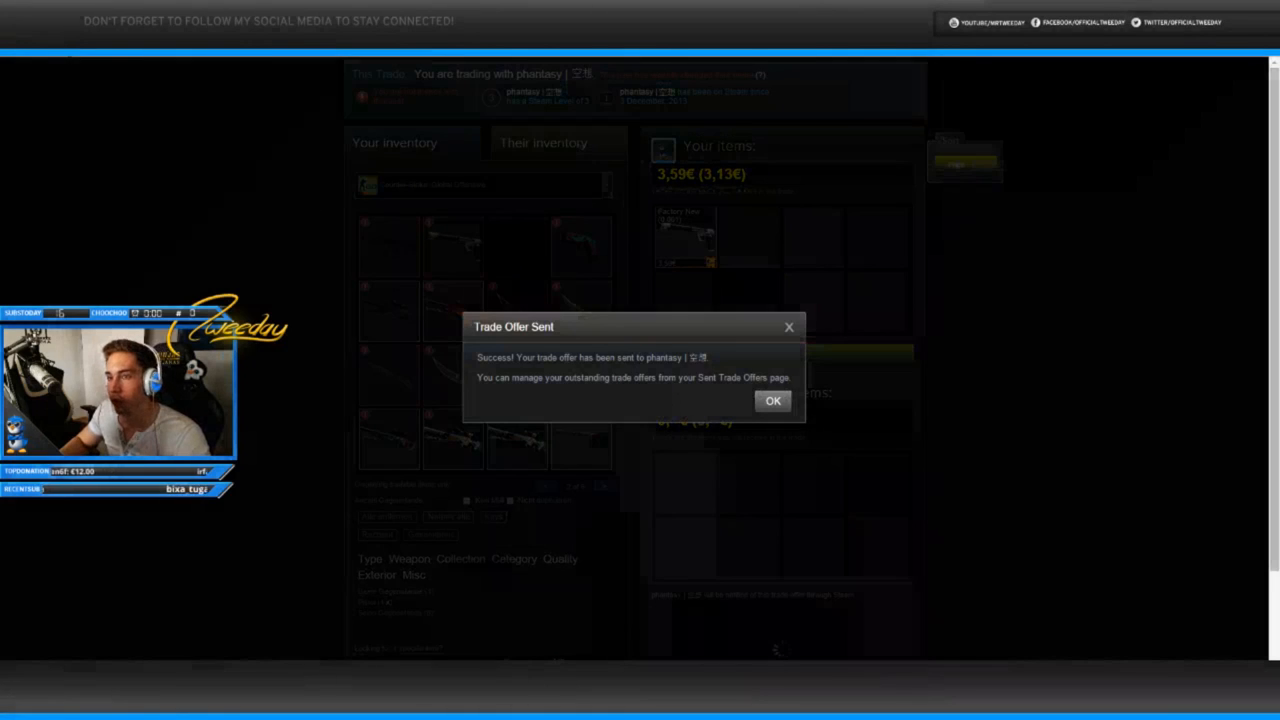
{"action": "left_click", "coordinate": [771, 400]}
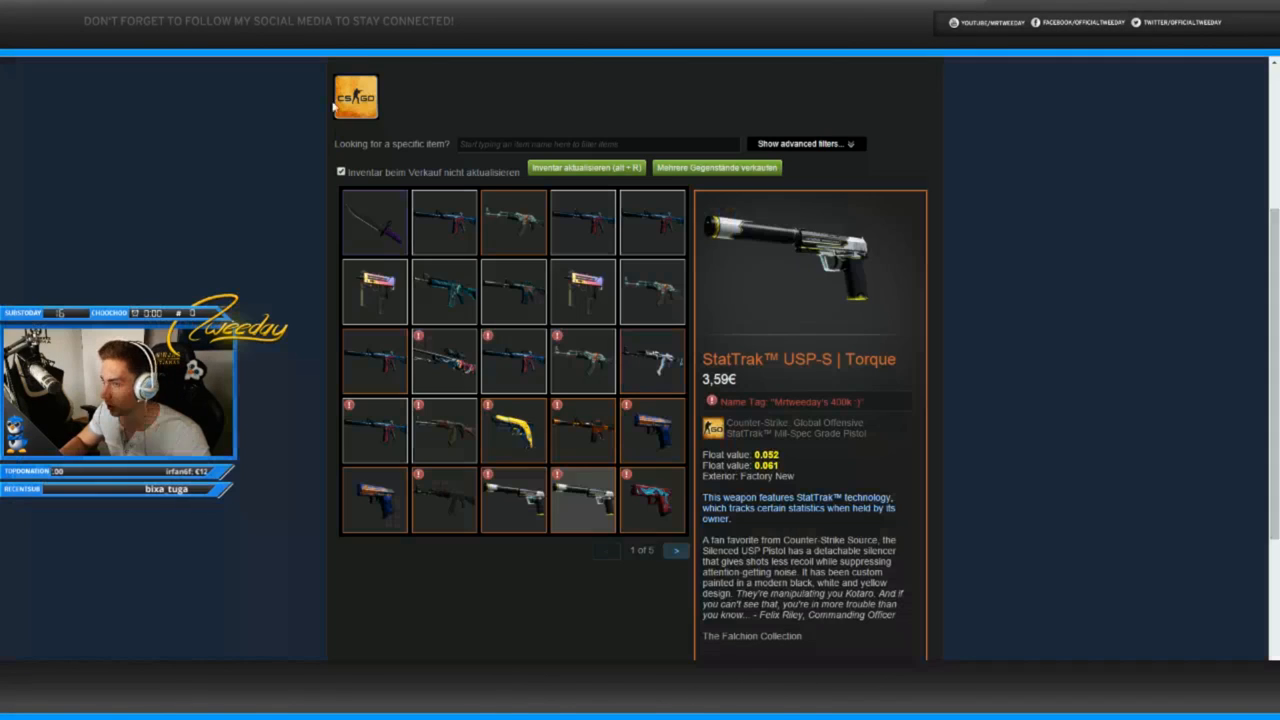
Step: Roll a winner and send them the StatTrak Glock-18 Water Elemental trade offer
{"action": "left_click", "coordinate": [653, 500]}
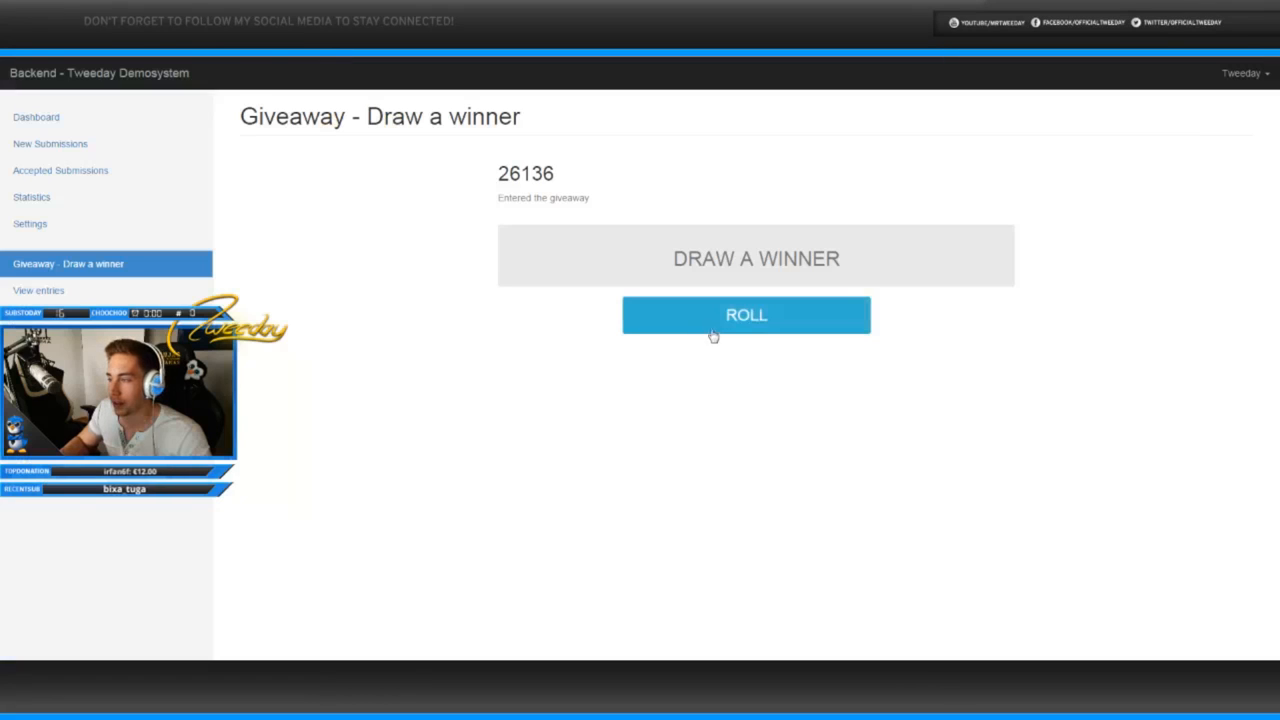
{"action": "left_click", "coordinate": [746, 314]}
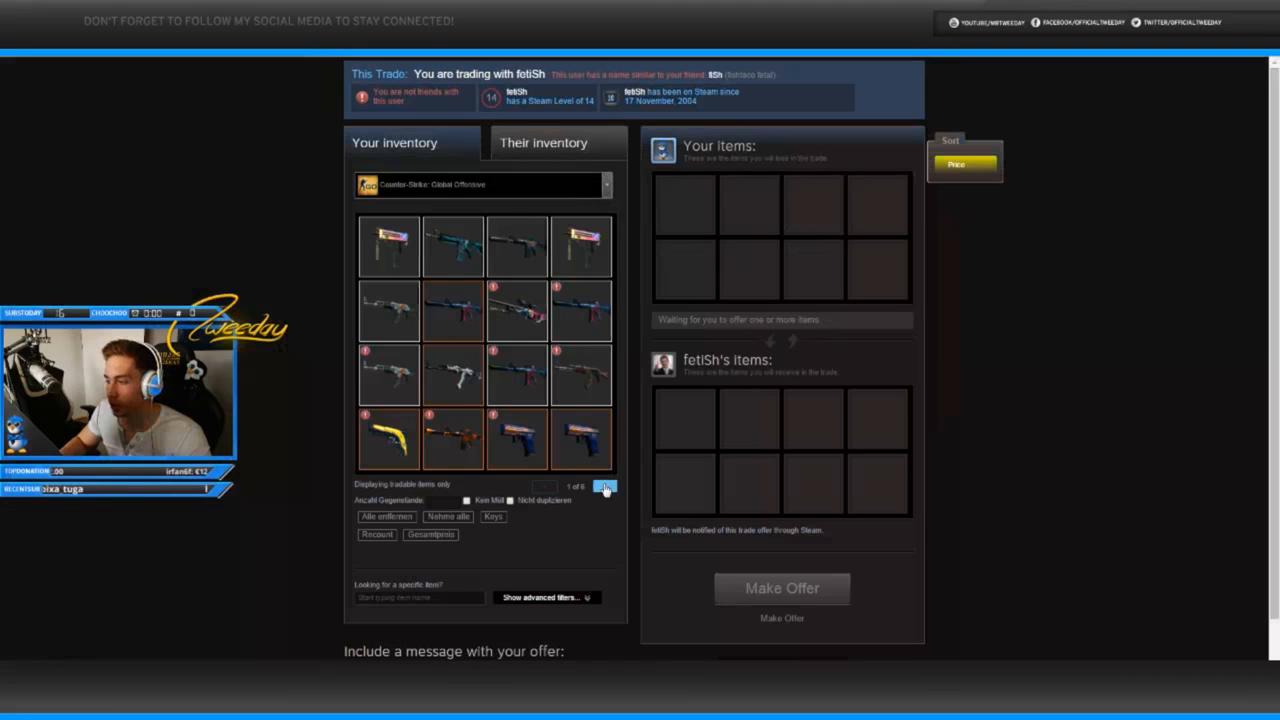
{"action": "left_click", "coordinate": [603, 486]}
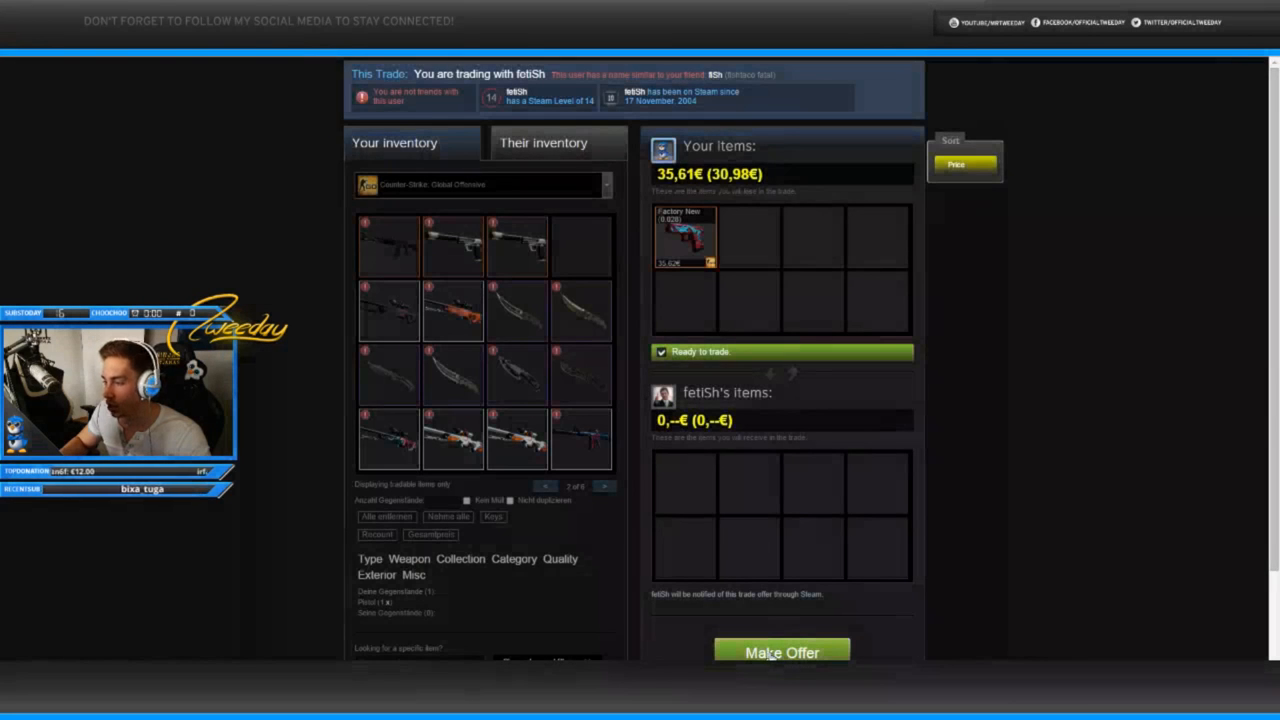
{"action": "left_click", "coordinate": [781, 652]}
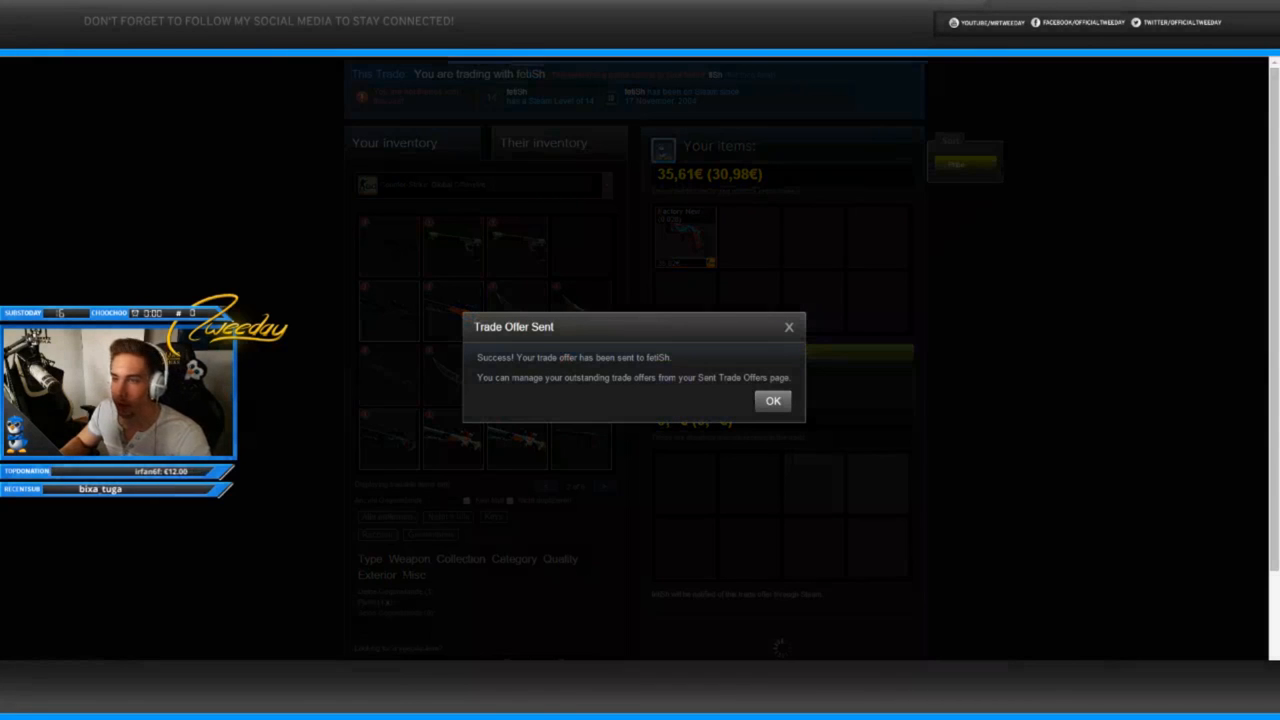
{"action": "left_click", "coordinate": [772, 400]}
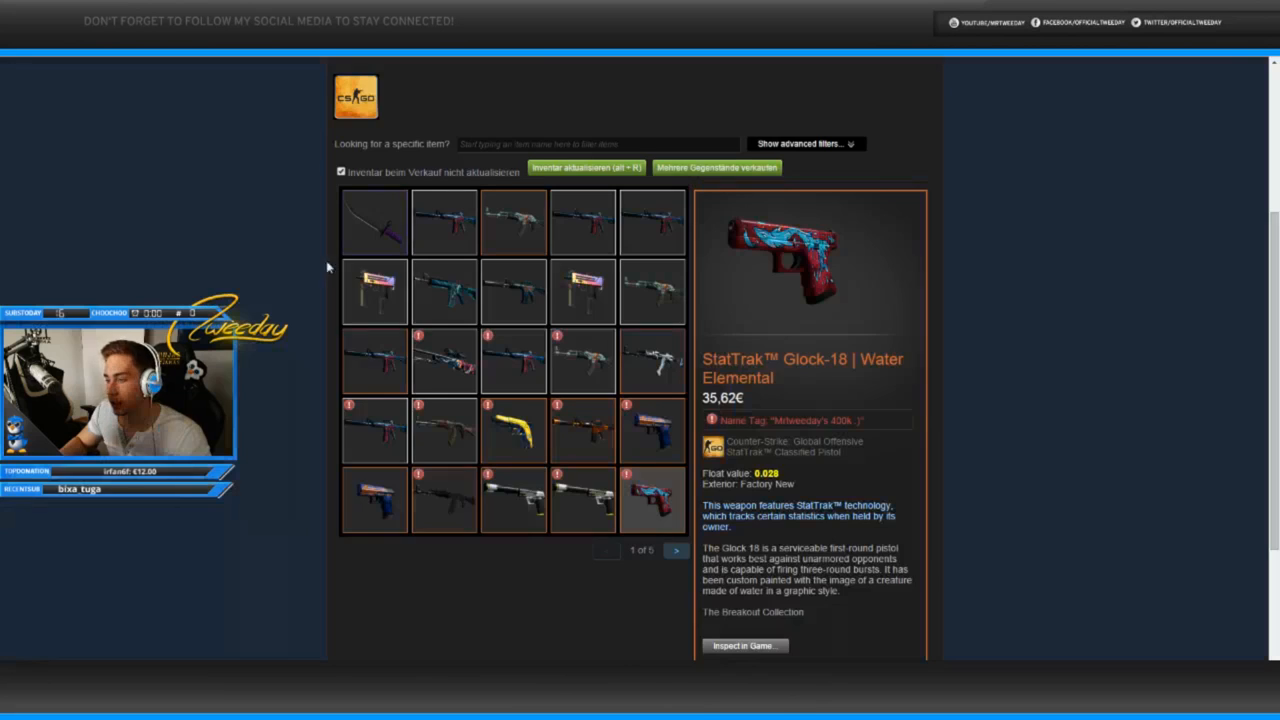
{"action": "left_click", "coordinate": [675, 550]}
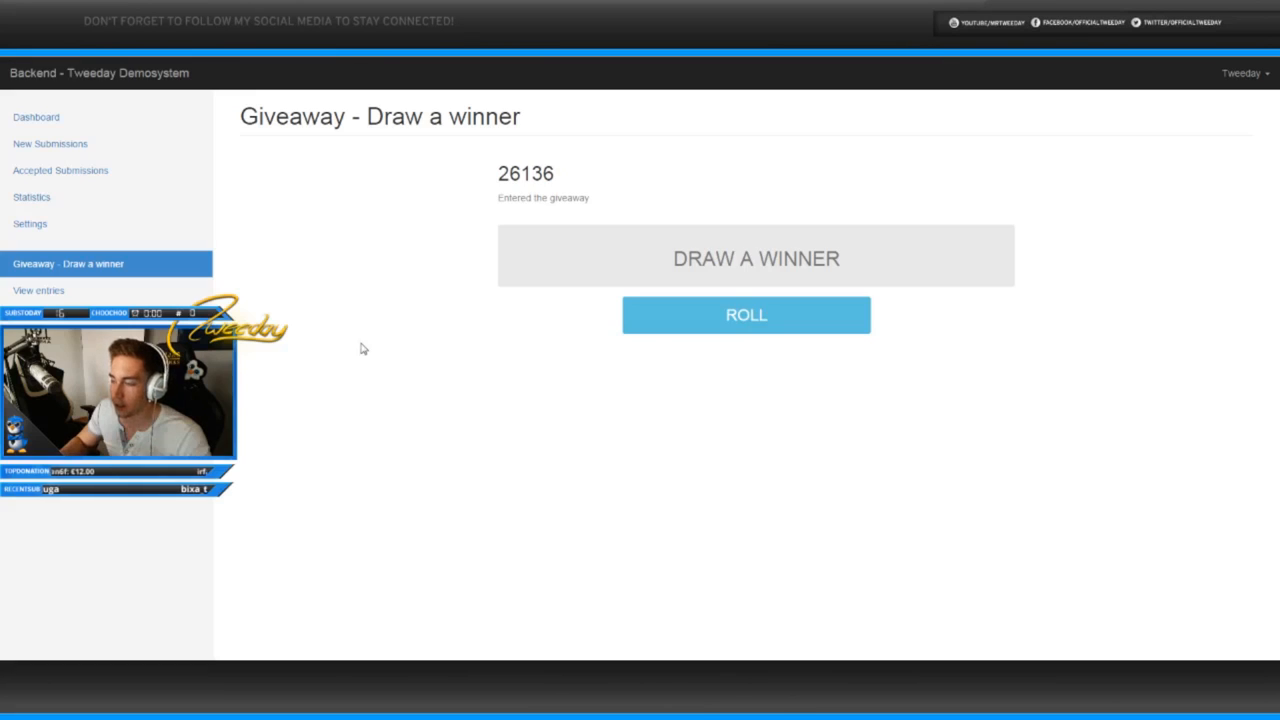
{"action": "left_click", "coordinate": [745, 315]}
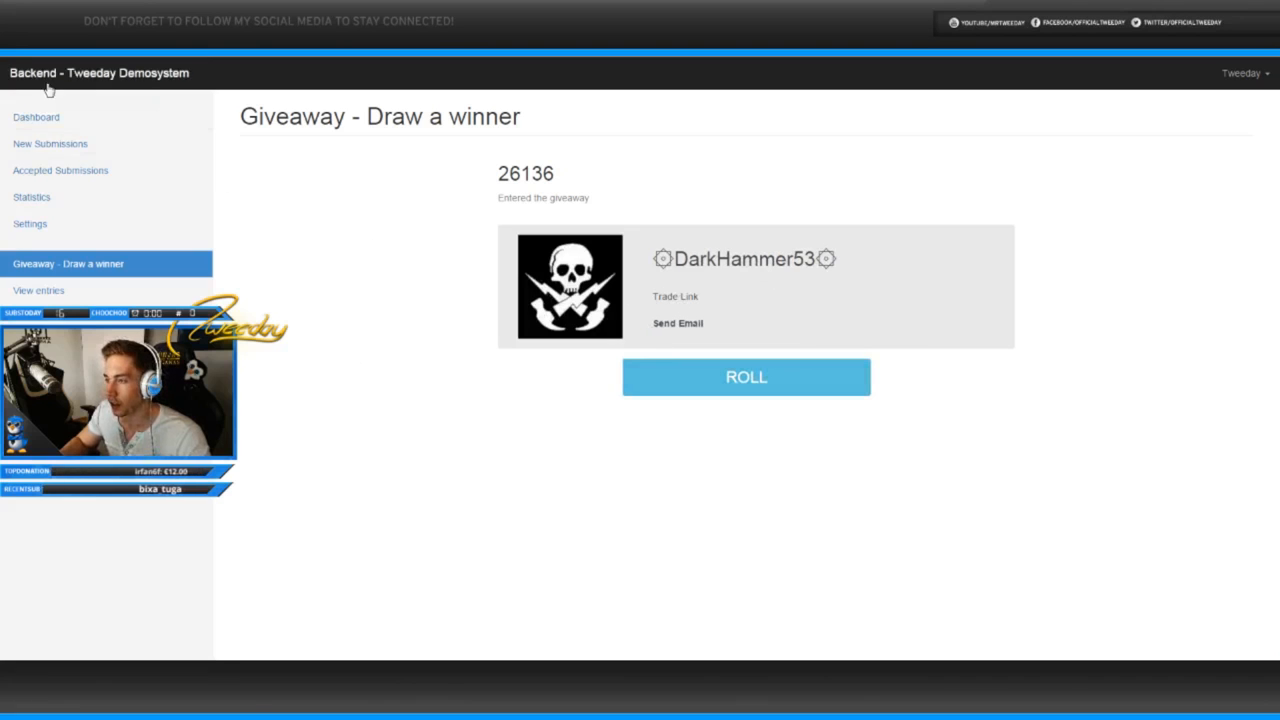
{"action": "left_click", "coordinate": [675, 296]}
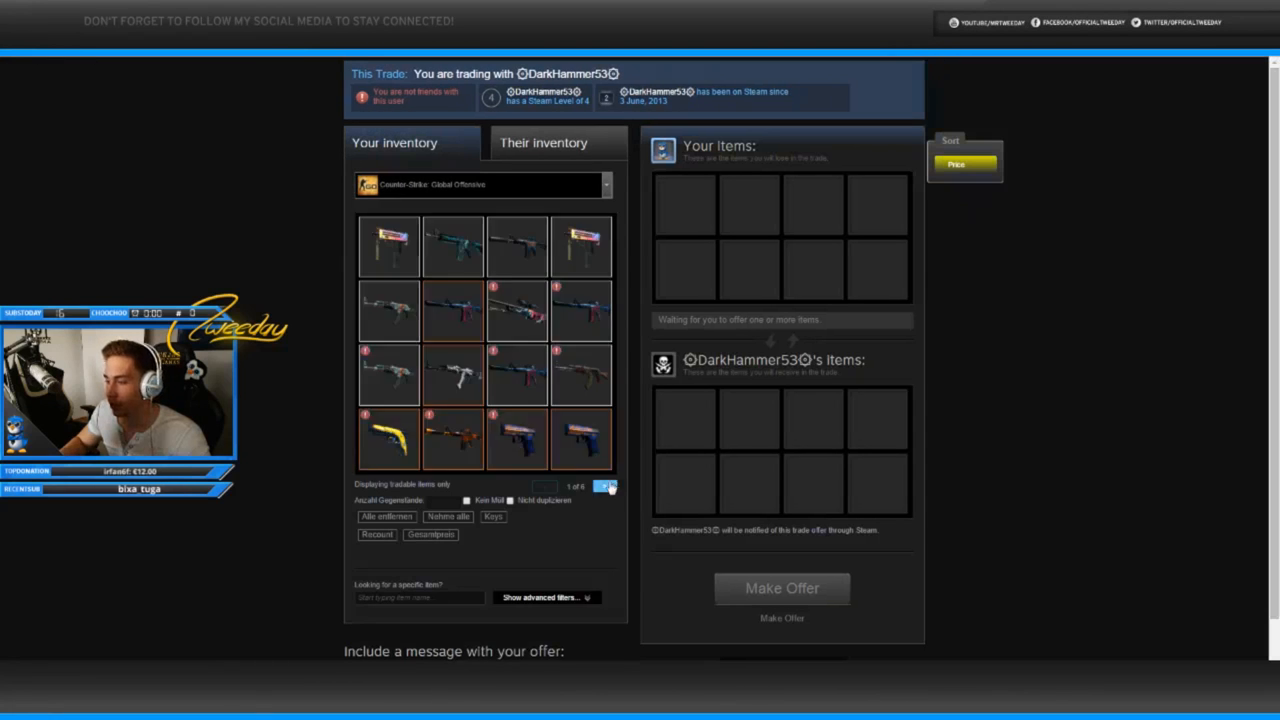
{"action": "left_click", "coordinate": [604, 486]}
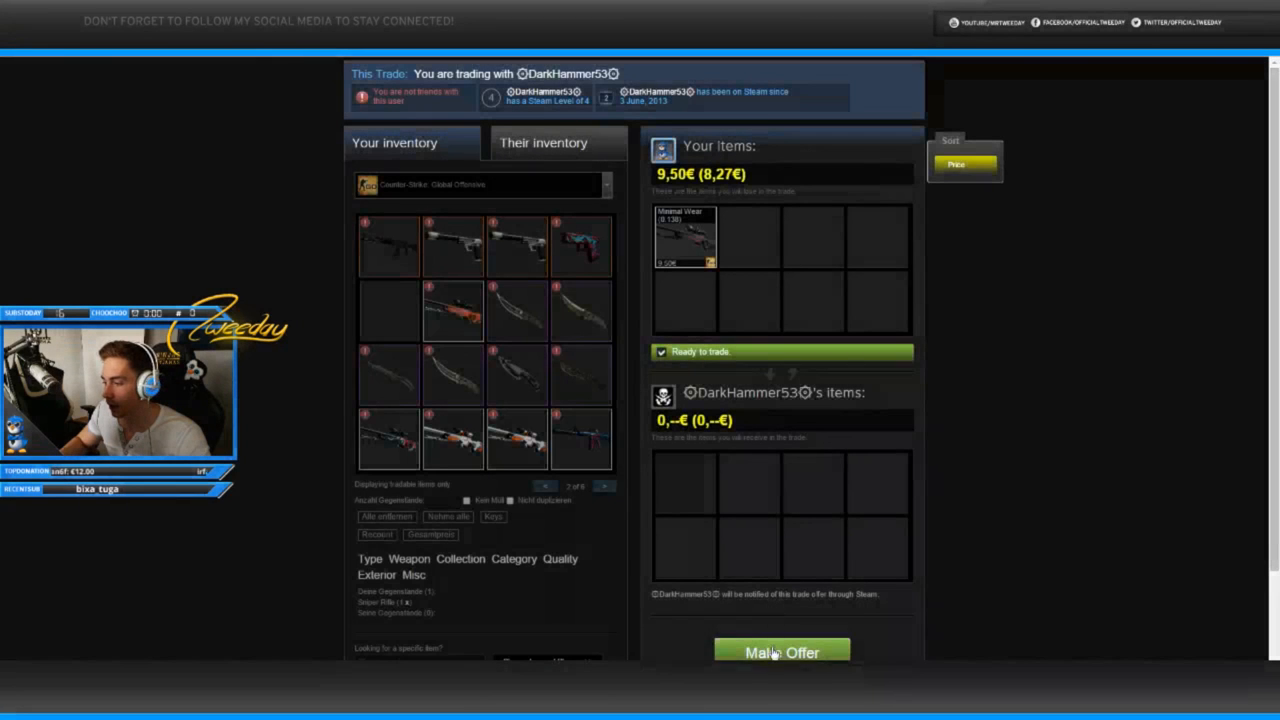
{"action": "left_click", "coordinate": [781, 652]}
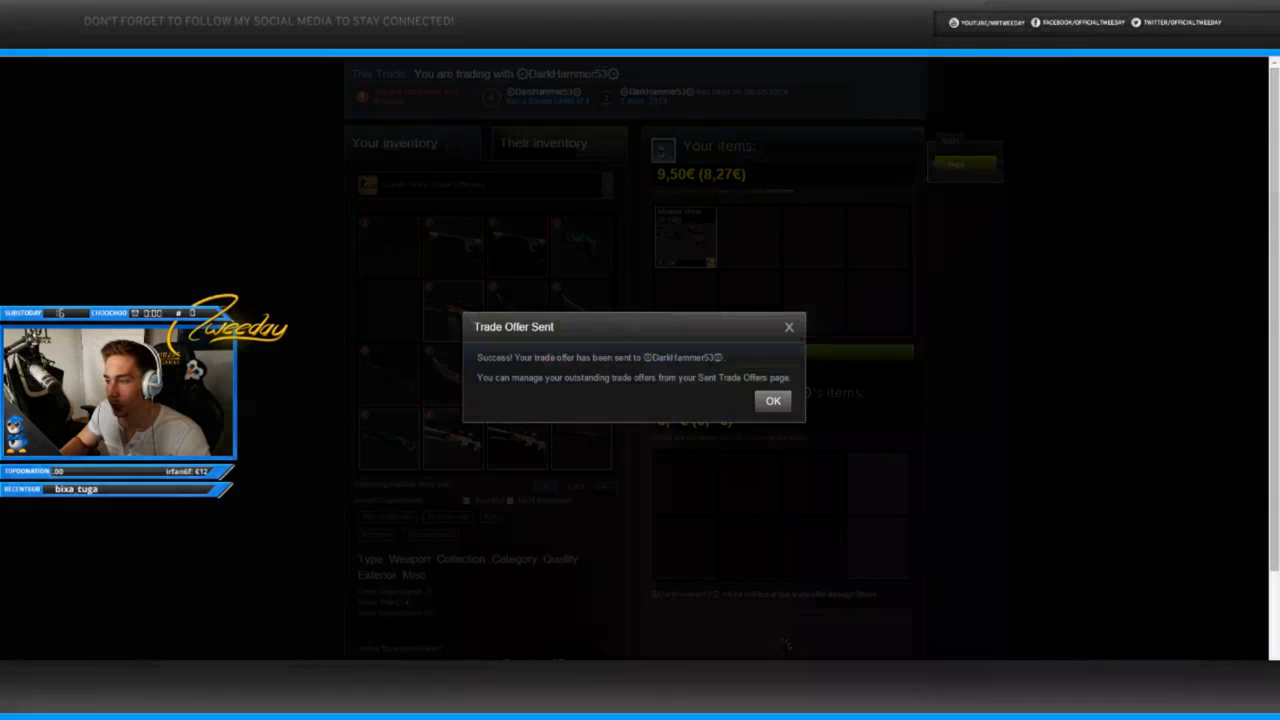
{"action": "left_click", "coordinate": [772, 400]}
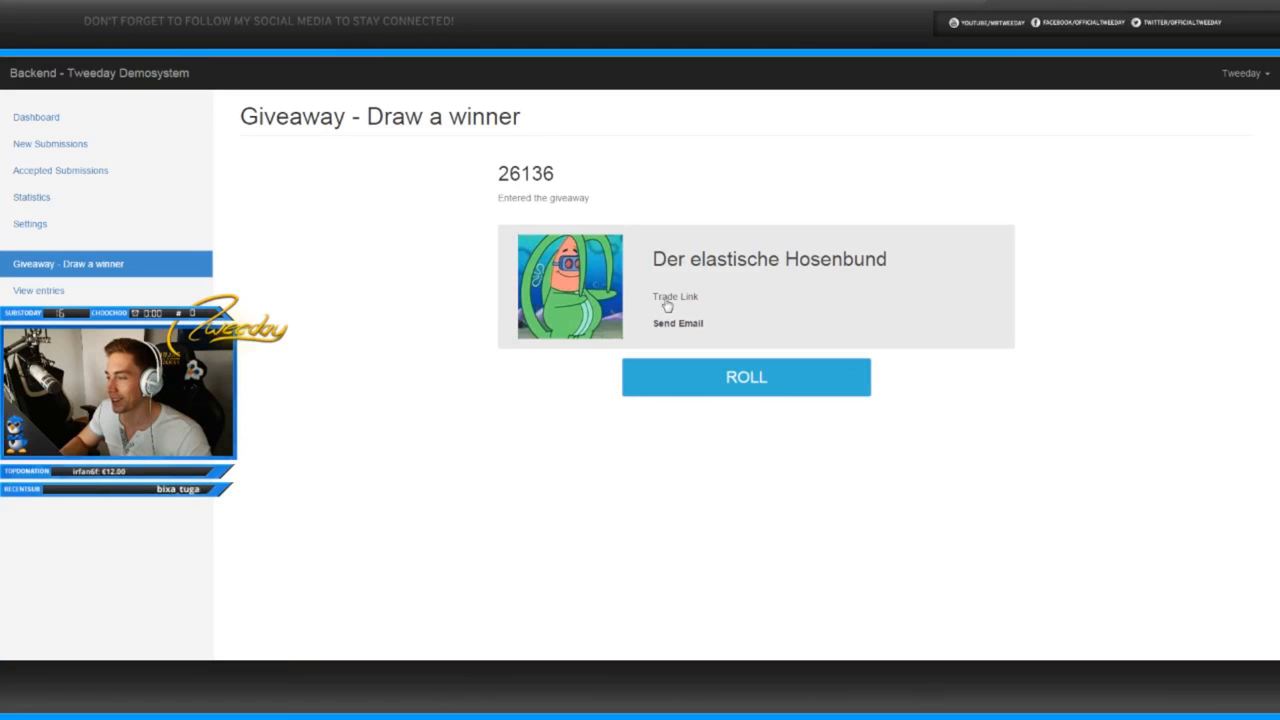
Step: Open the drawn winner's trade offer and confirm the skin as a gift
{"action": "left_click", "coordinate": [674, 297]}
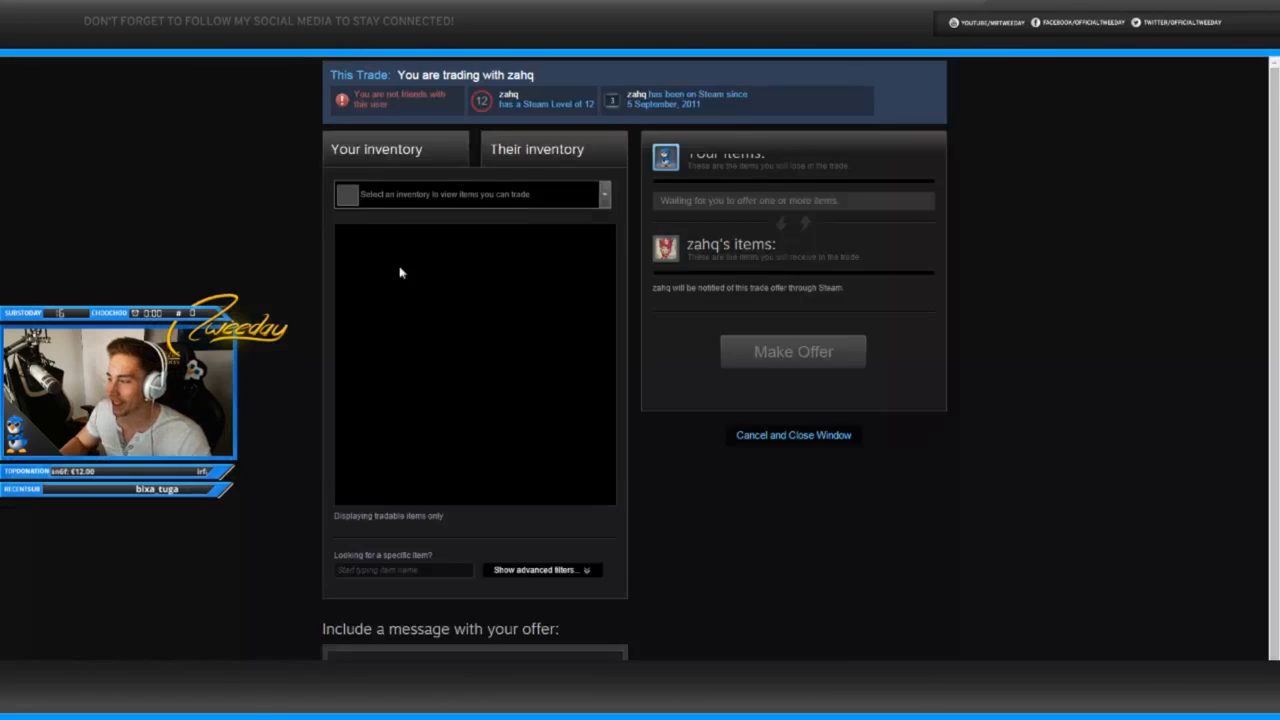
{"action": "left_click", "coordinate": [470, 194]}
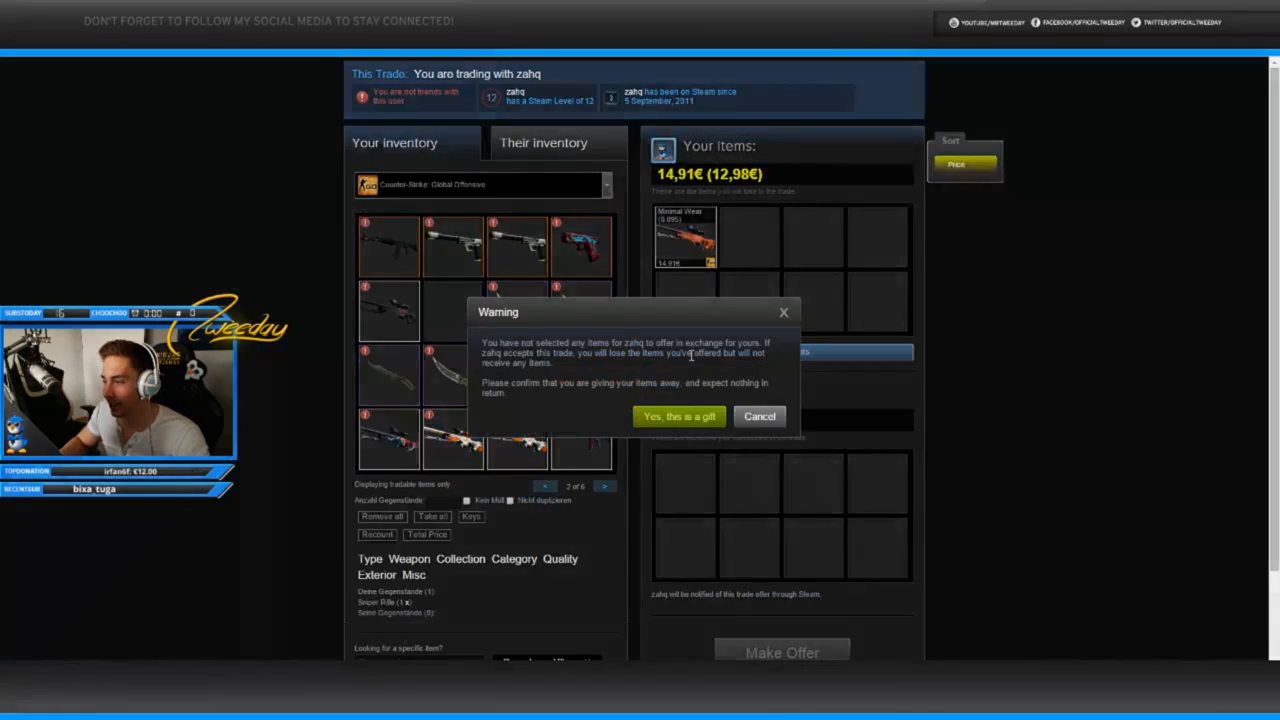
{"action": "left_click", "coordinate": [678, 416]}
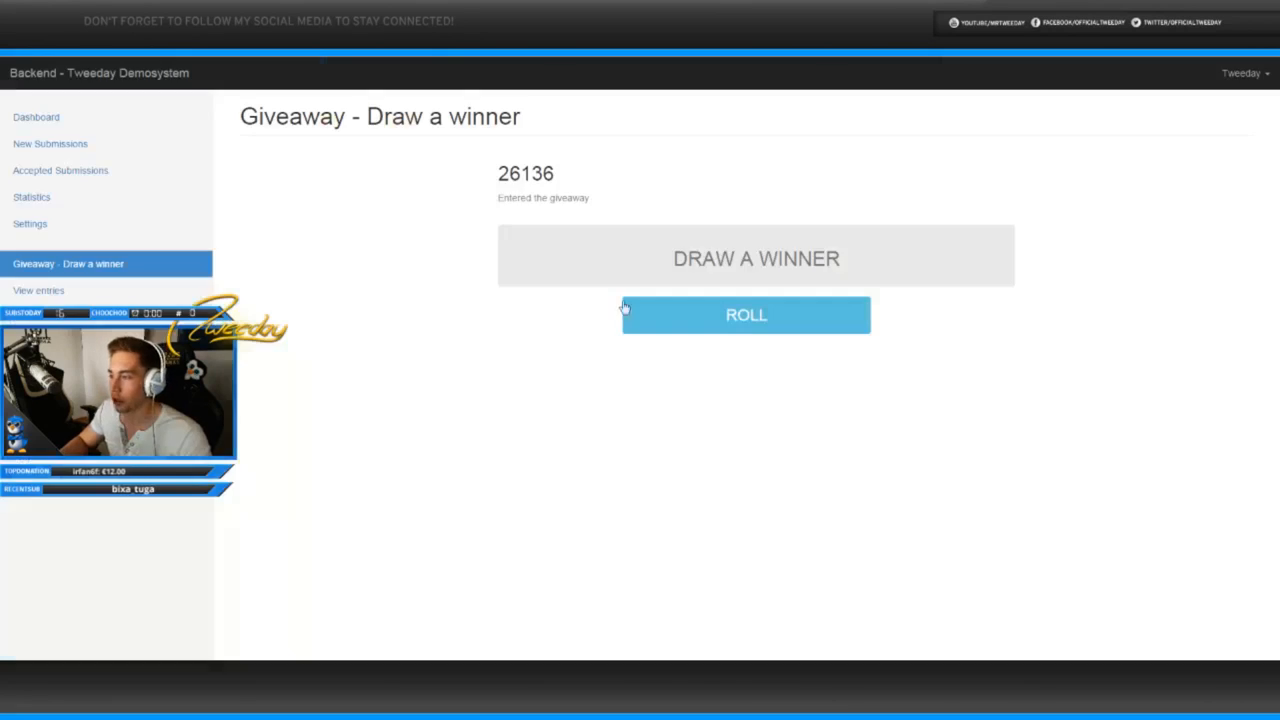
{"action": "left_click", "coordinate": [745, 315]}
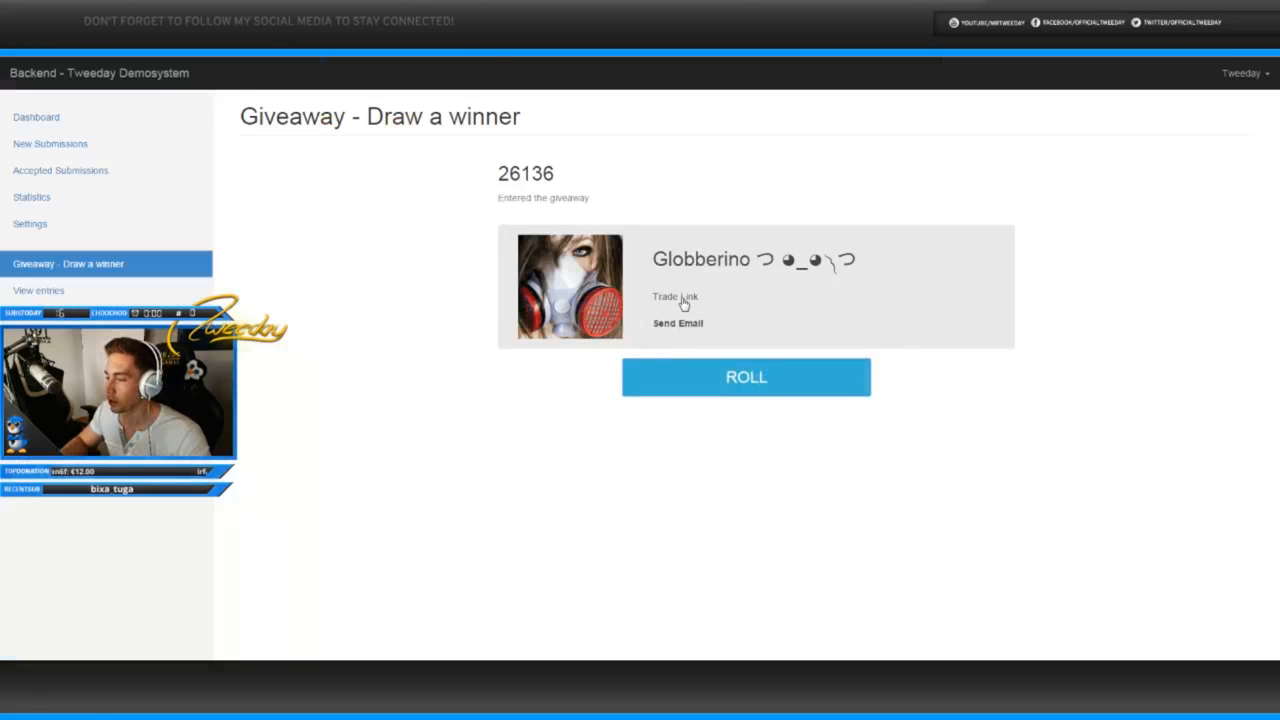
{"action": "left_click", "coordinate": [675, 297]}
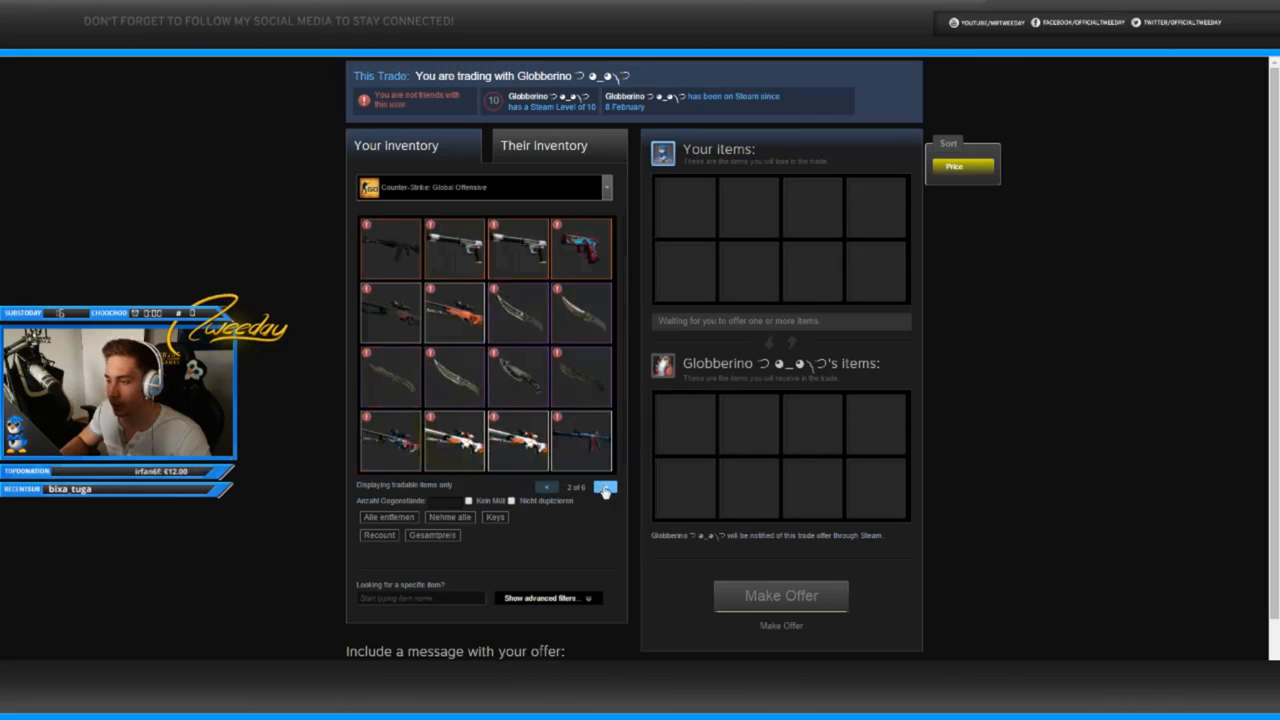
{"action": "mouse_move", "coordinate": [518, 313]}
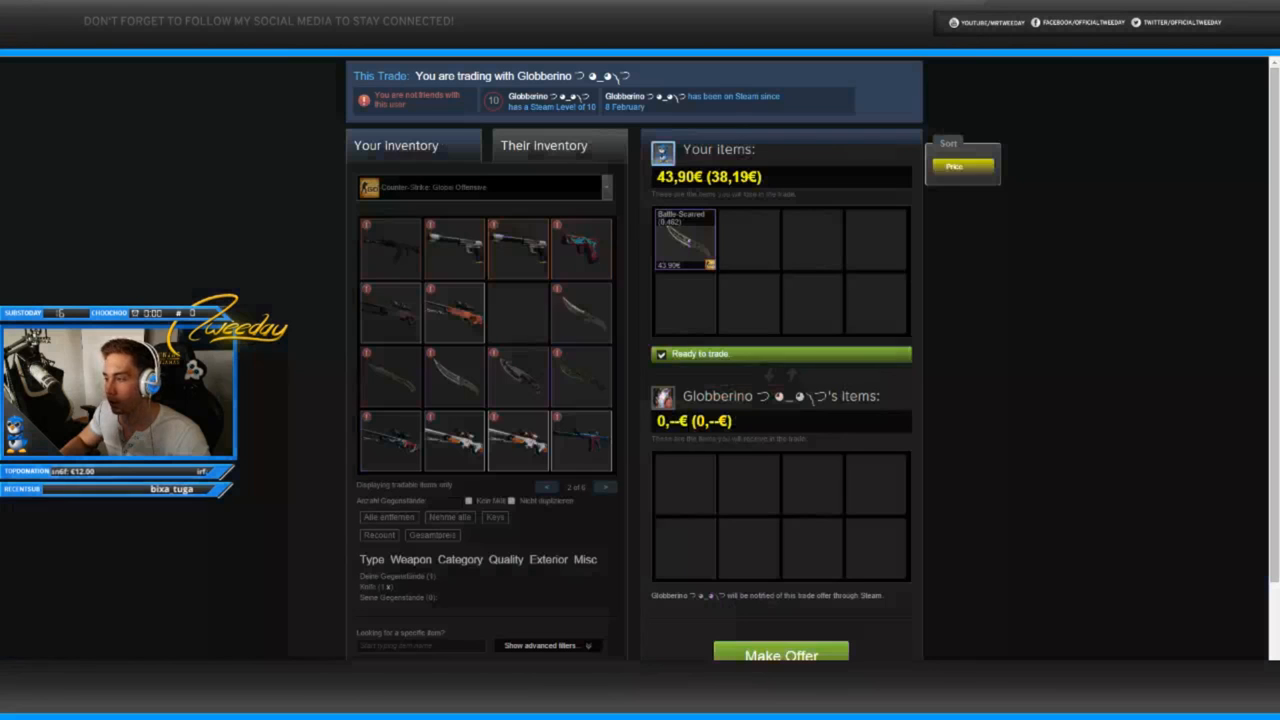
{"action": "left_click", "coordinate": [780, 655]}
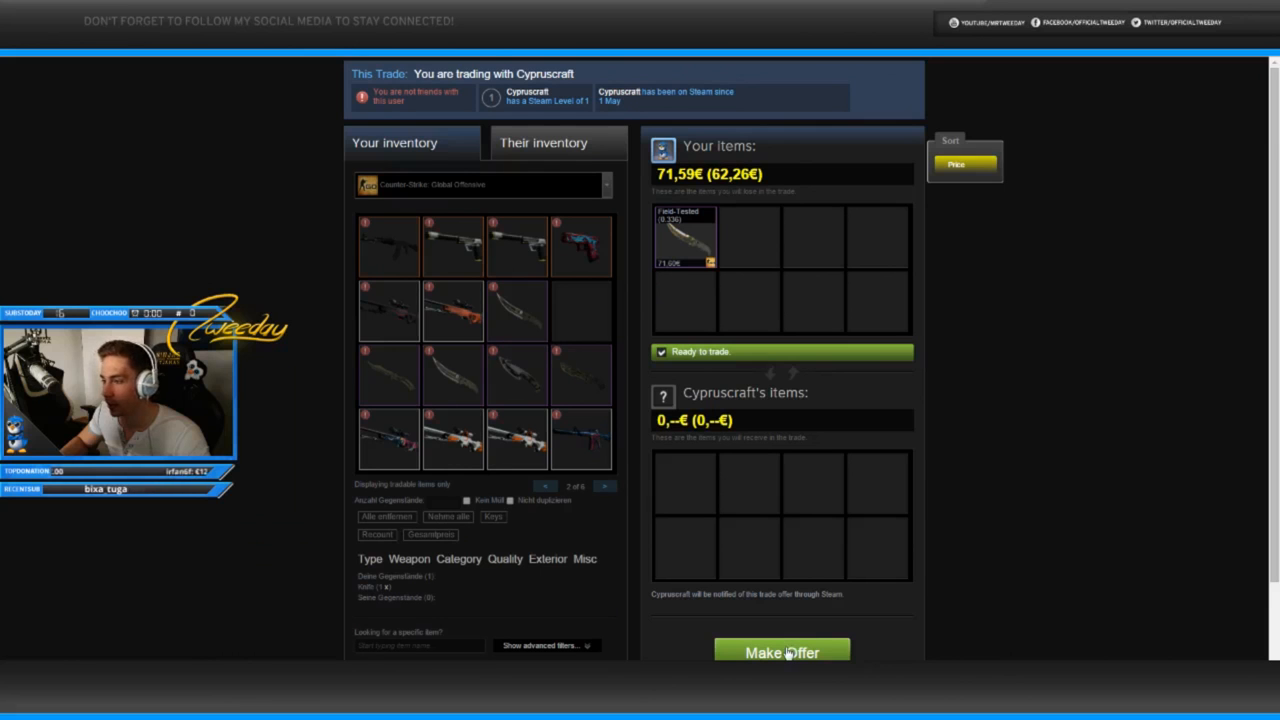
{"action": "left_click", "coordinate": [781, 652]}
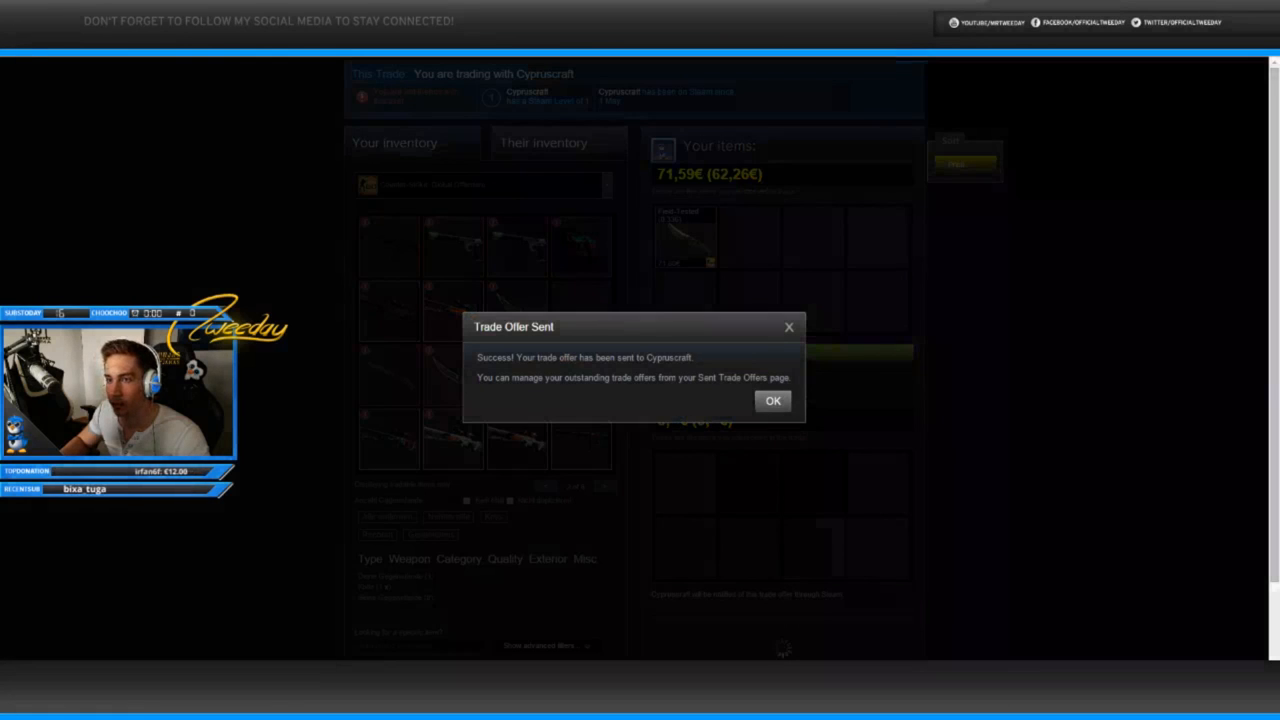
{"action": "left_click", "coordinate": [772, 400]}
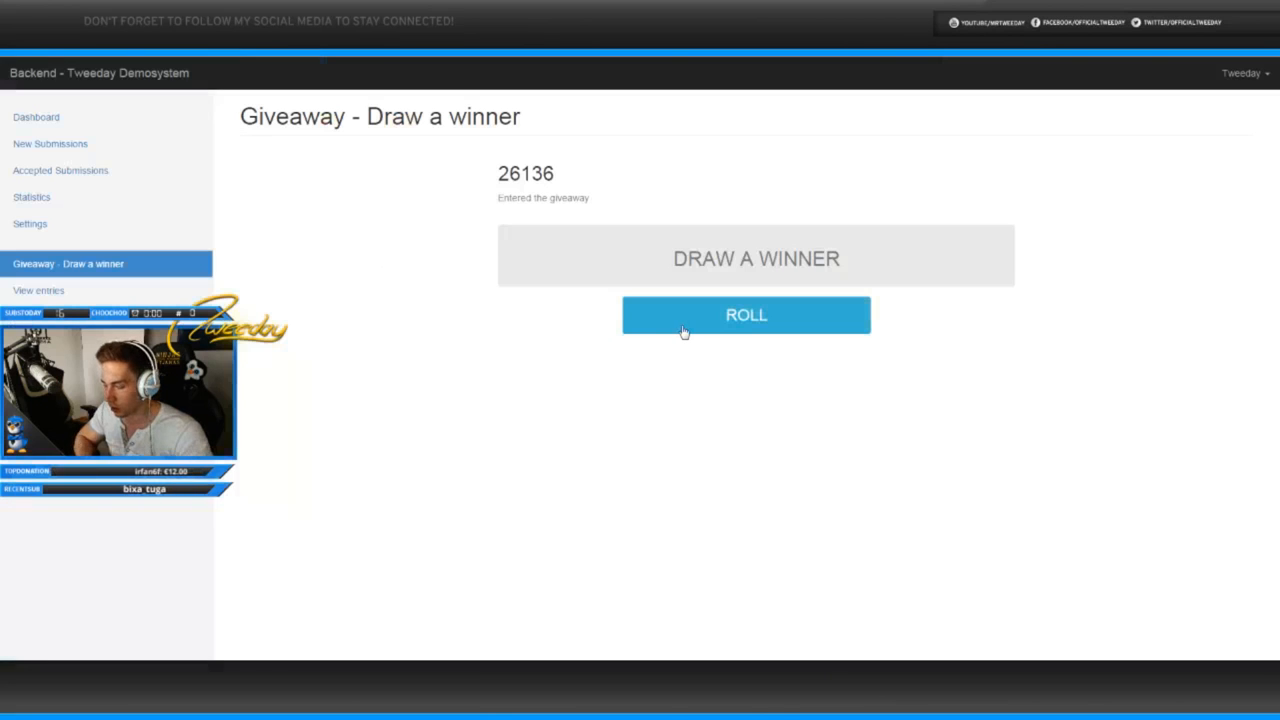
Step: Roll winners and send Sys **K1// the 41,86€ knife trade offer
{"action": "left_click", "coordinate": [745, 315]}
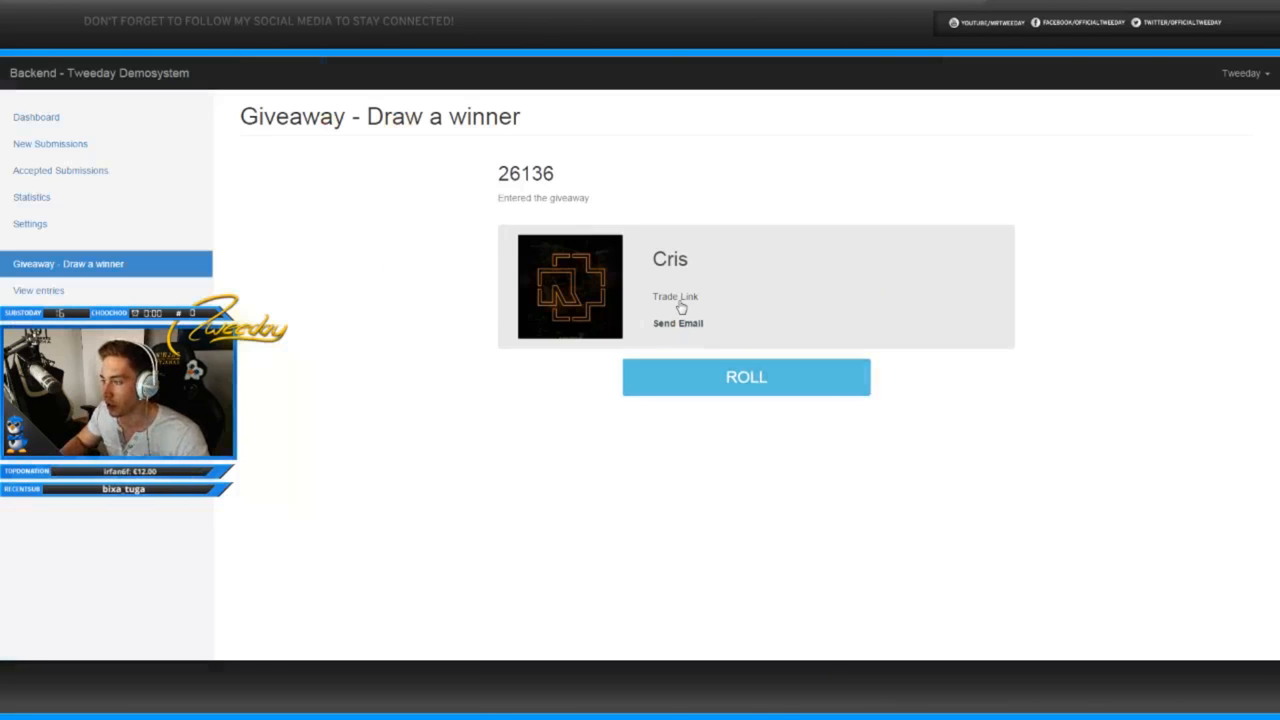
{"action": "left_click", "coordinate": [675, 296]}
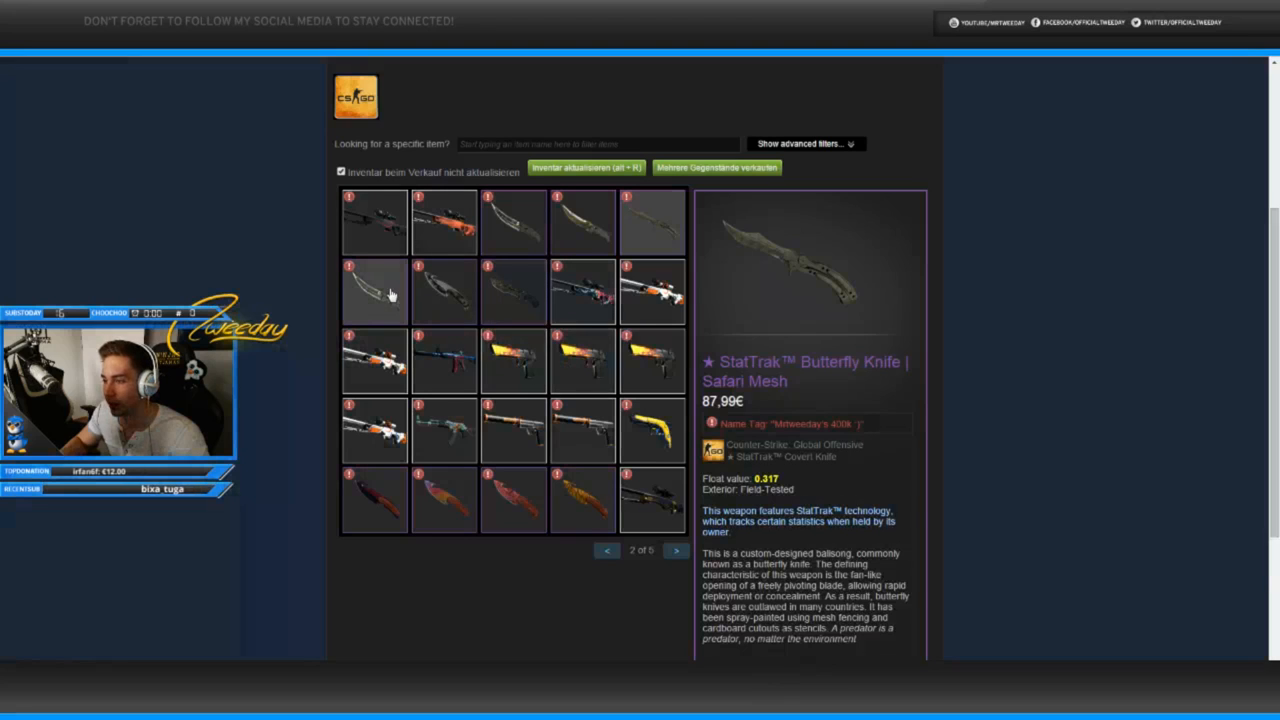
{"action": "left_click", "coordinate": [652, 430]}
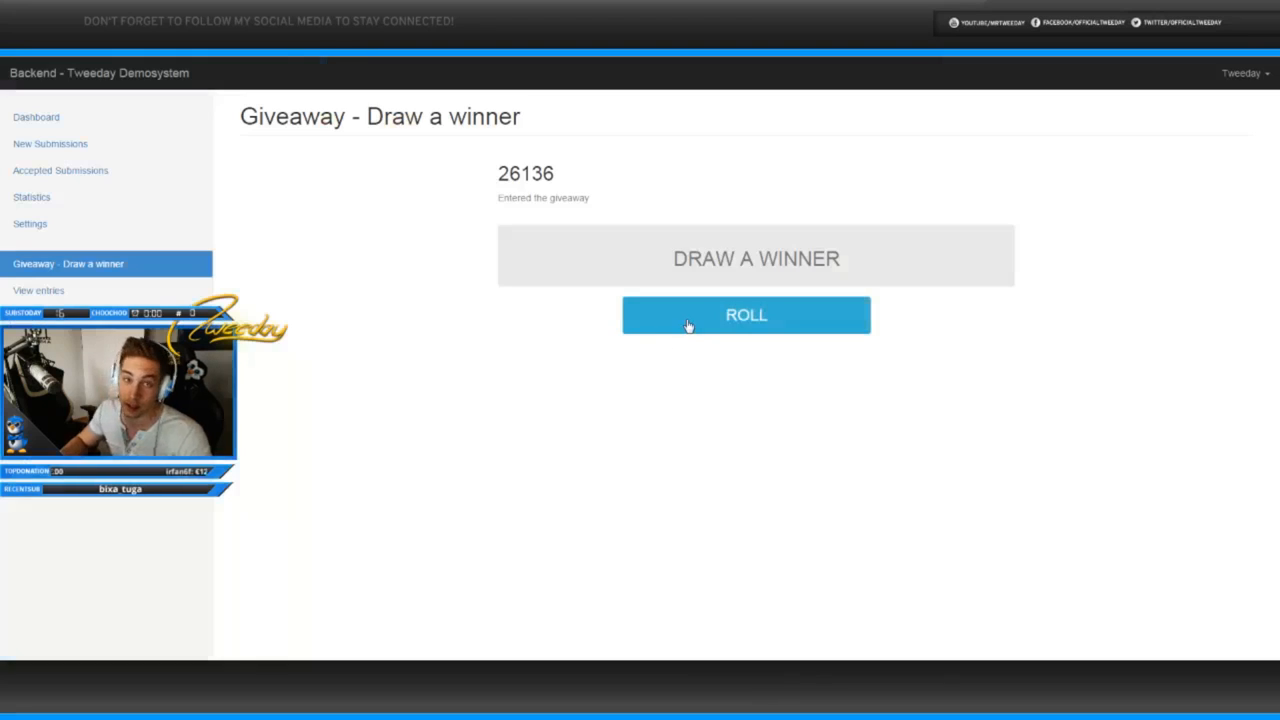
{"action": "left_click", "coordinate": [745, 314]}
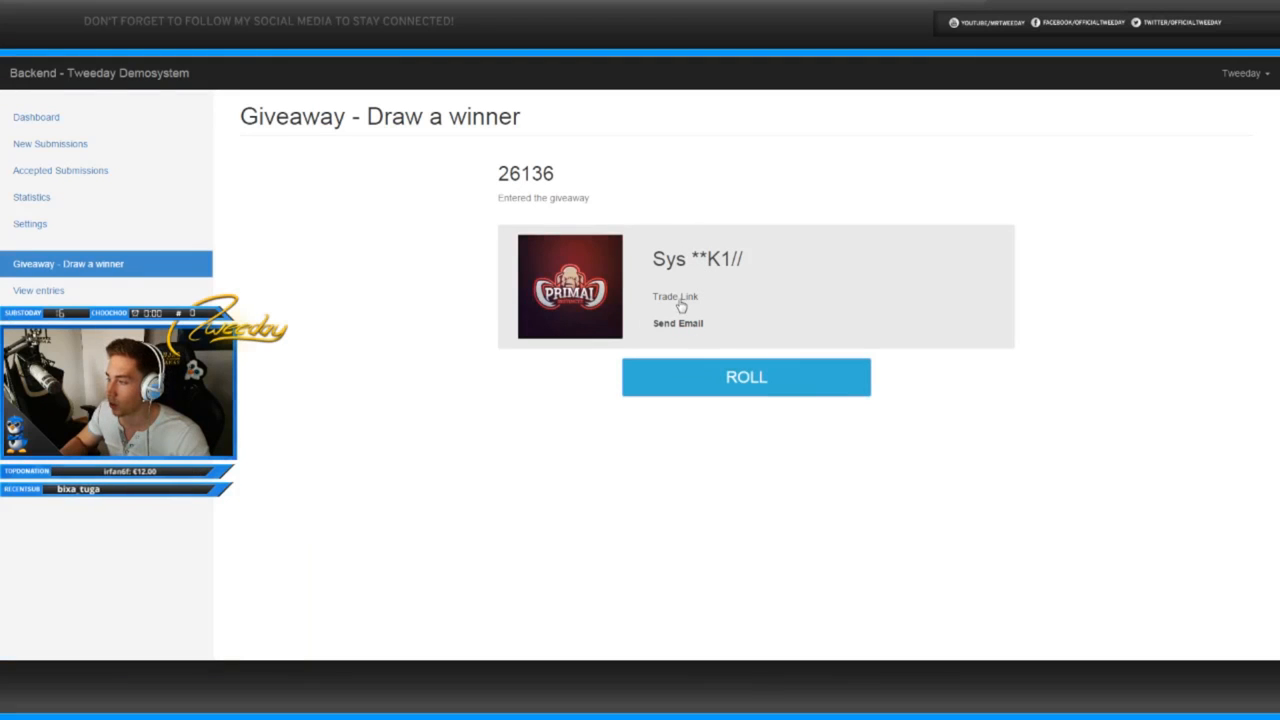
{"action": "left_click", "coordinate": [675, 297]}
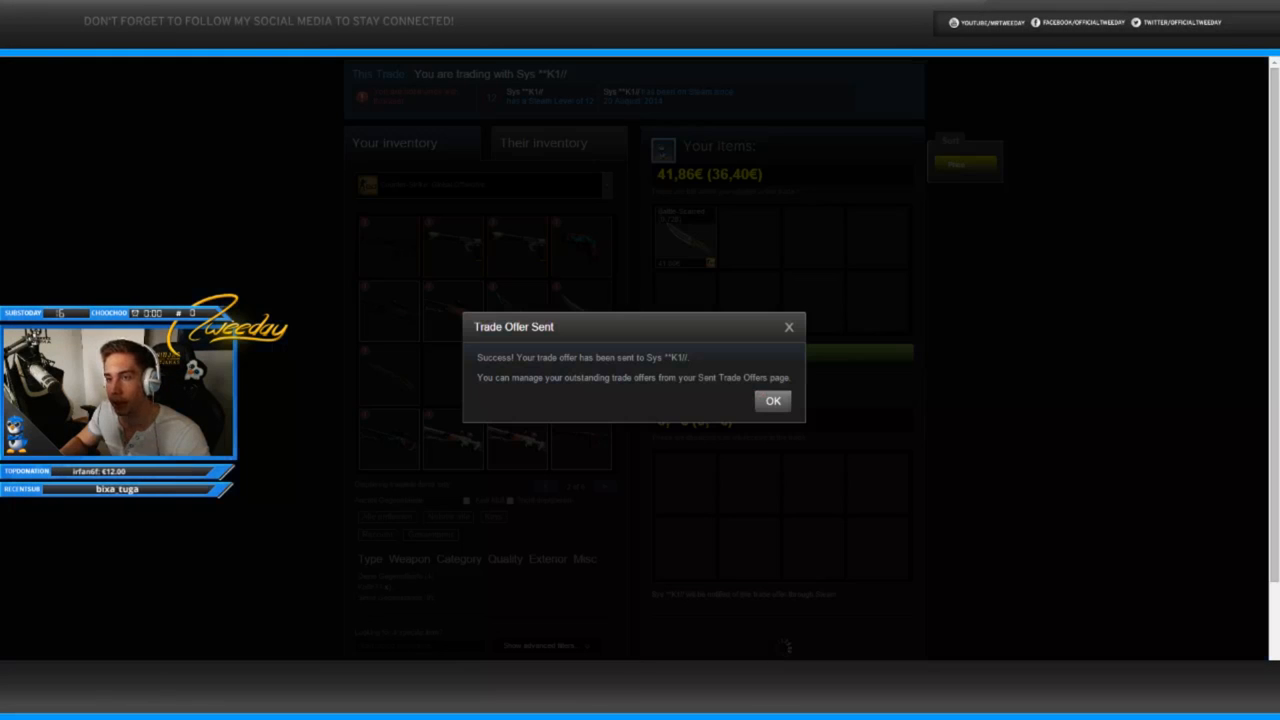
{"action": "left_click", "coordinate": [772, 400]}
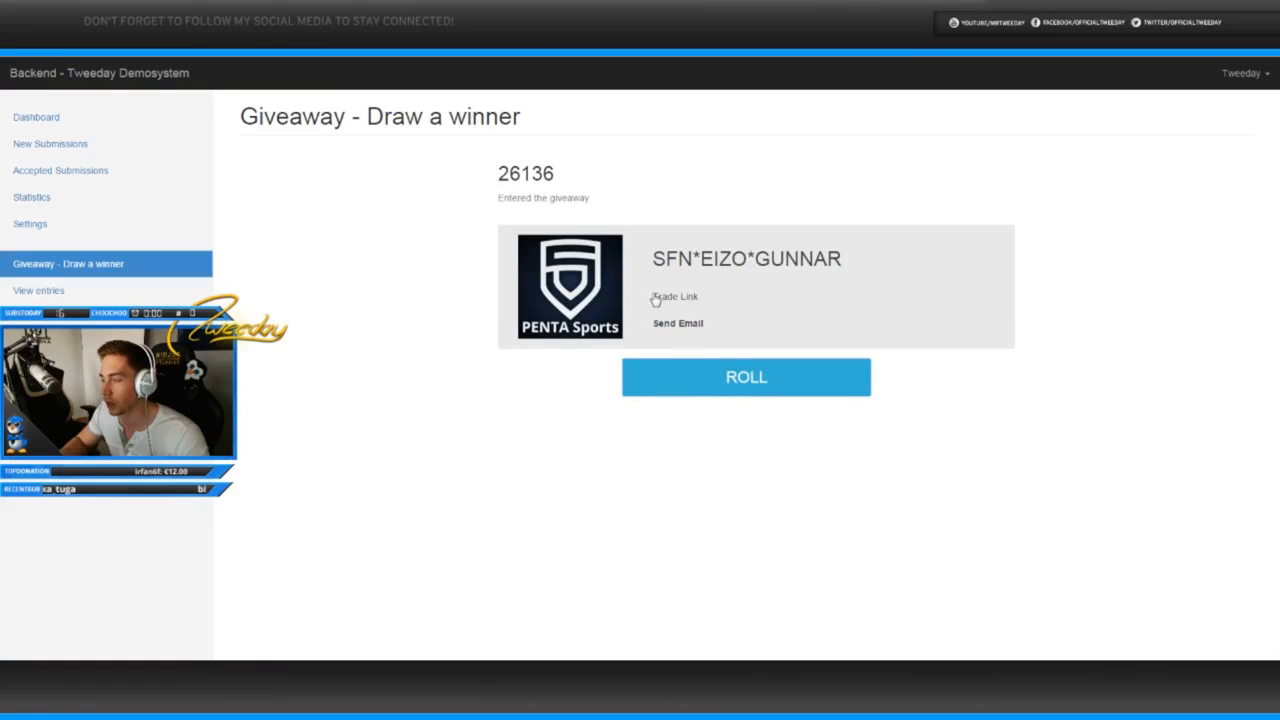
{"action": "mouse_move", "coordinate": [679, 303]}
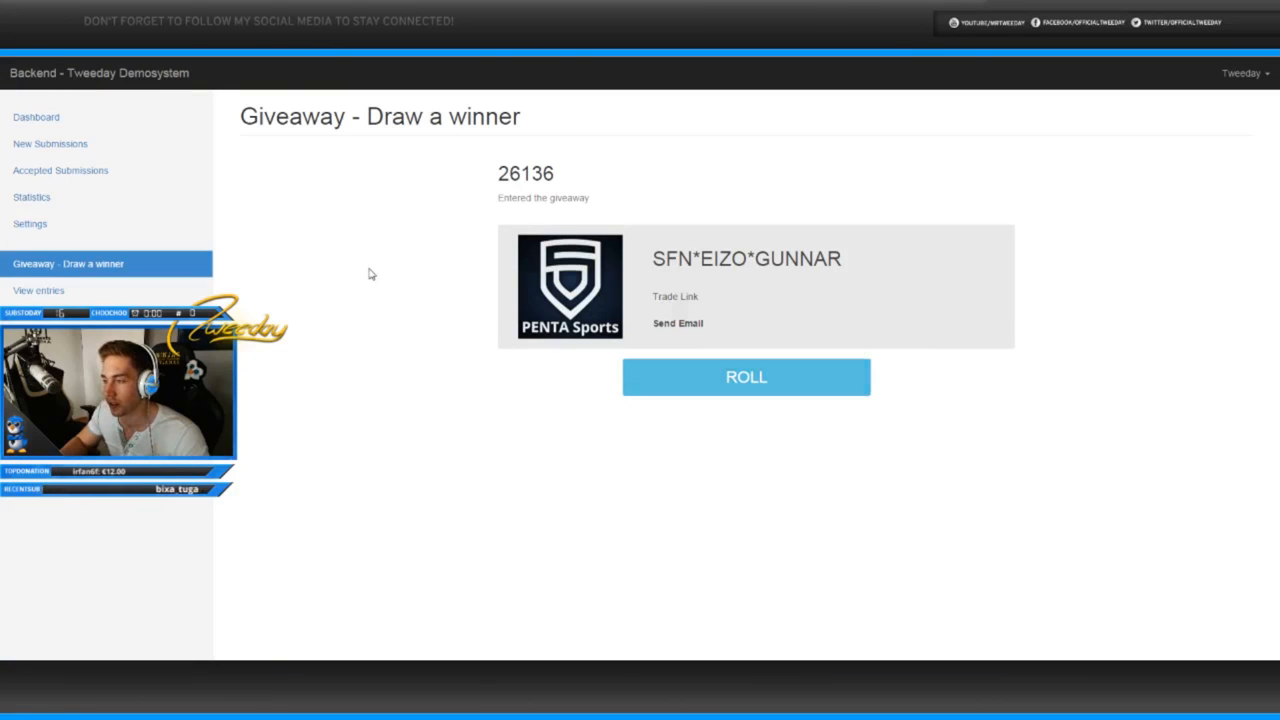
{"action": "left_click", "coordinate": [675, 296]}
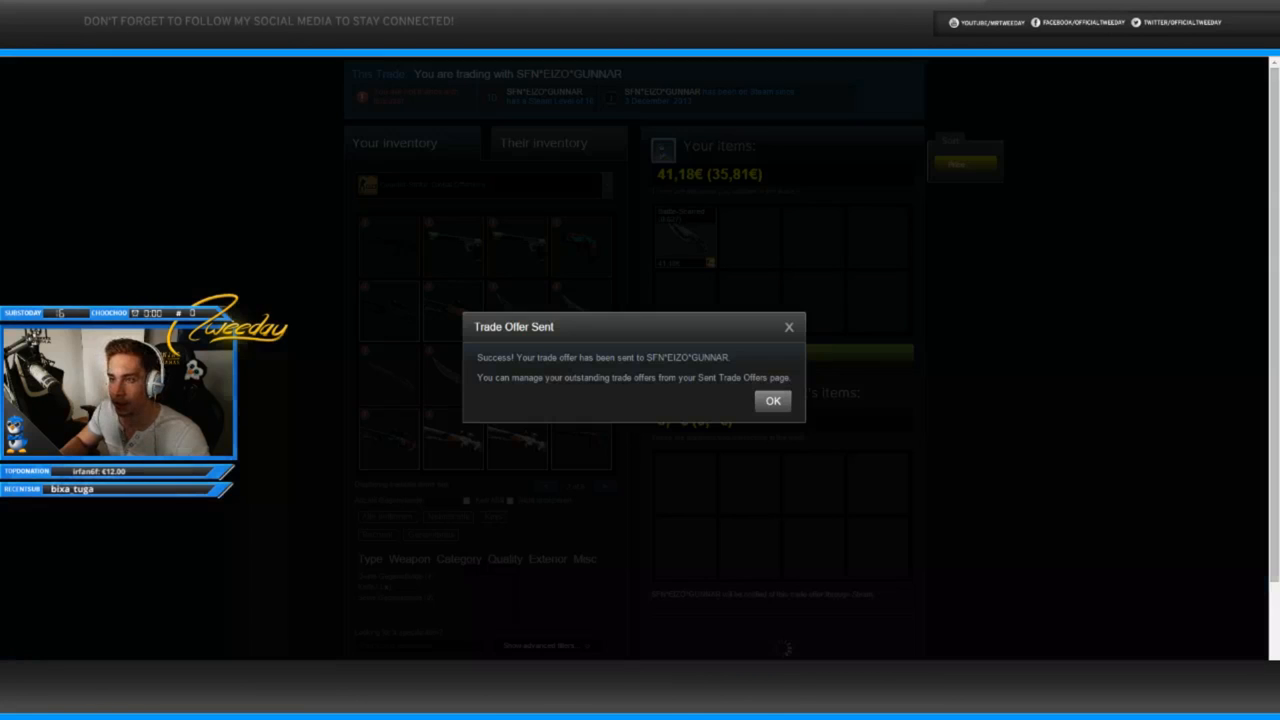
{"action": "left_click", "coordinate": [772, 400]}
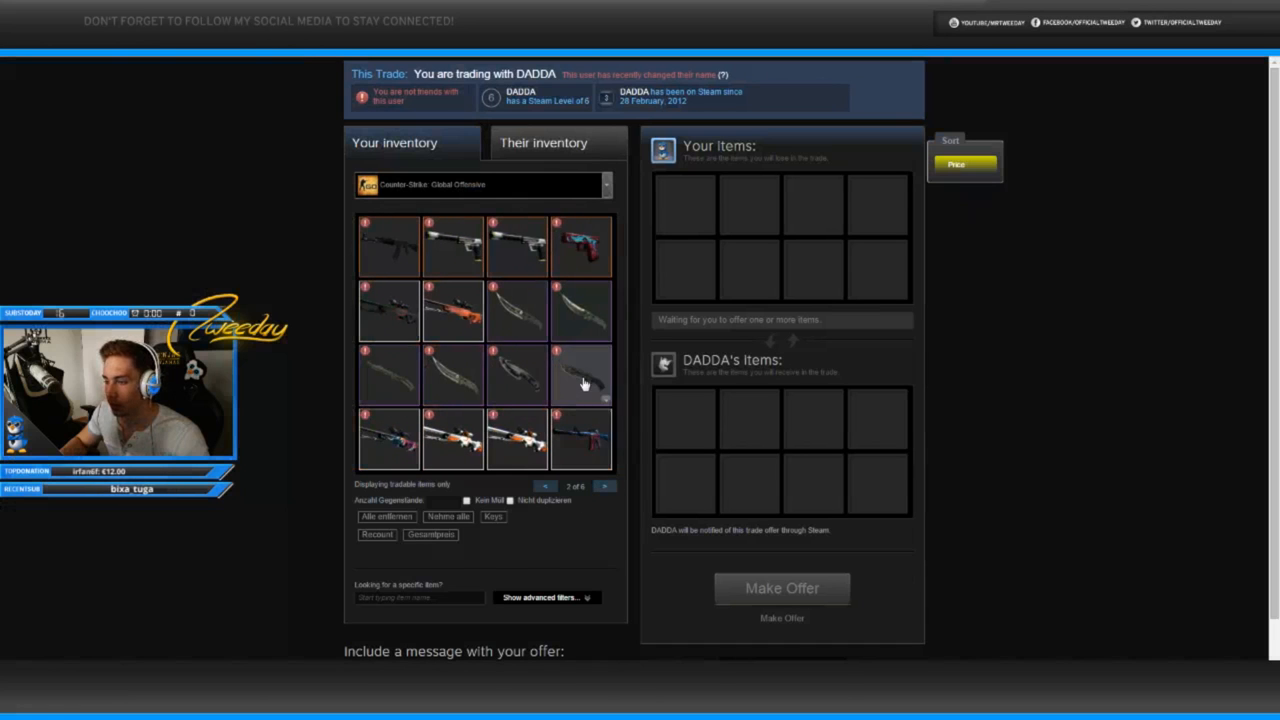
{"action": "left_click", "coordinate": [782, 588]}
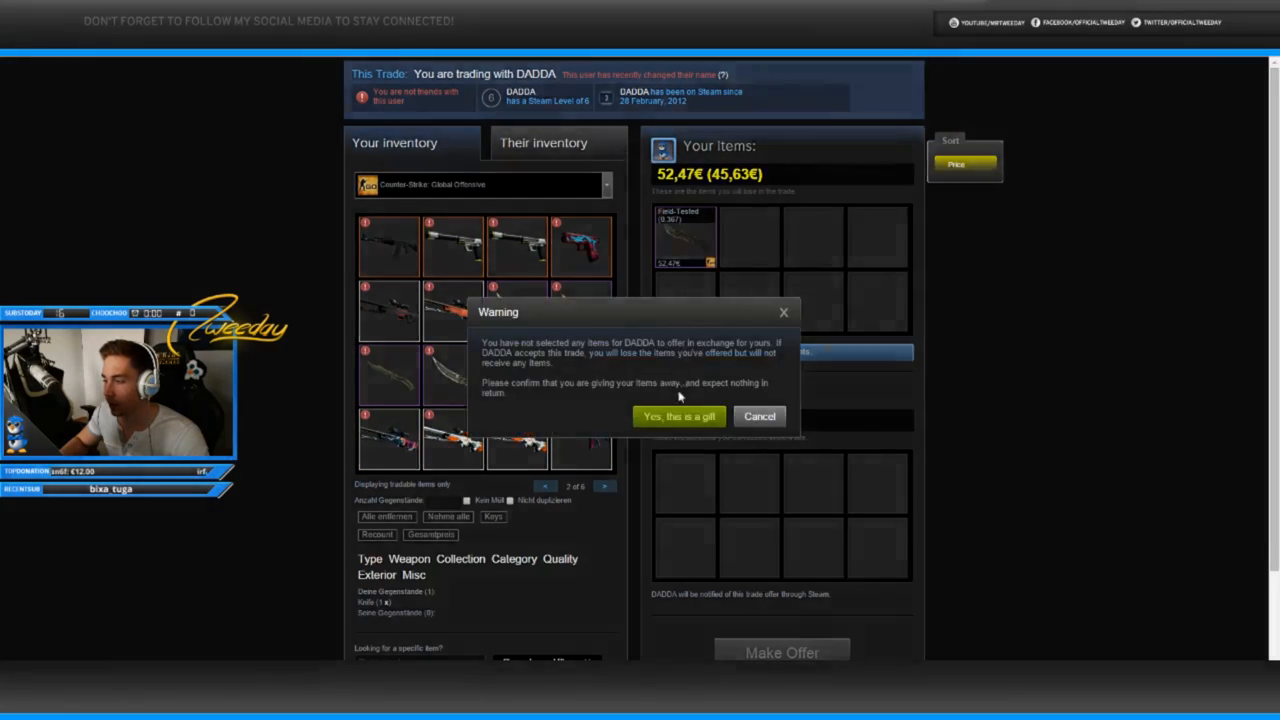
{"action": "left_click", "coordinate": [678, 416]}
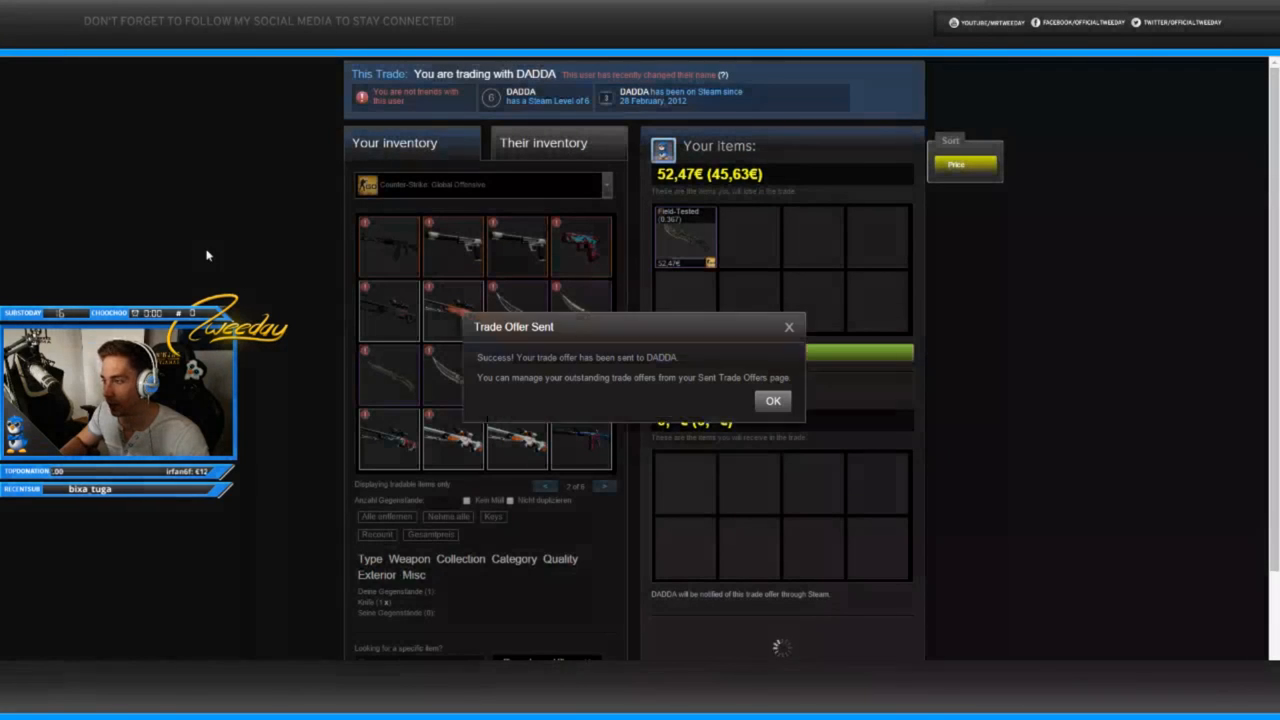
{"action": "left_click", "coordinate": [772, 400]}
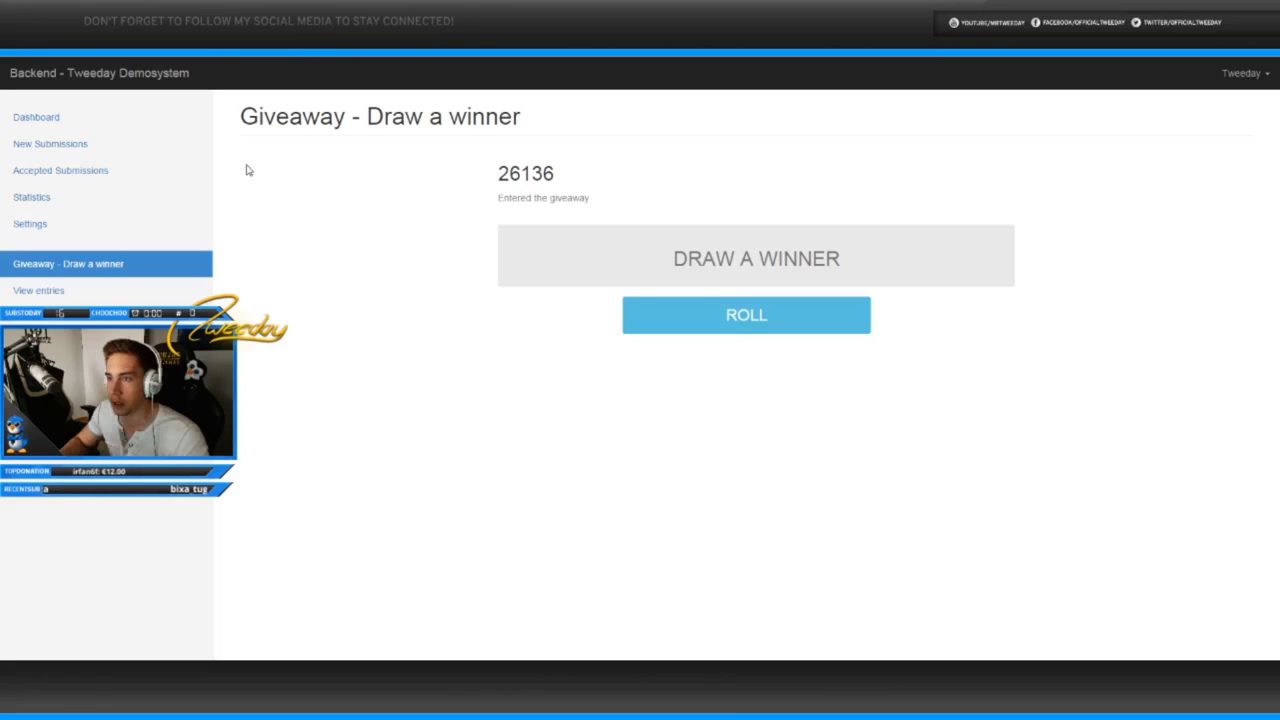
Step: Draw Beerculeees, open their trade offer, and inspect the 68,93€ AWP | Hyper Beast
{"action": "left_click", "coordinate": [746, 315]}
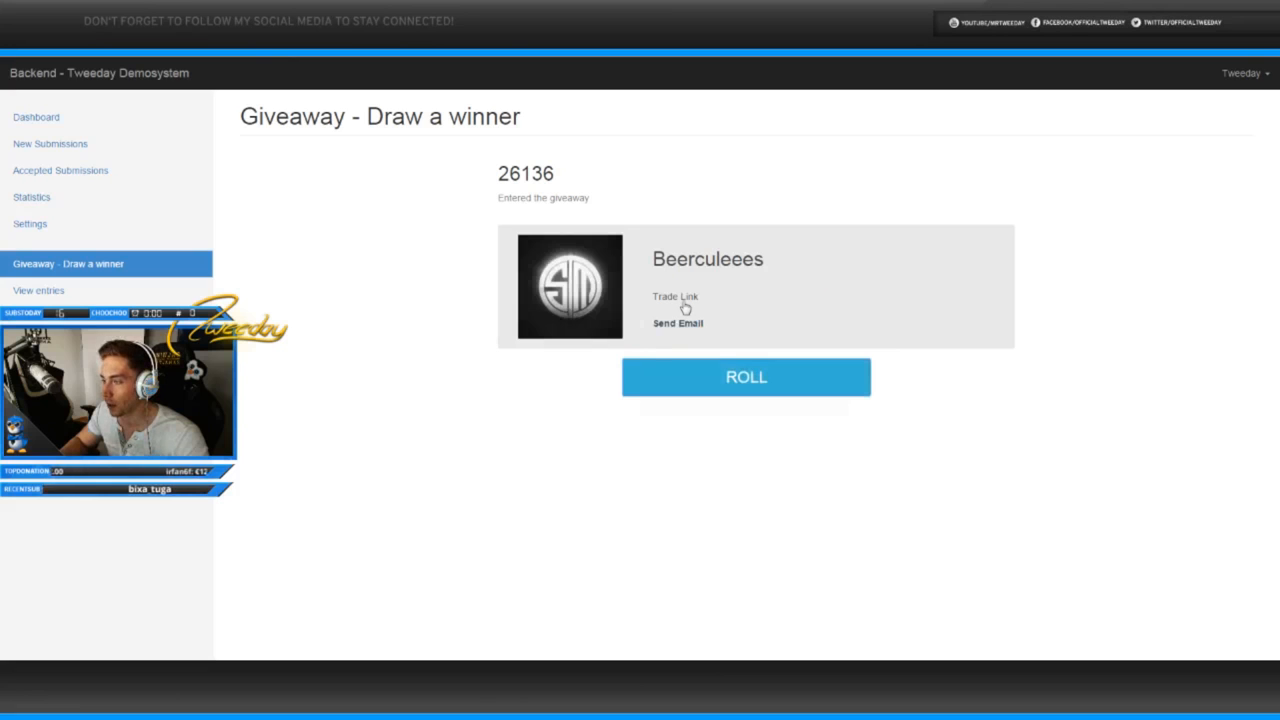
{"action": "left_click", "coordinate": [675, 296]}
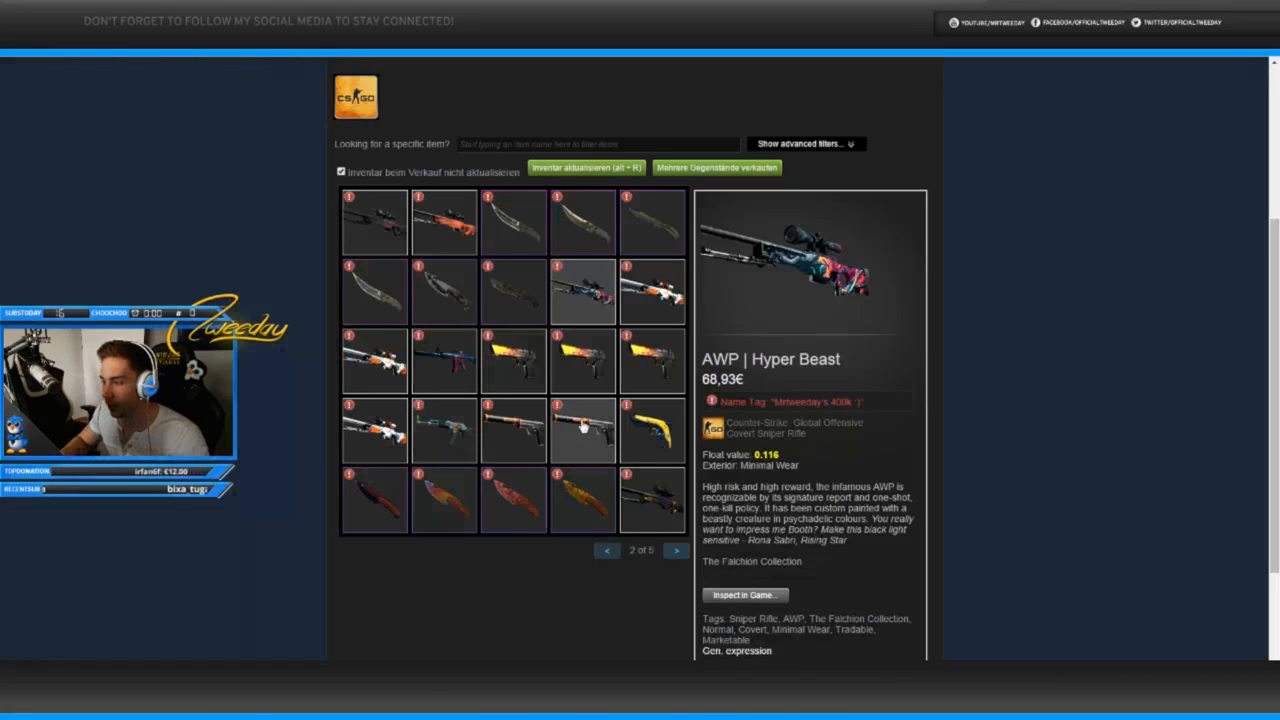
{"action": "left_click", "coordinate": [375, 360]}
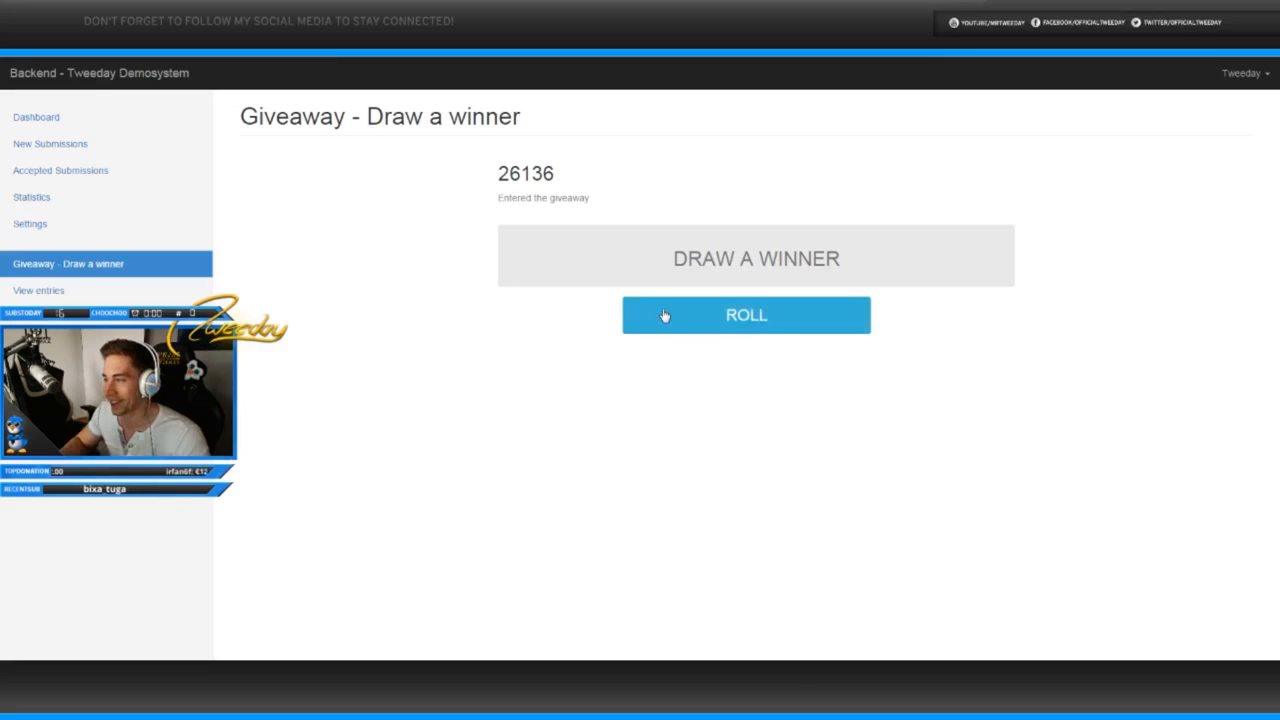
{"action": "left_click", "coordinate": [745, 315]}
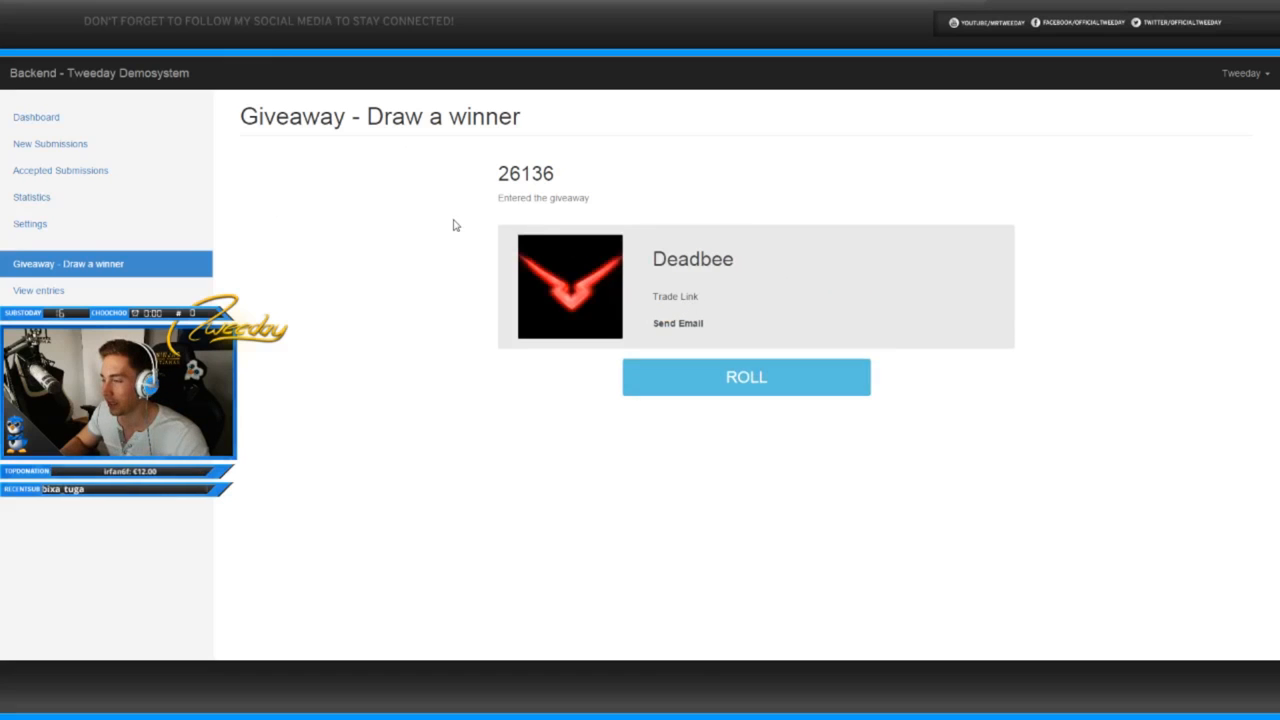
{"action": "left_click", "coordinate": [675, 296]}
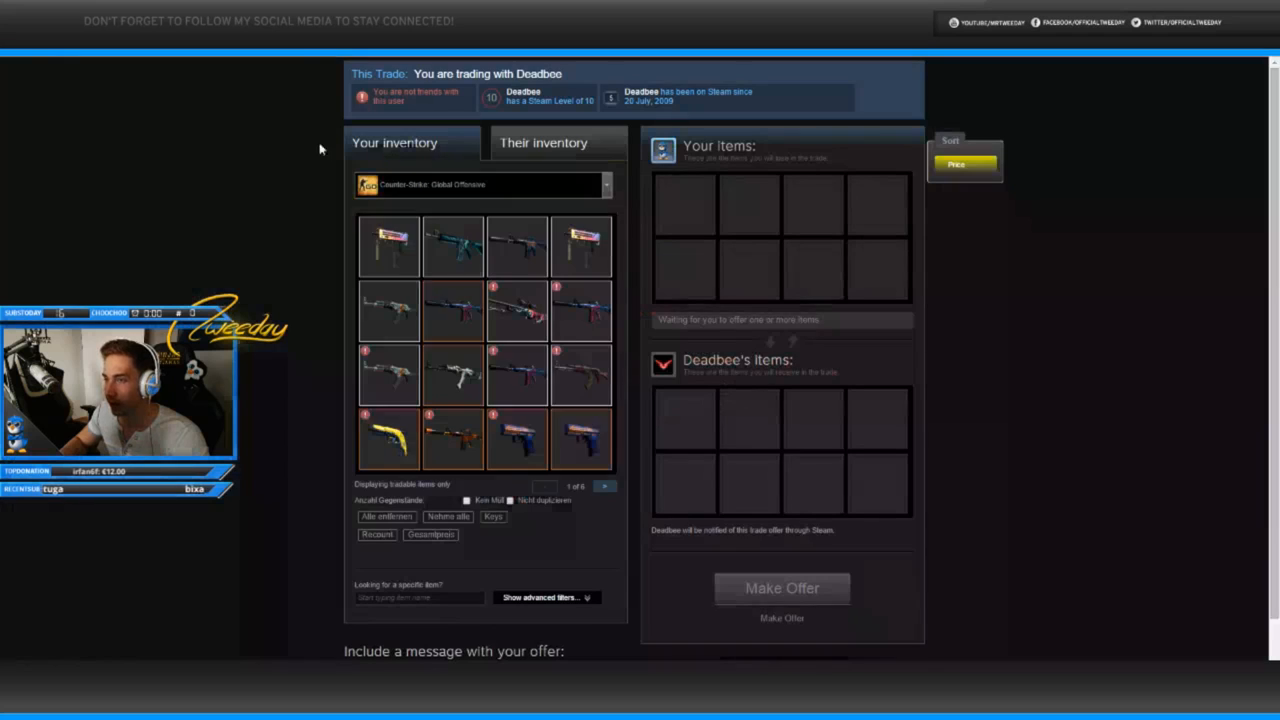
{"action": "left_click", "coordinate": [604, 486]}
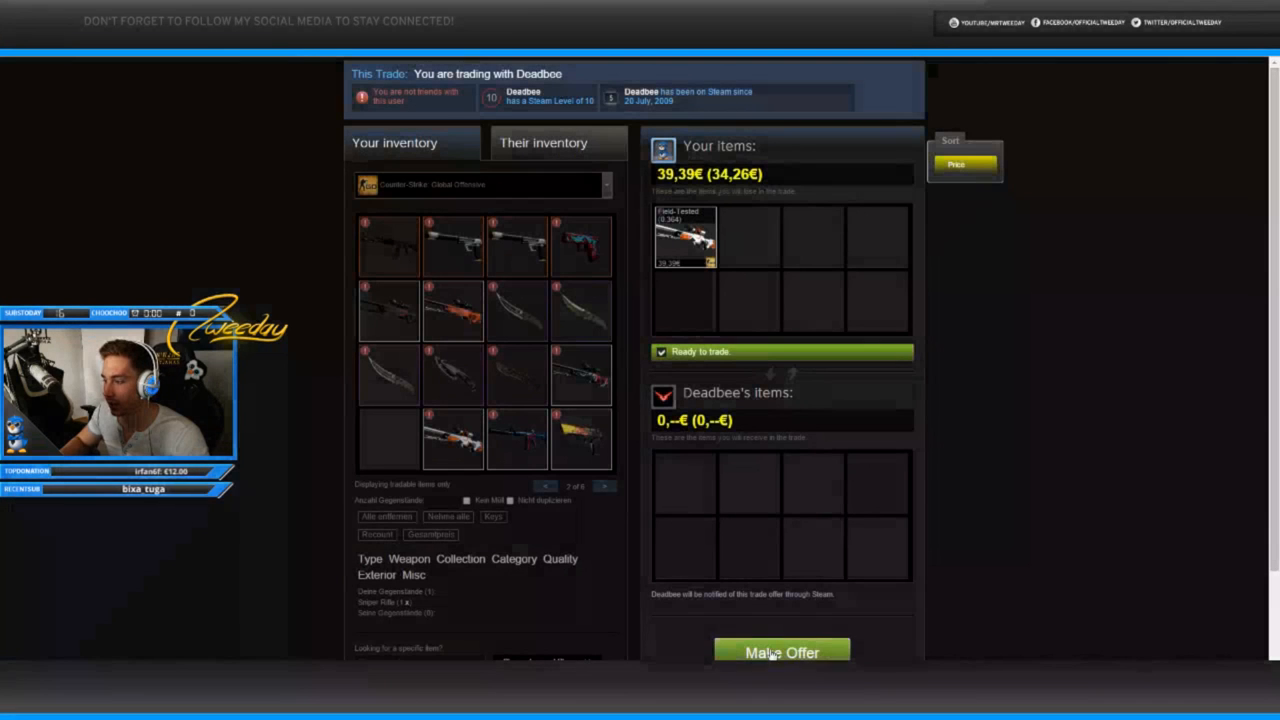
{"action": "left_click", "coordinate": [781, 652]}
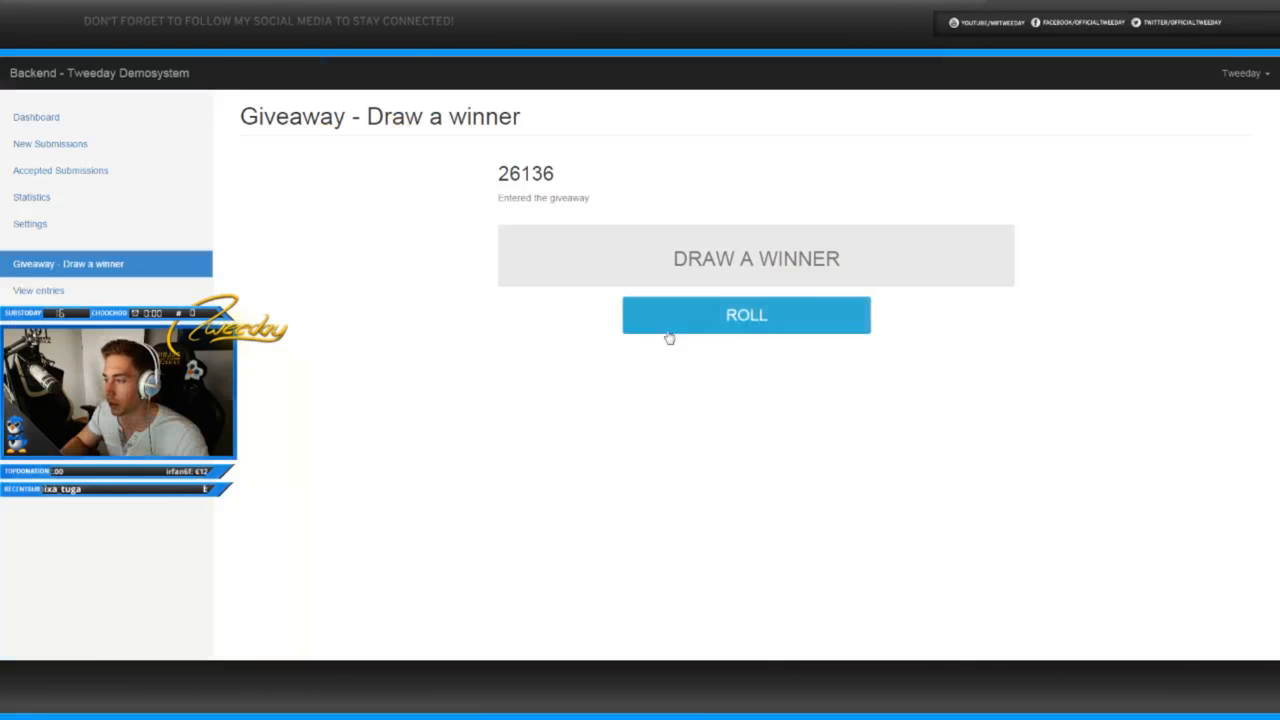
Step: Draw traks and open their trade offer for the 39,39€ Field-Tested sniper rifle skin
{"action": "left_click", "coordinate": [745, 314]}
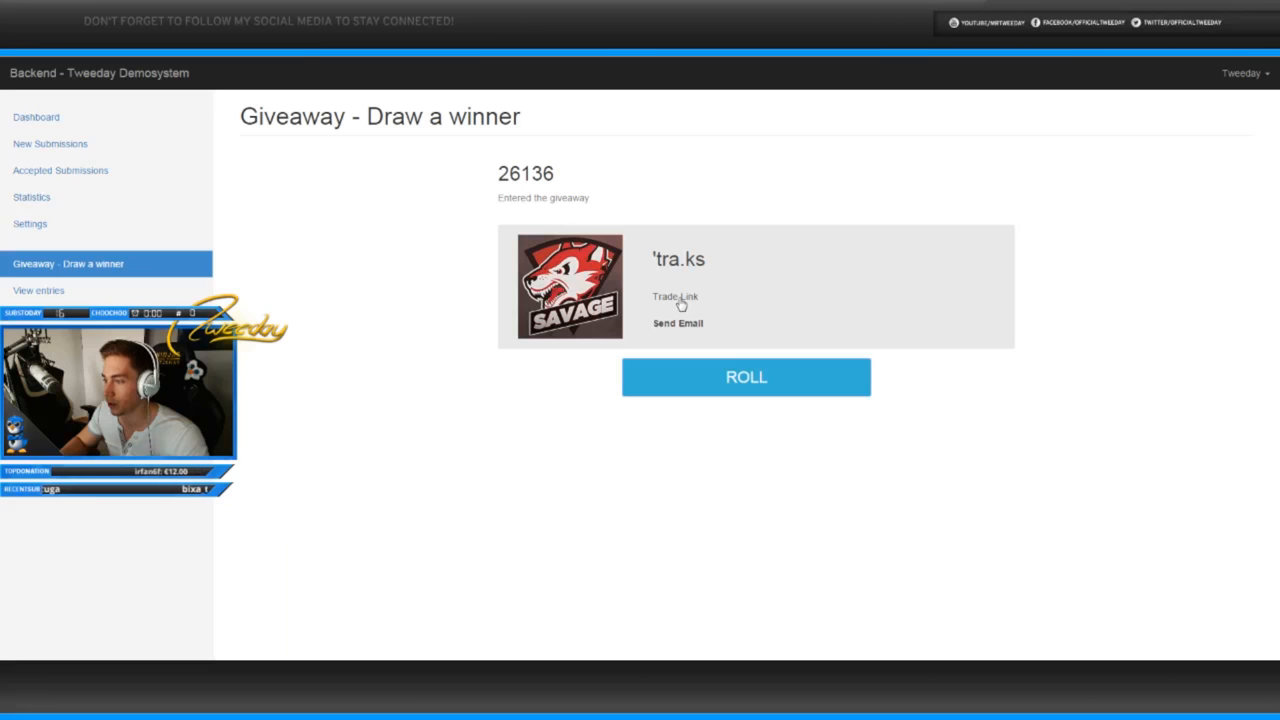
{"action": "left_click", "coordinate": [675, 296]}
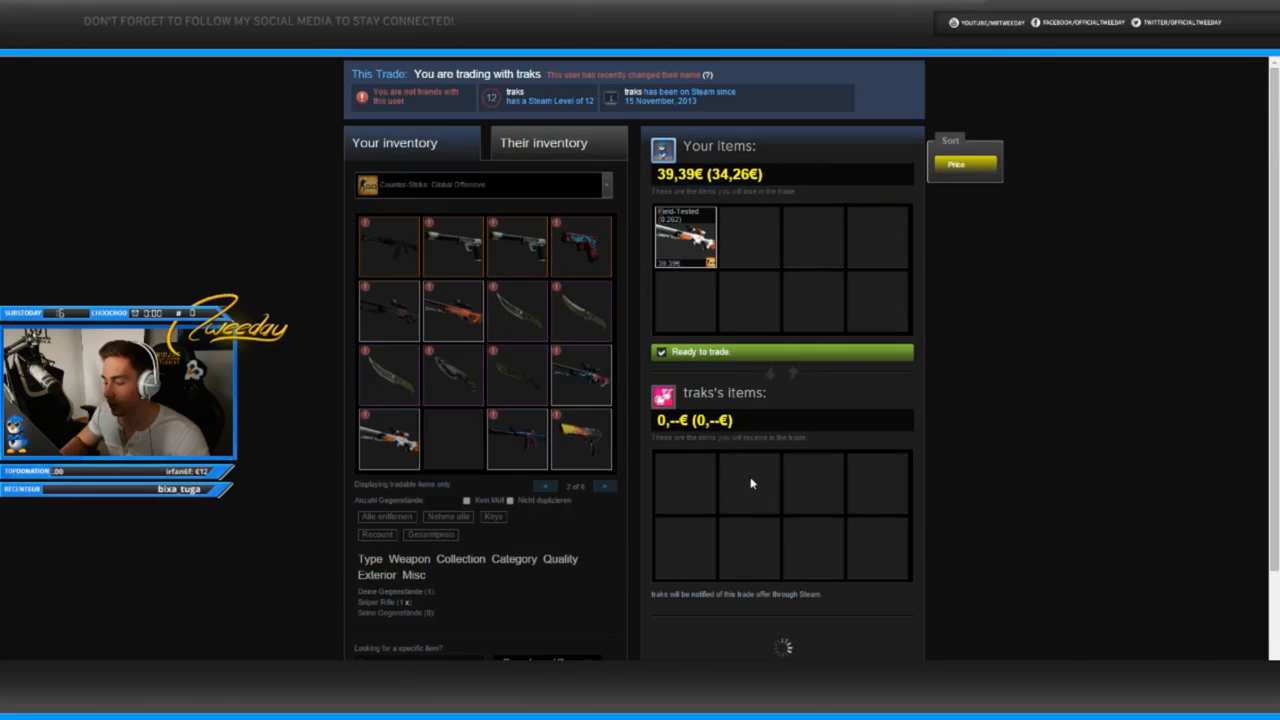
{"action": "scroll", "scroll_direction": "down", "scroll_amount": 3}
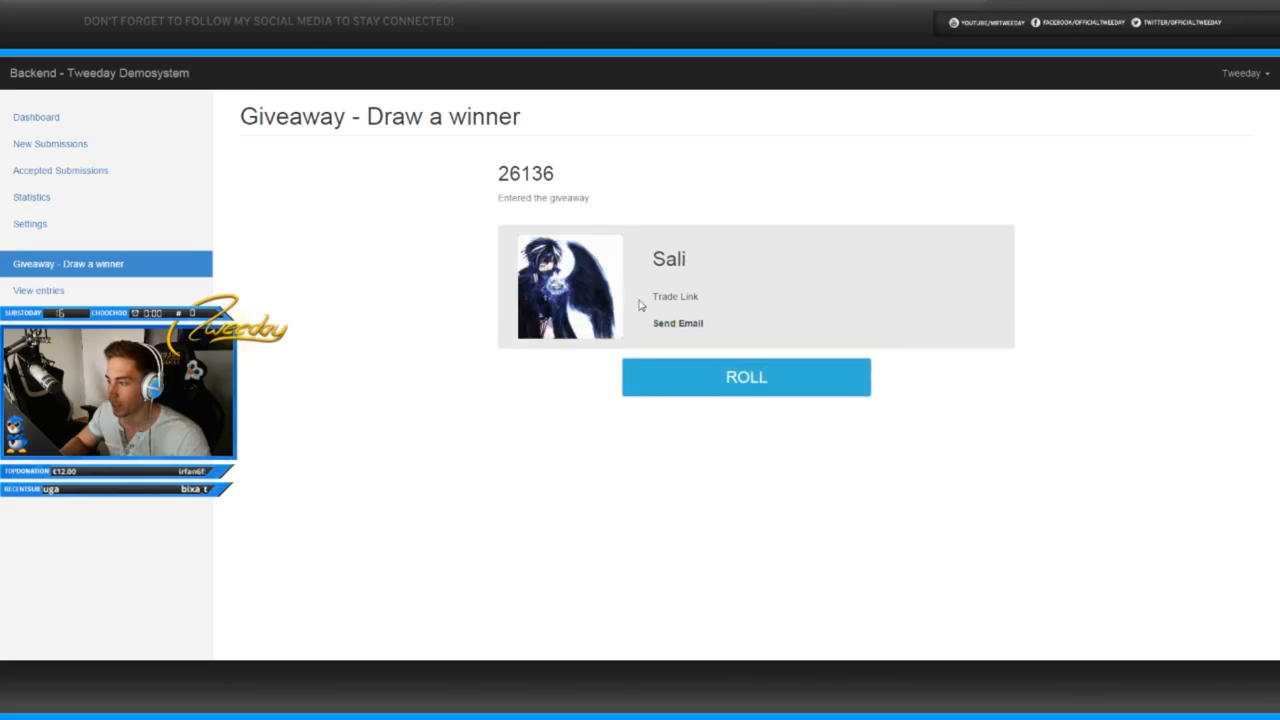
Step: Send Sali the 69,09€ skin from inventory page 2 and dismiss the confirmation
{"action": "left_click", "coordinate": [674, 296]}
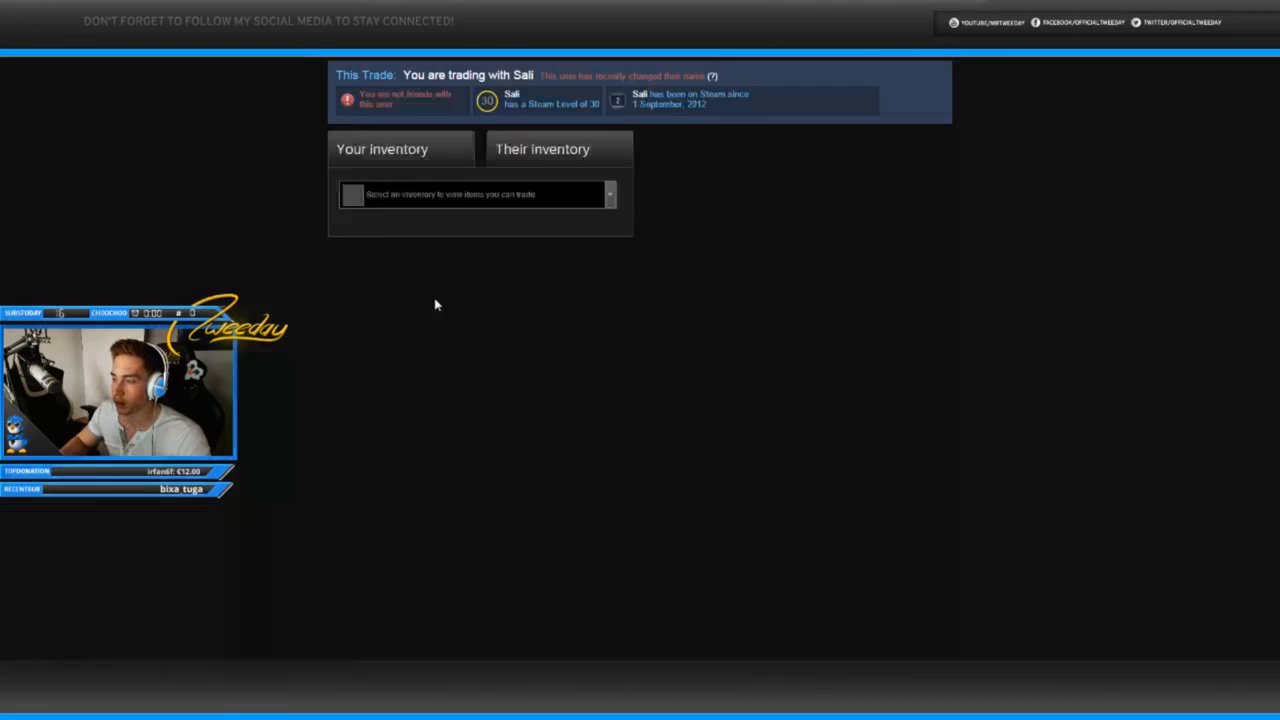
{"action": "left_click", "coordinate": [480, 194]}
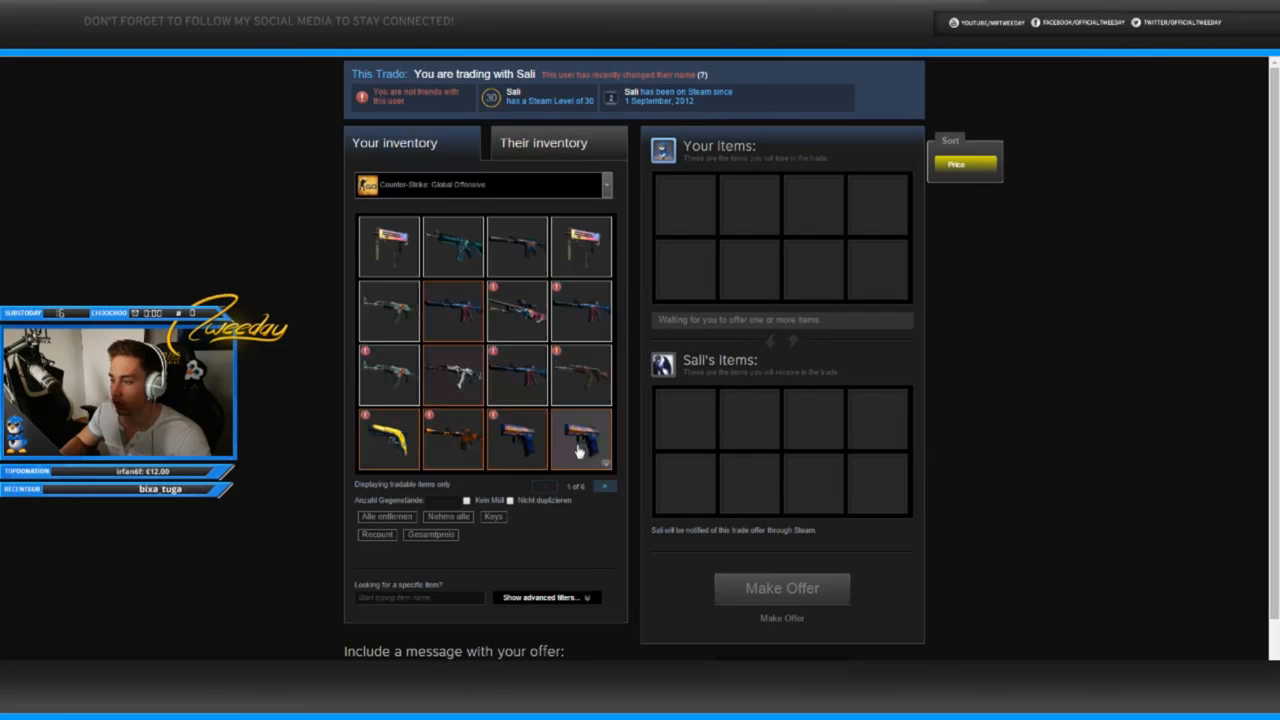
{"action": "left_click", "coordinate": [605, 486]}
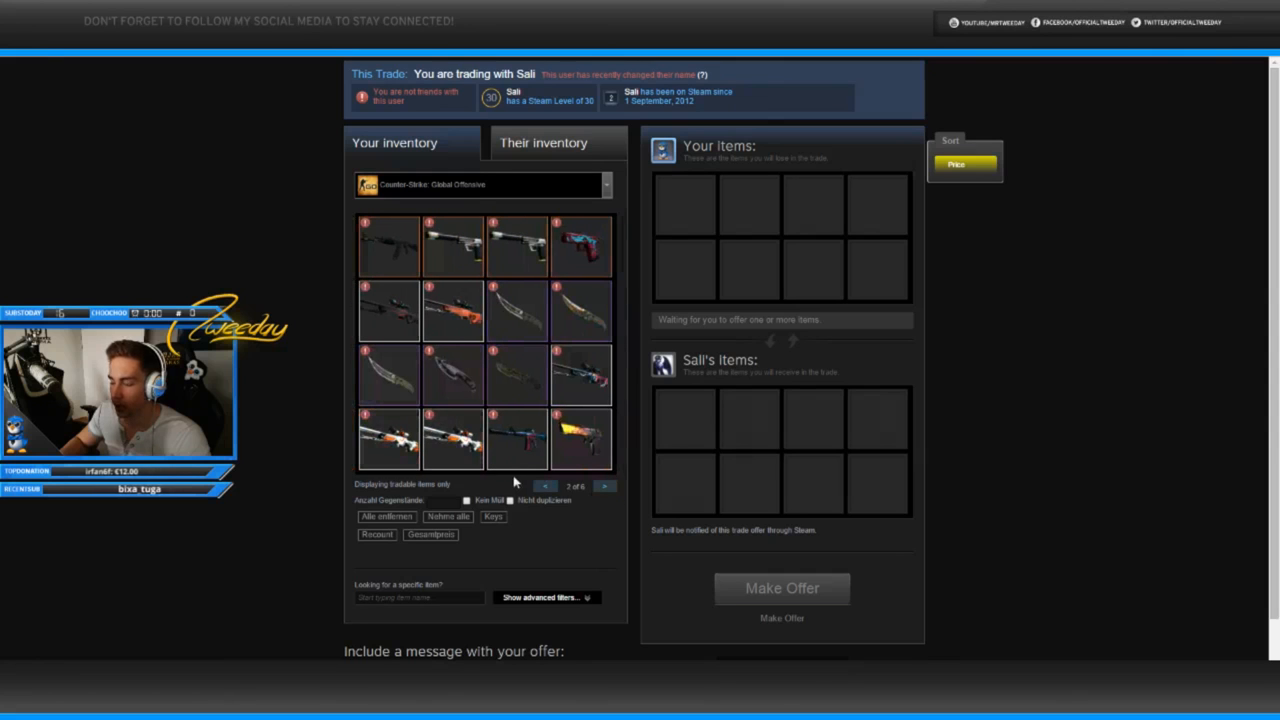
{"action": "mouse_move", "coordinate": [516, 440]}
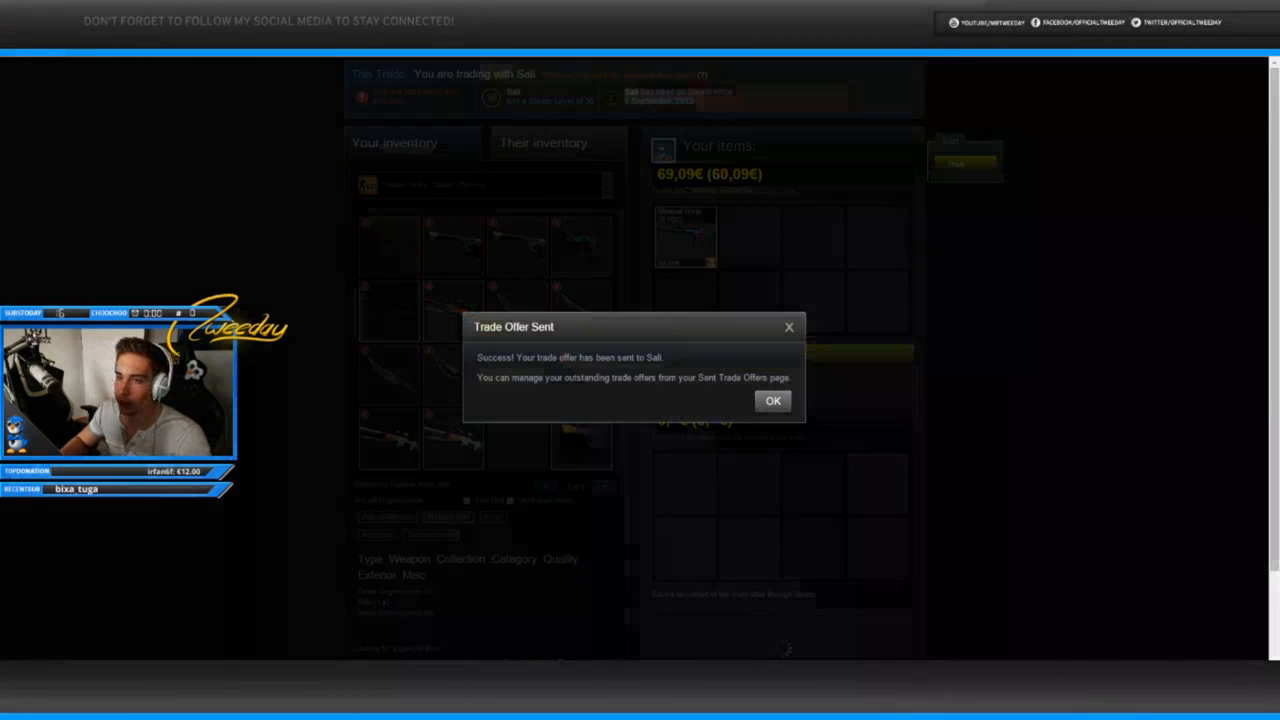
{"action": "left_click", "coordinate": [772, 400]}
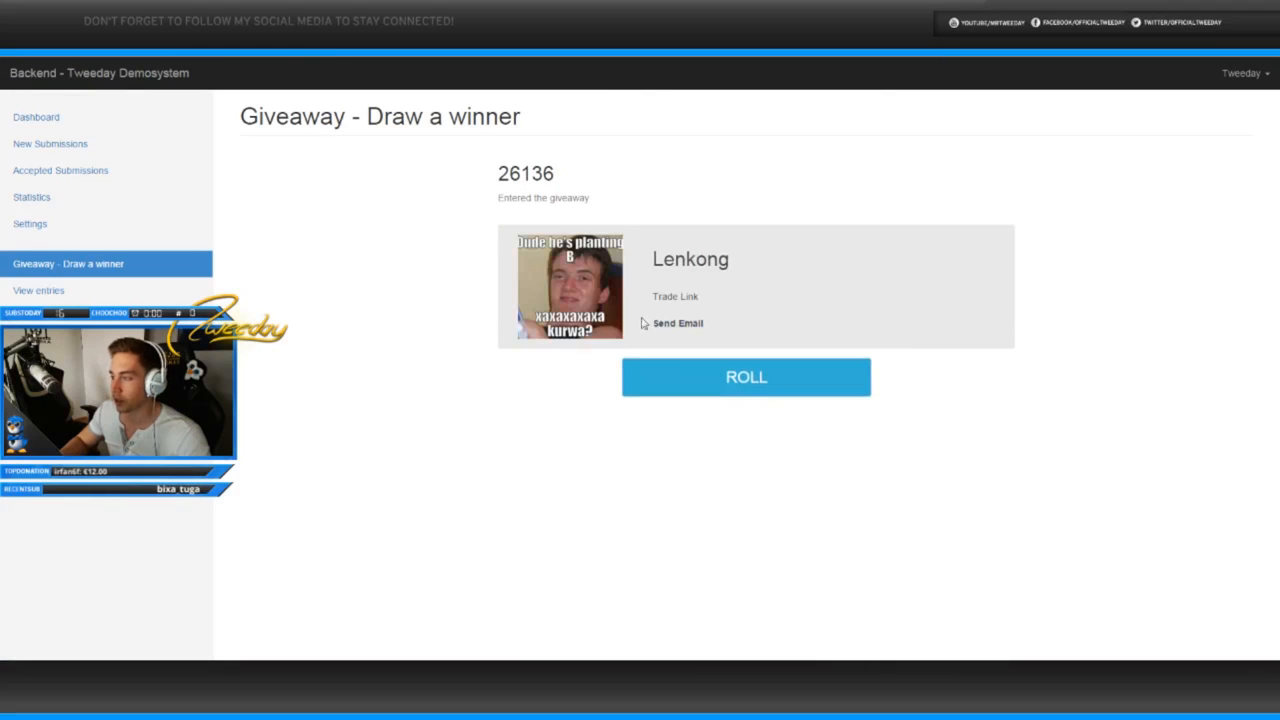
{"action": "right_click", "coordinate": [675, 296]}
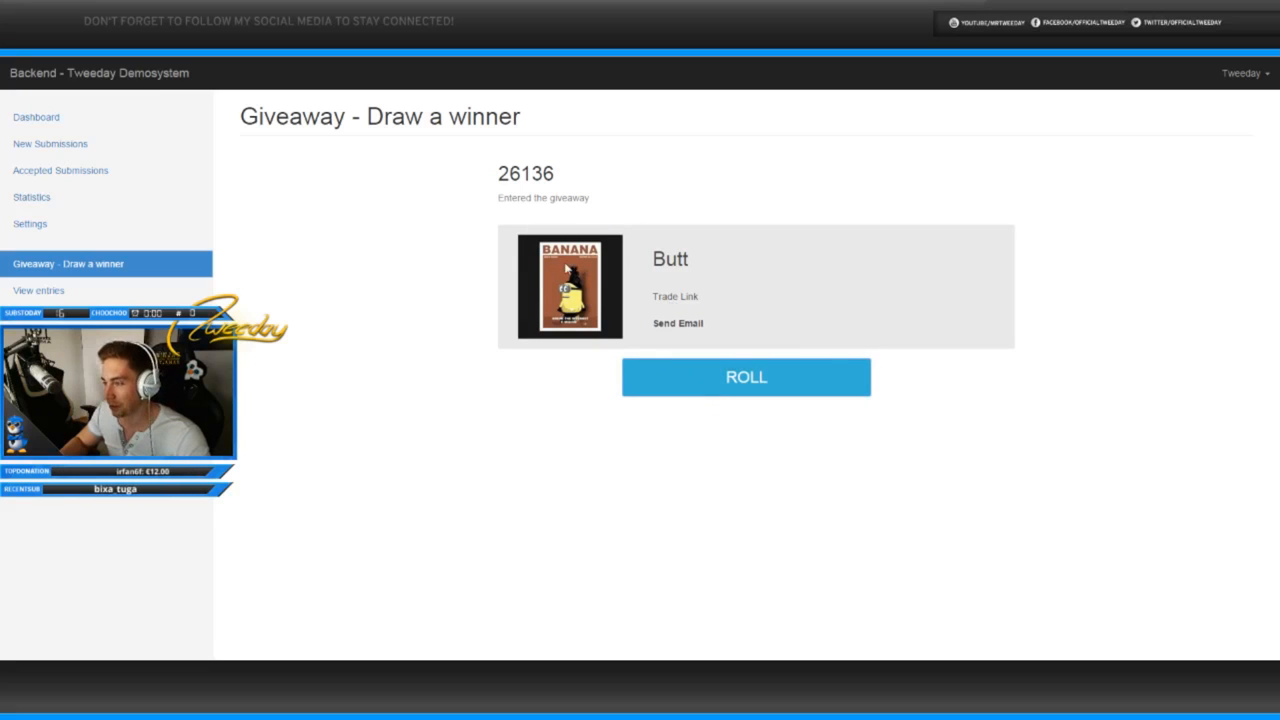
{"action": "left_click", "coordinate": [746, 377]}
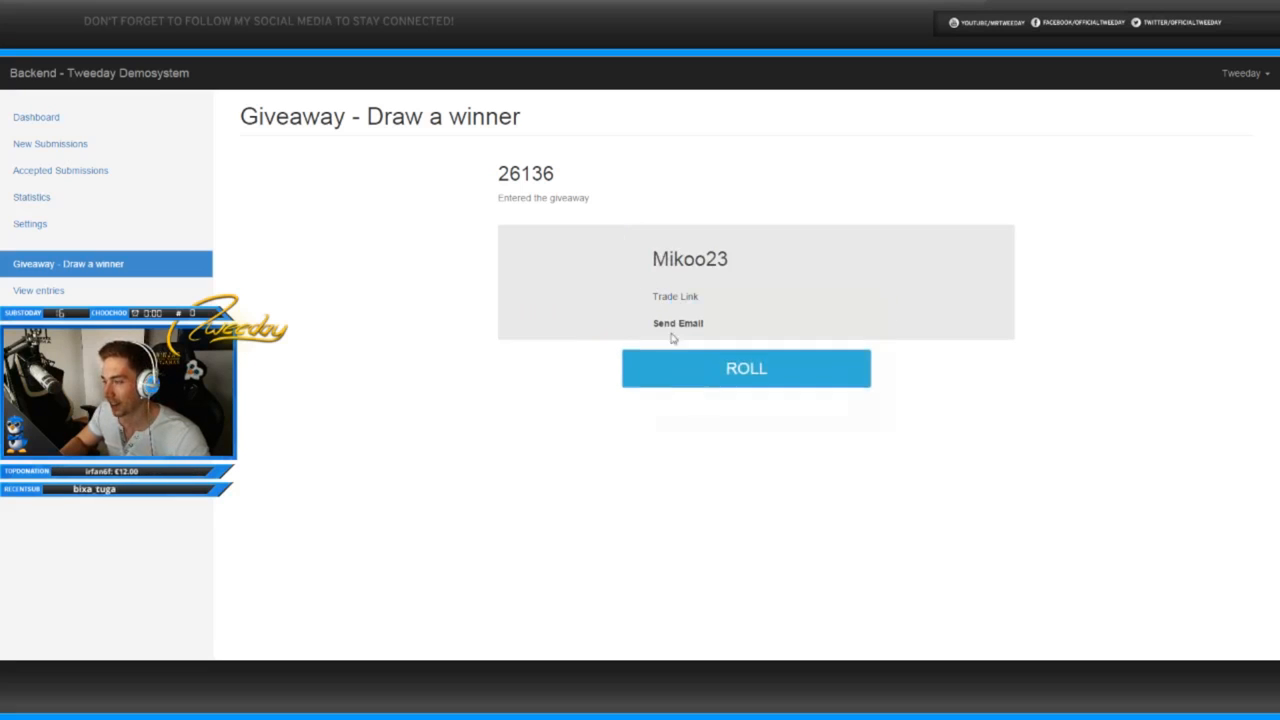
{"action": "right_click", "coordinate": [690, 296]}
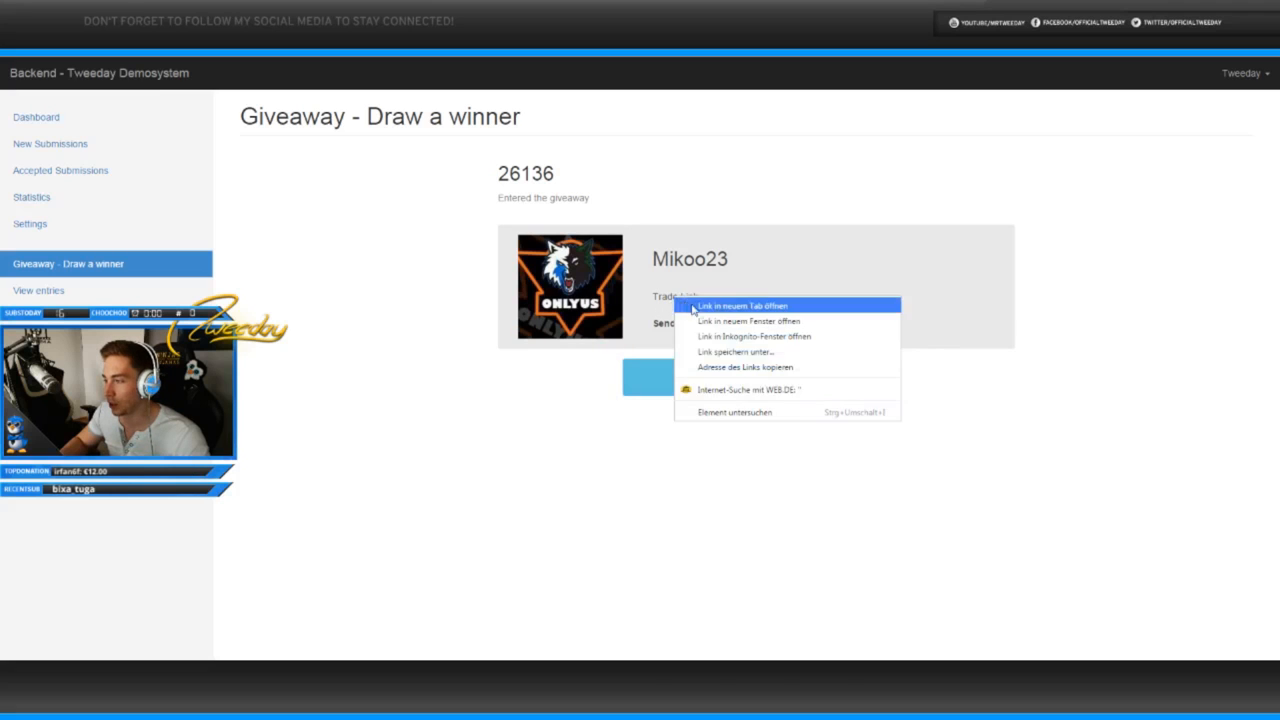
{"action": "left_click", "coordinate": [738, 305]}
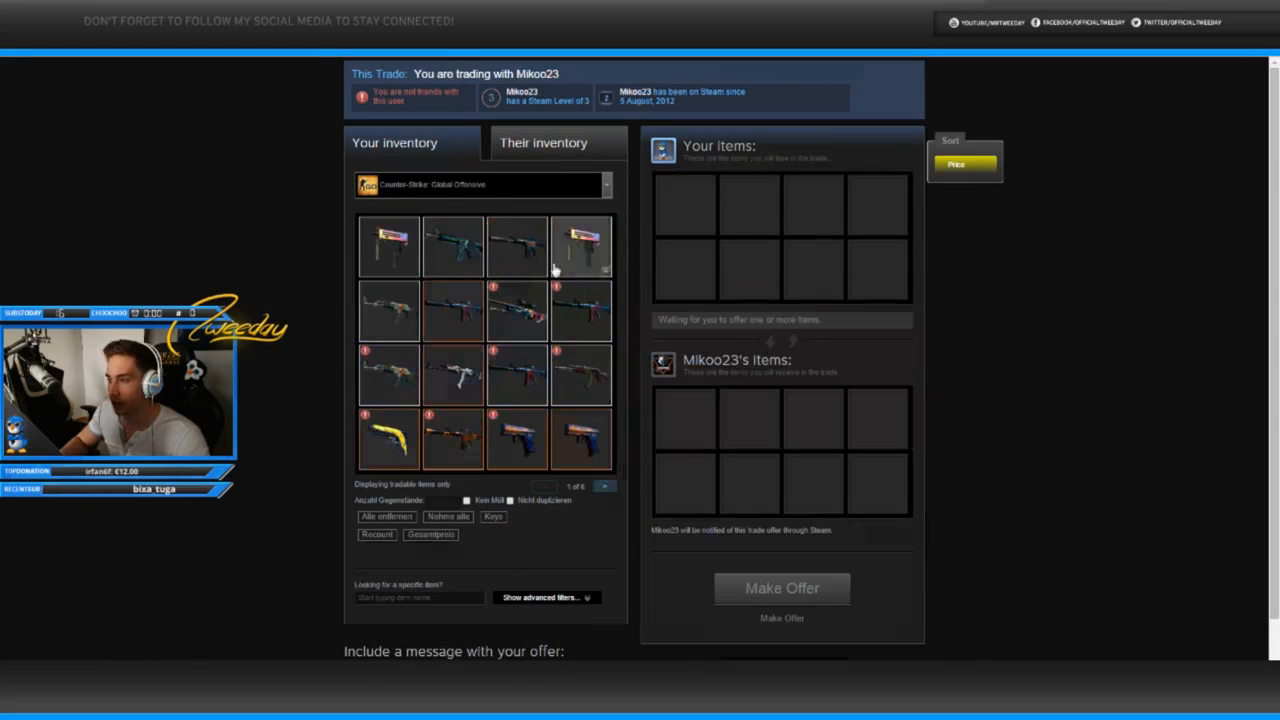
Step: Gift the 17,88€ Desert Eagle | Blaze, then inspect it and the AK-47 | Aquamarine Revenge
{"action": "left_click", "coordinate": [604, 486]}
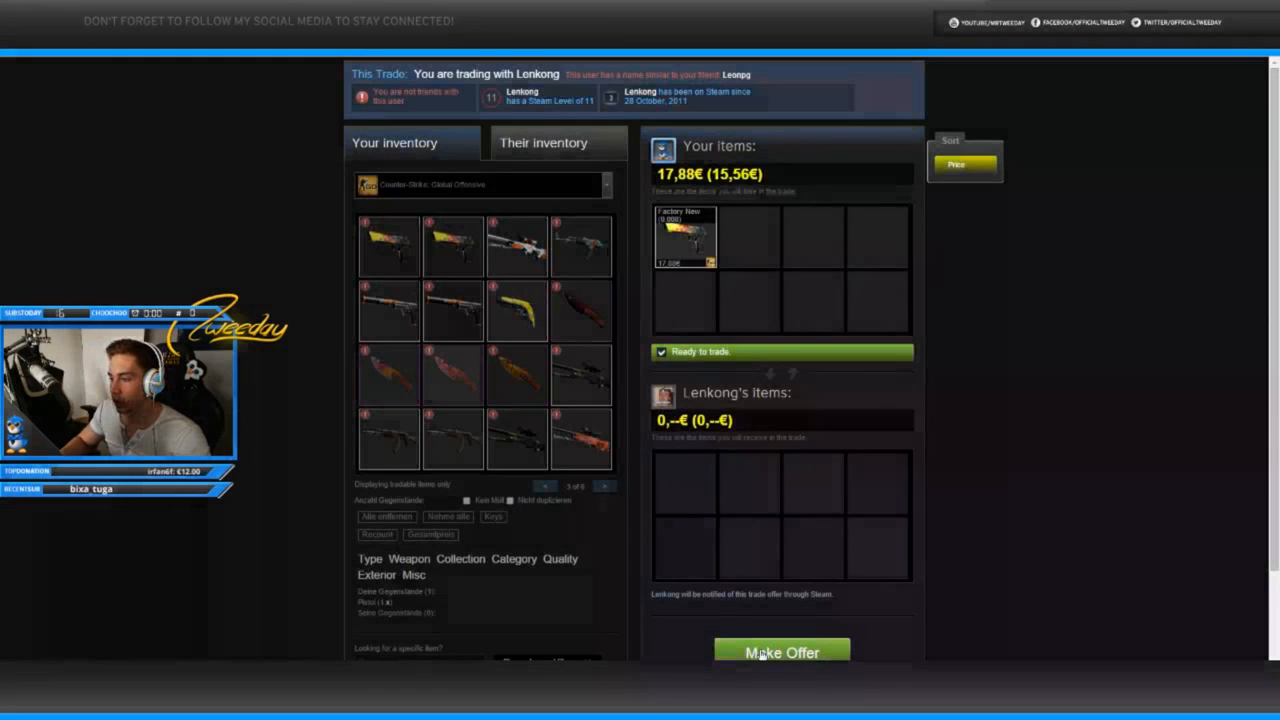
{"action": "left_click", "coordinate": [782, 652]}
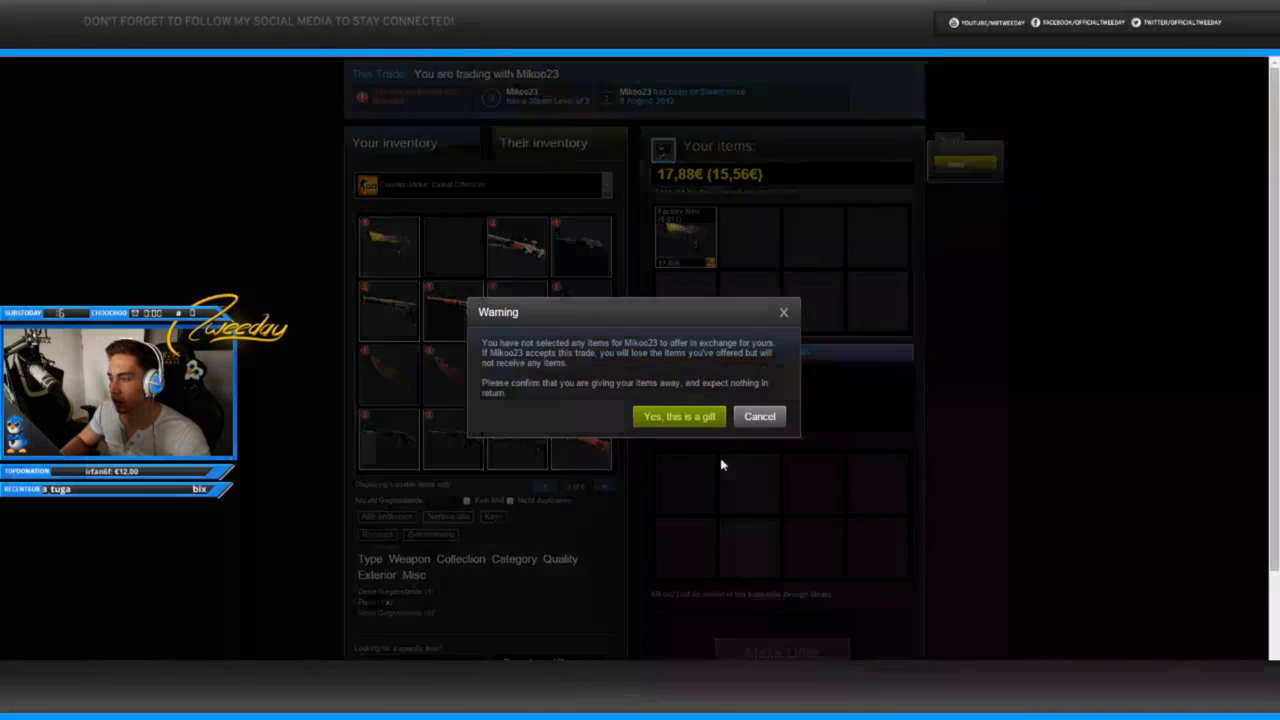
{"action": "left_click", "coordinate": [679, 416]}
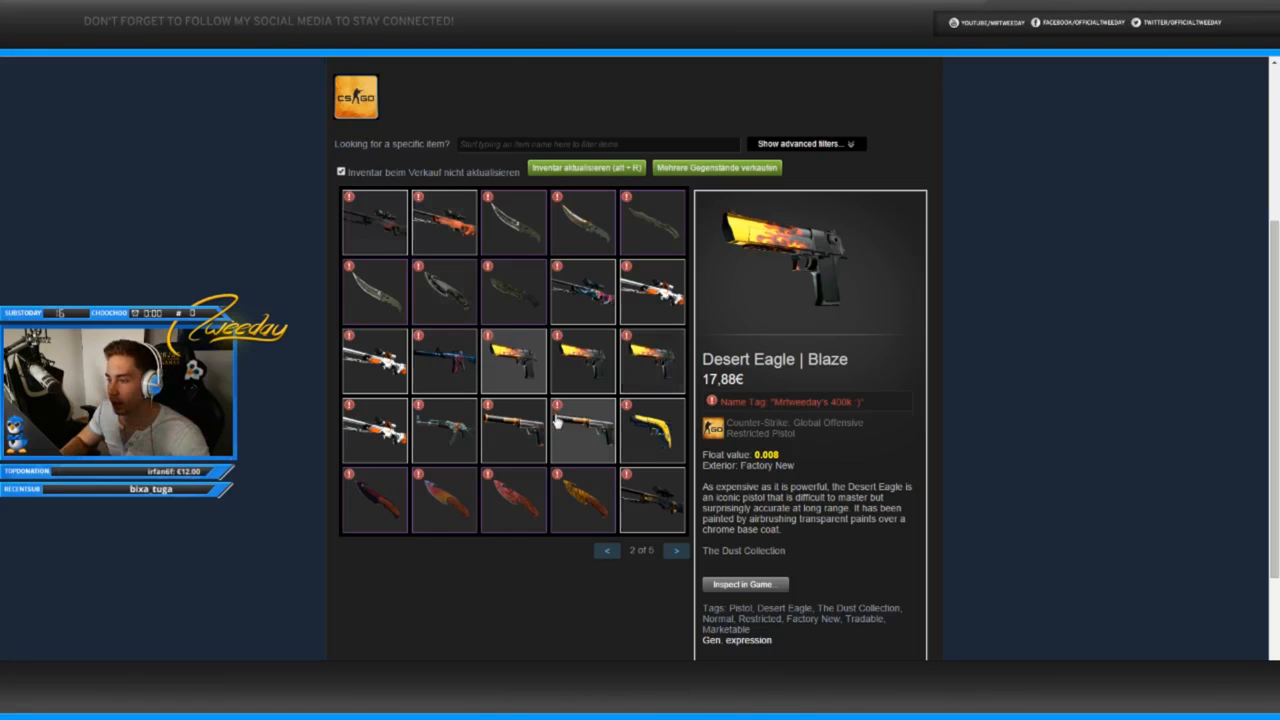
{"action": "left_click", "coordinate": [651, 430]}
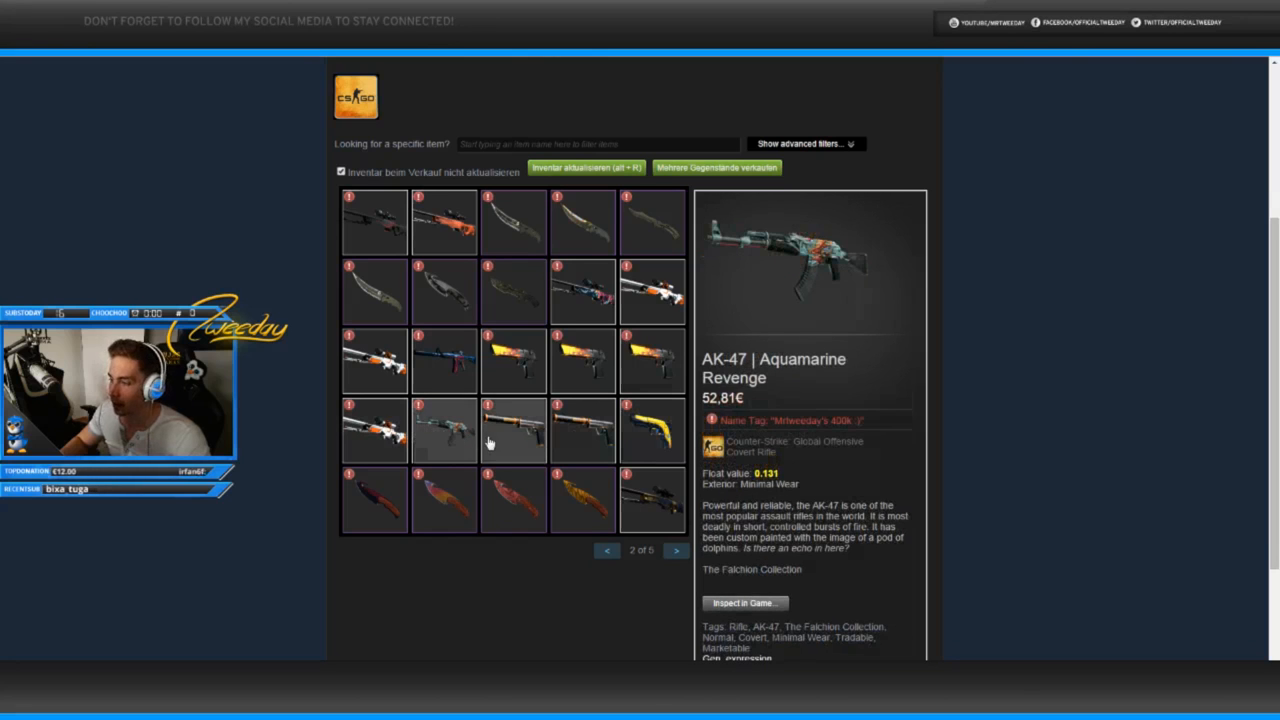
{"action": "left_click", "coordinate": [582, 430]}
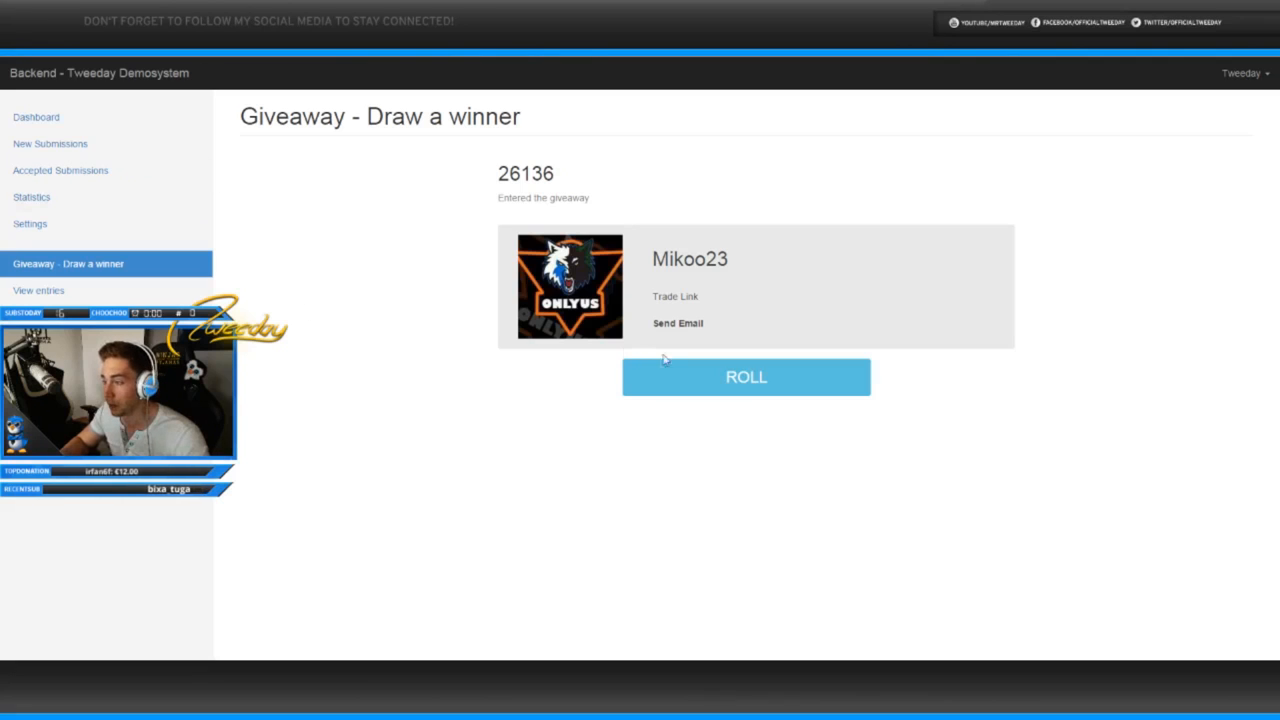
Step: Open a winner's trade link in a new tab and draw several more winners
{"action": "right_click", "coordinate": [675, 296]}
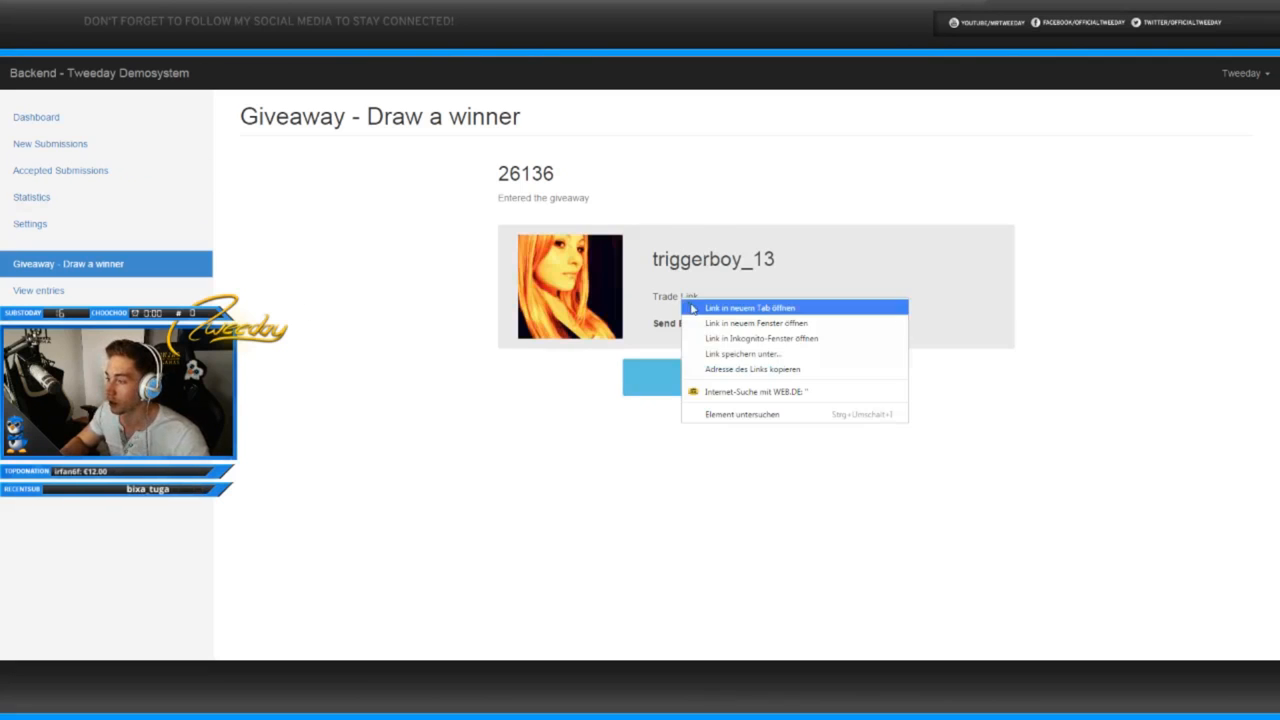
{"action": "left_click", "coordinate": [745, 368]}
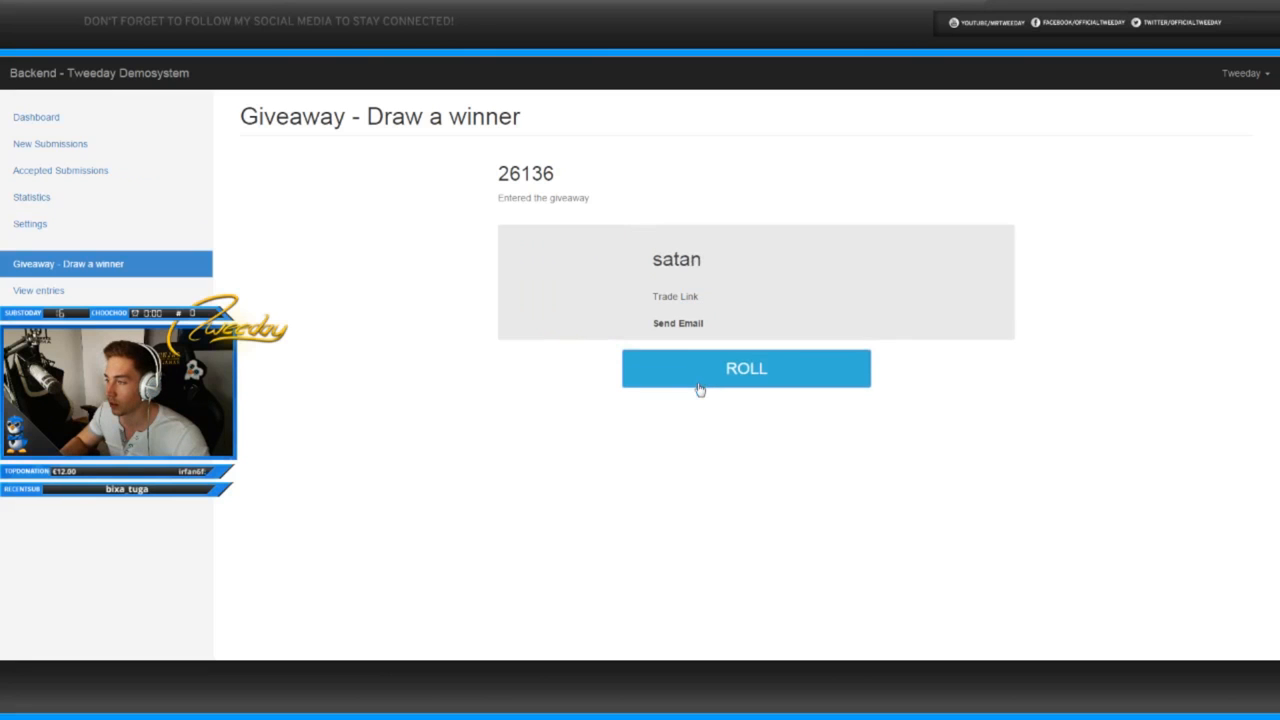
{"action": "left_click", "coordinate": [746, 368]}
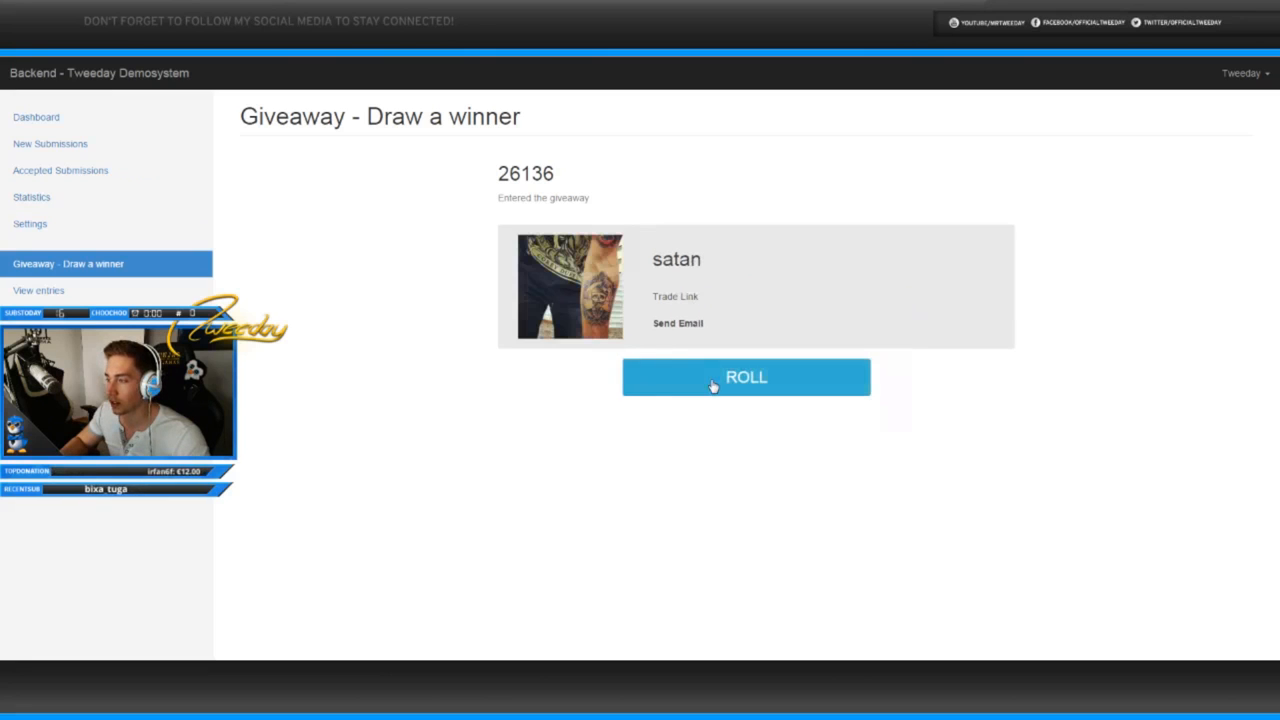
{"action": "left_click", "coordinate": [746, 377]}
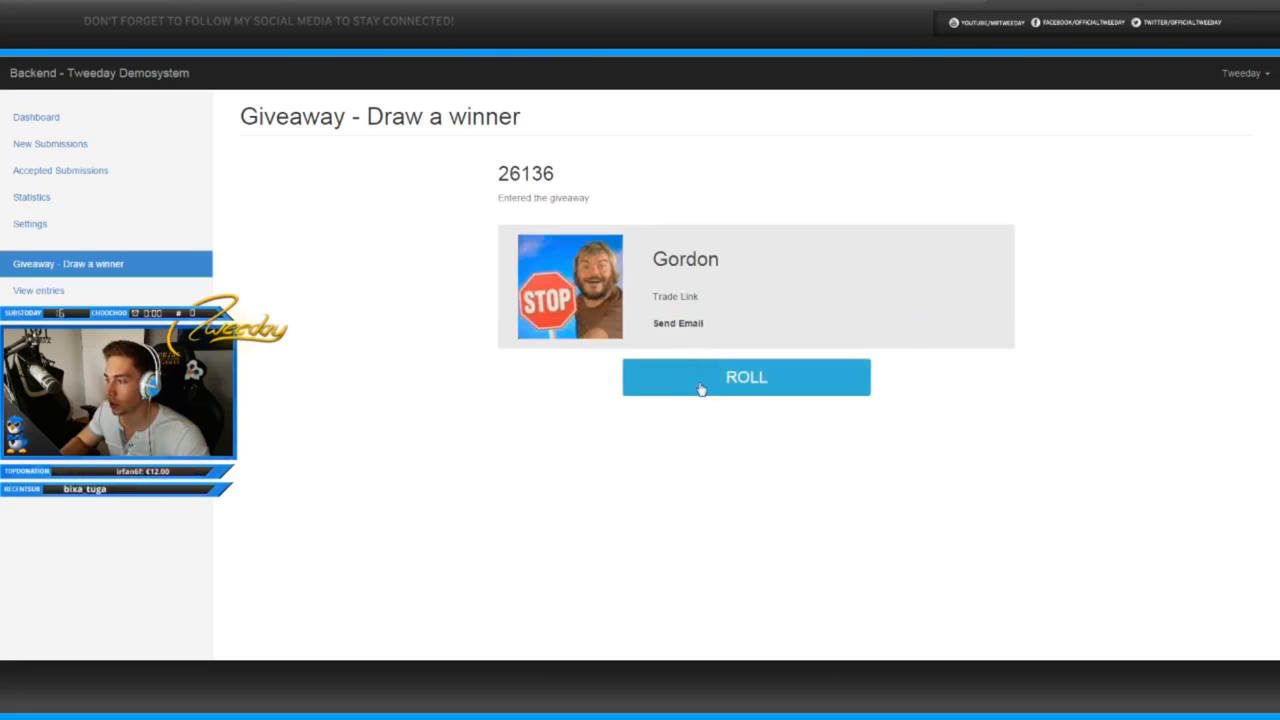
{"action": "left_click", "coordinate": [746, 377]}
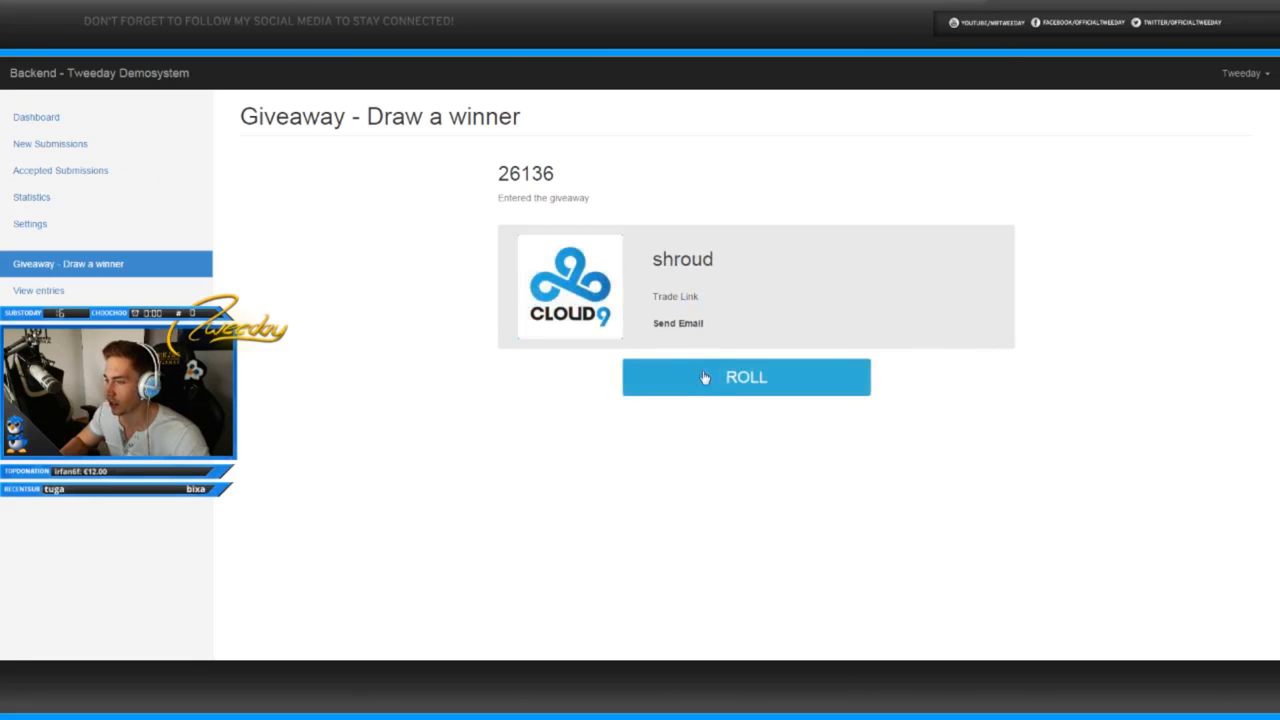
{"action": "left_click", "coordinate": [746, 377]}
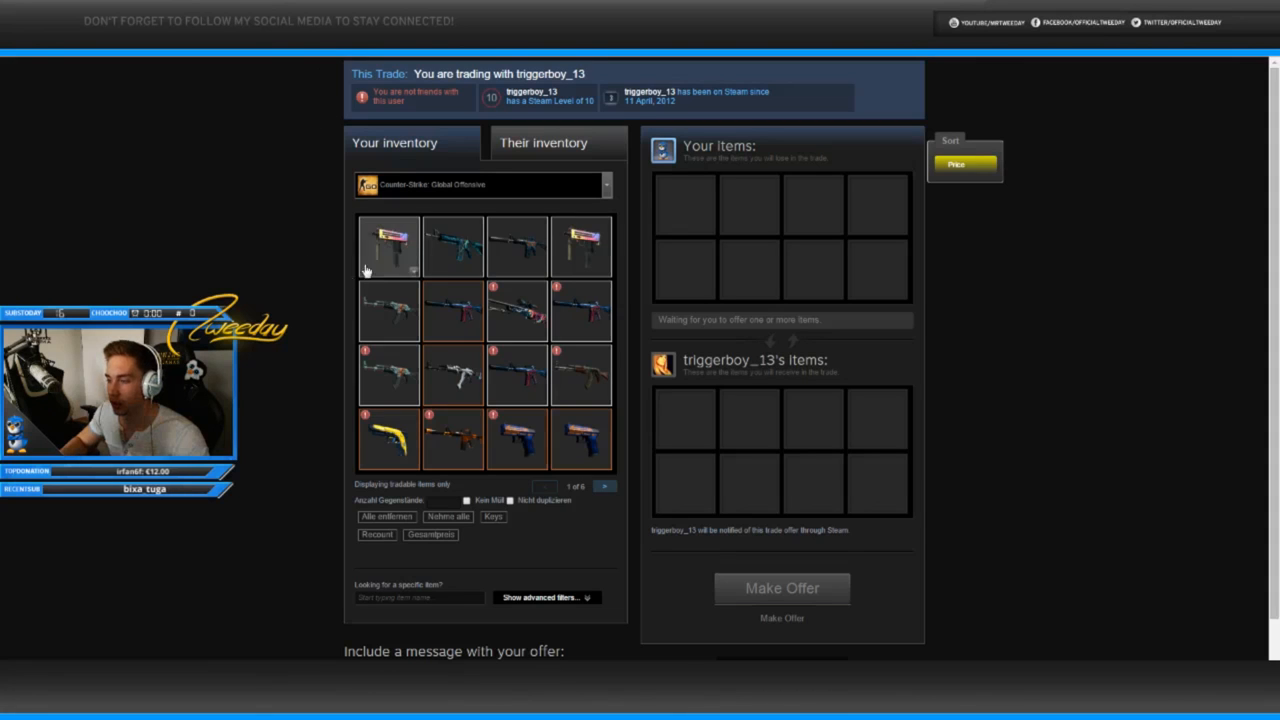
{"action": "left_click", "coordinate": [604, 486]}
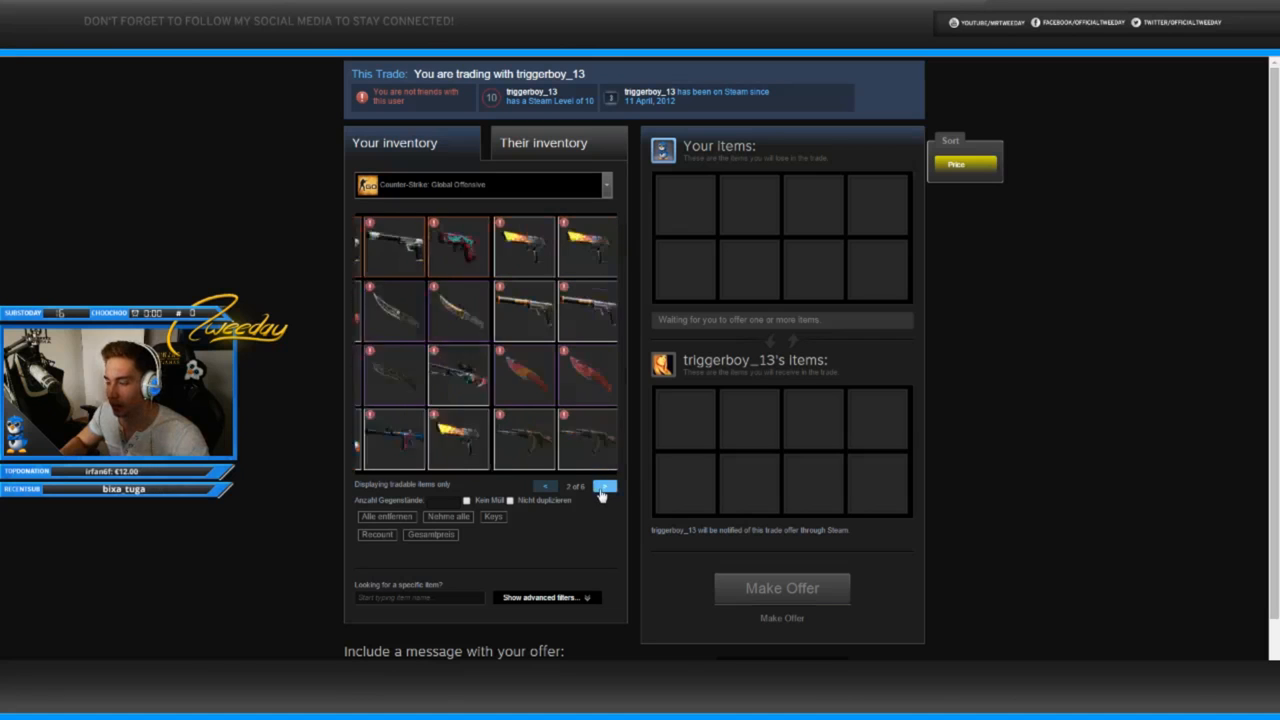
{"action": "left_click", "coordinate": [604, 486]}
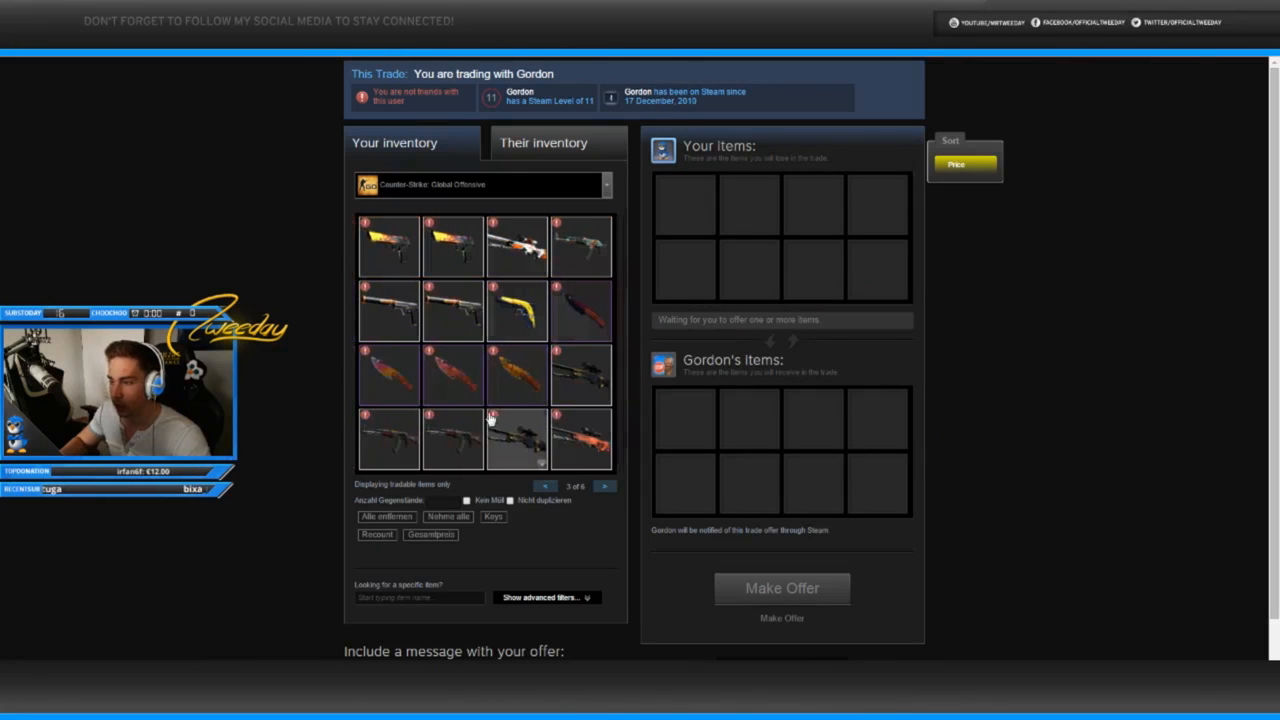
{"action": "left_click", "coordinate": [604, 486]}
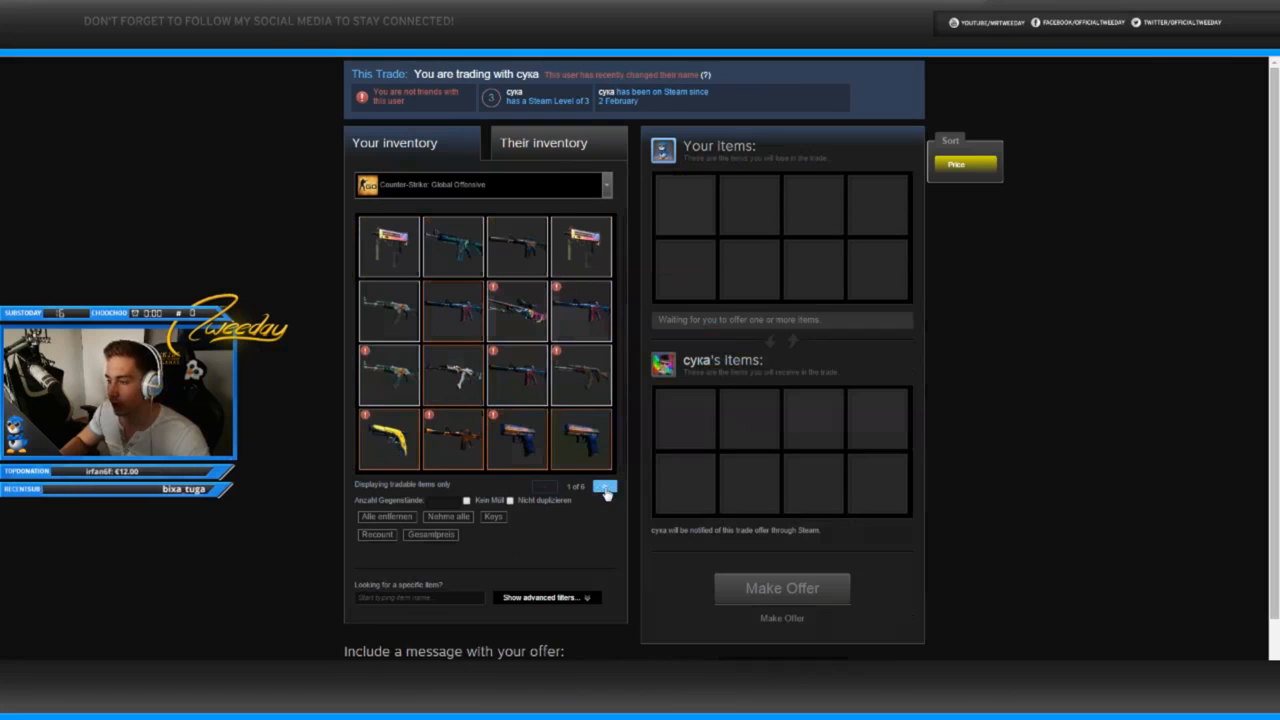
{"action": "left_click", "coordinate": [604, 486]}
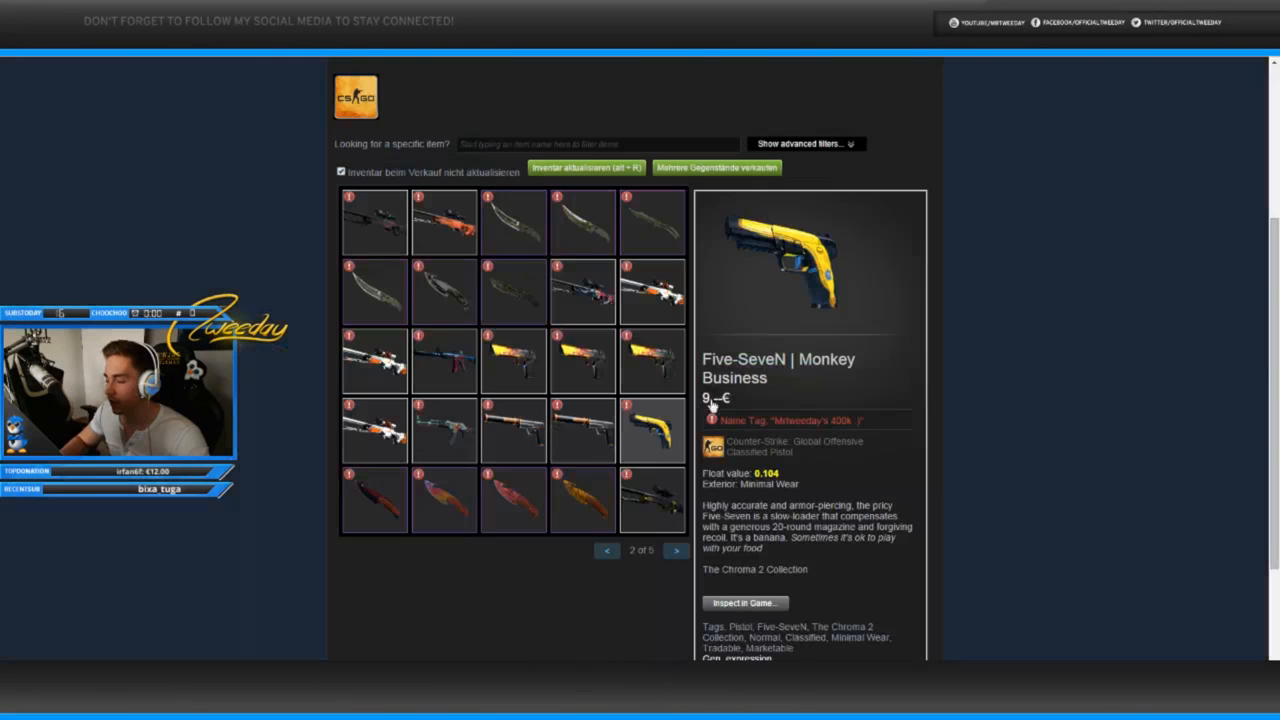
Step: Inspect the 102,85€ Gut Knife | Tiger Tooth on the next inventory page, then page back
{"action": "left_click", "coordinate": [676, 550]}
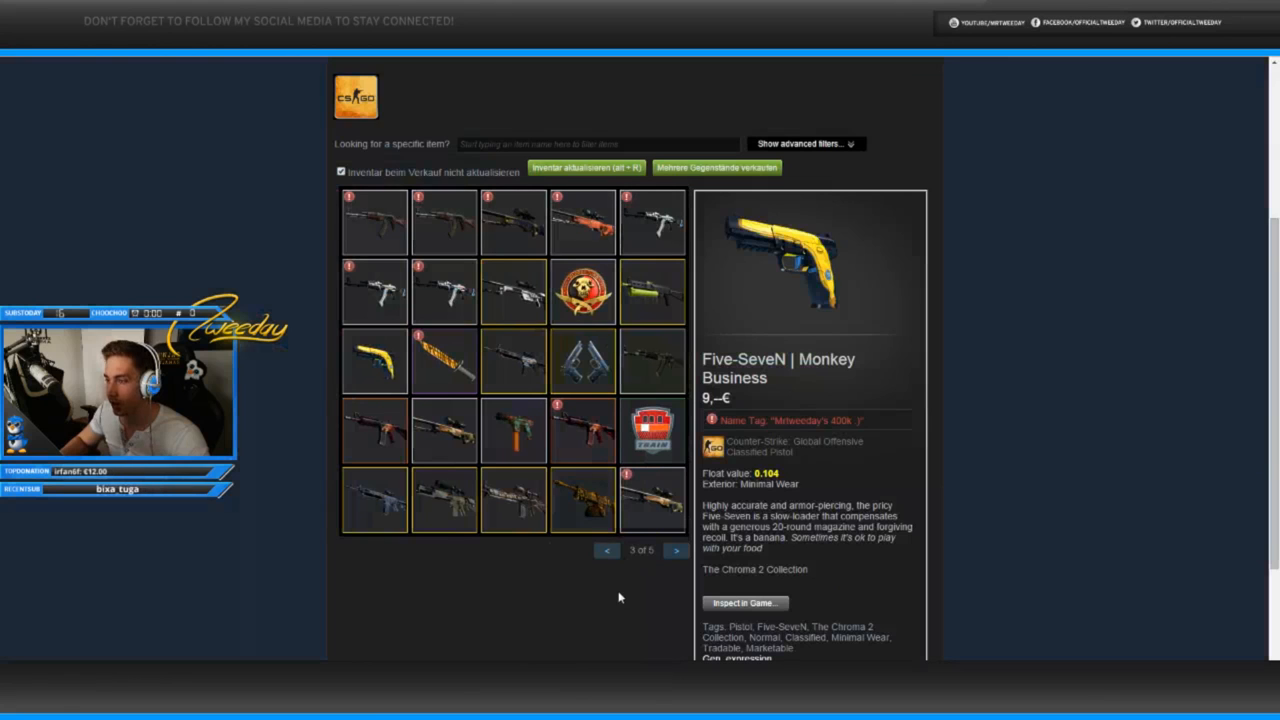
{"action": "left_click", "coordinate": [606, 550]}
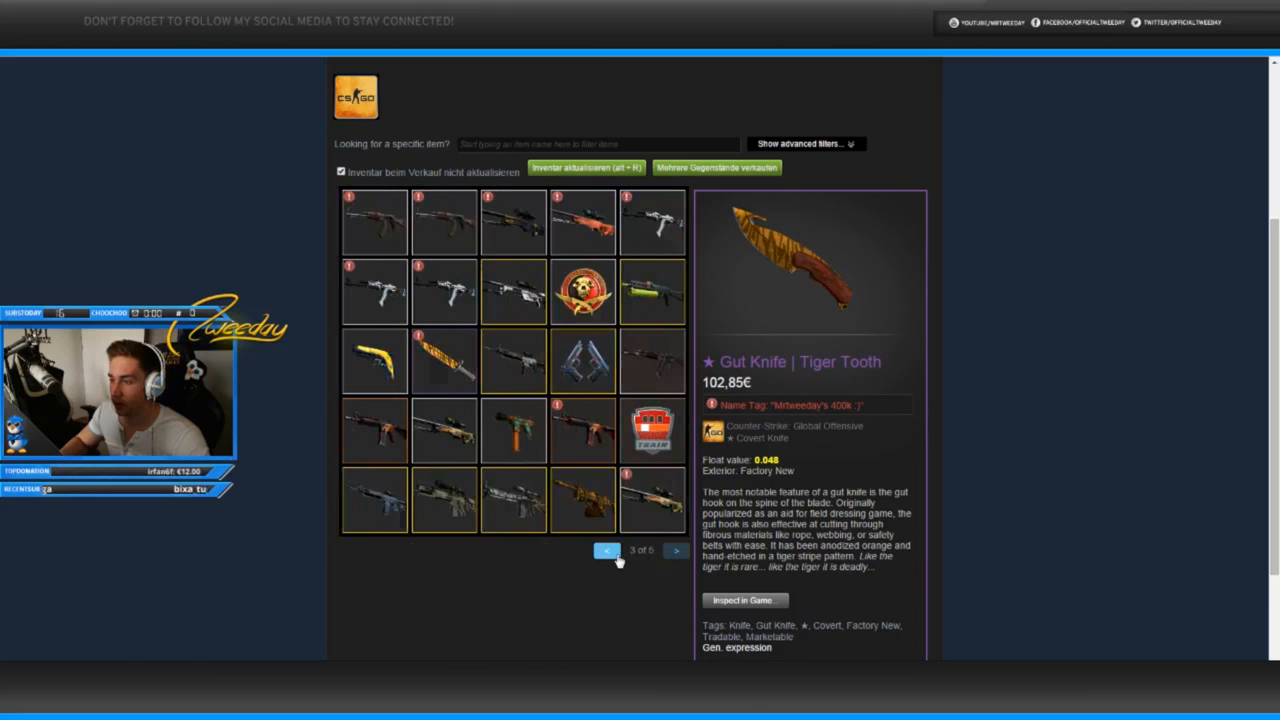
{"action": "left_click", "coordinate": [607, 550]}
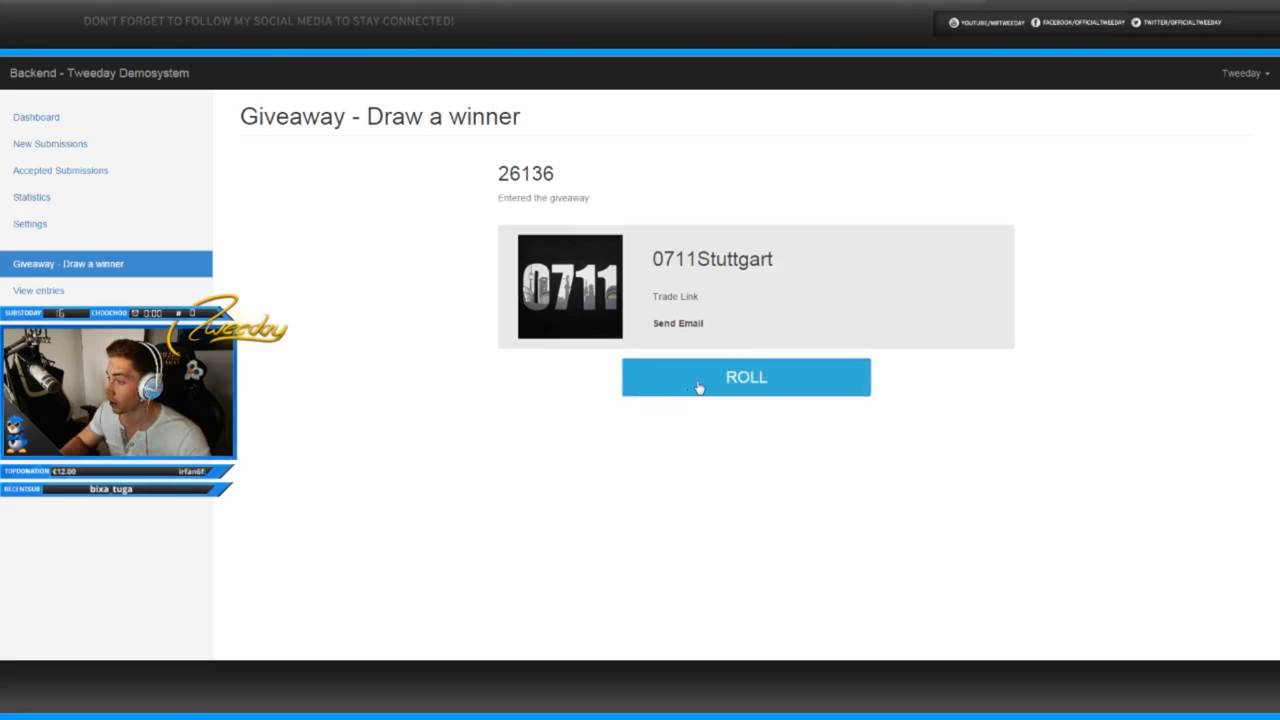
Step: Draw kkutayer and start an email titled 'Gut Knife Doppler FN Winner'
{"action": "left_click", "coordinate": [745, 377]}
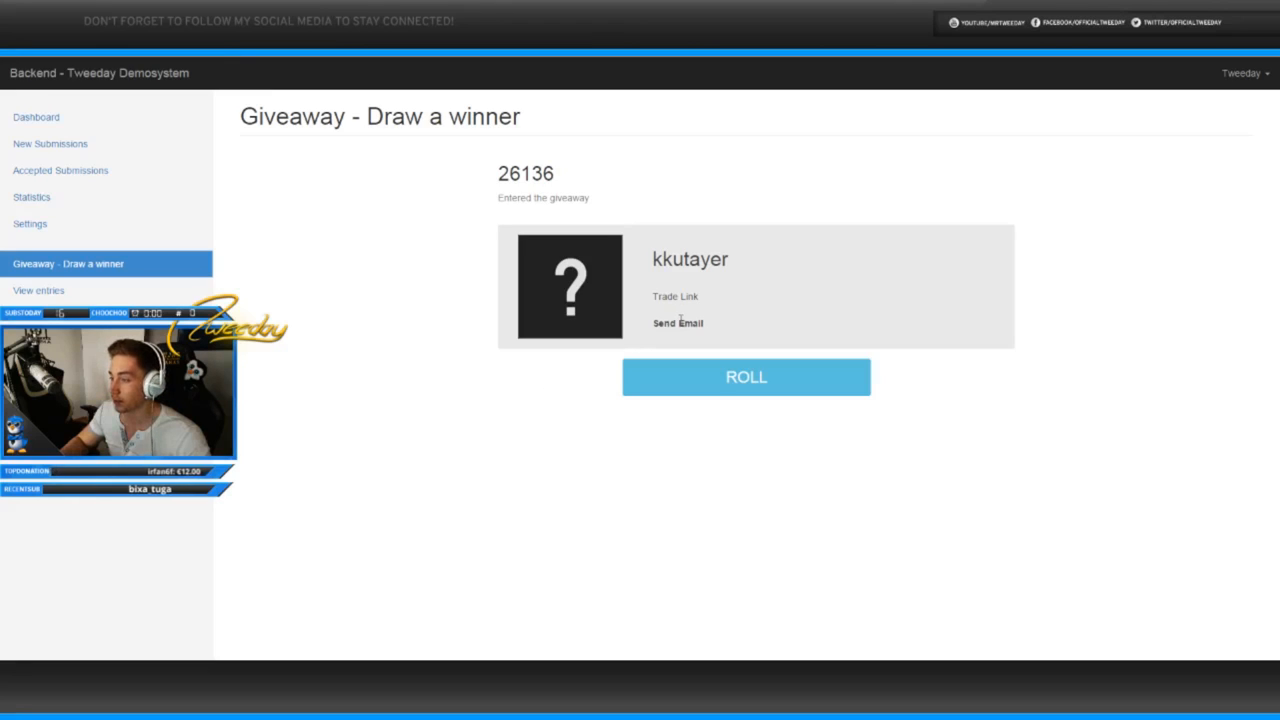
{"action": "left_click", "coordinate": [678, 323]}
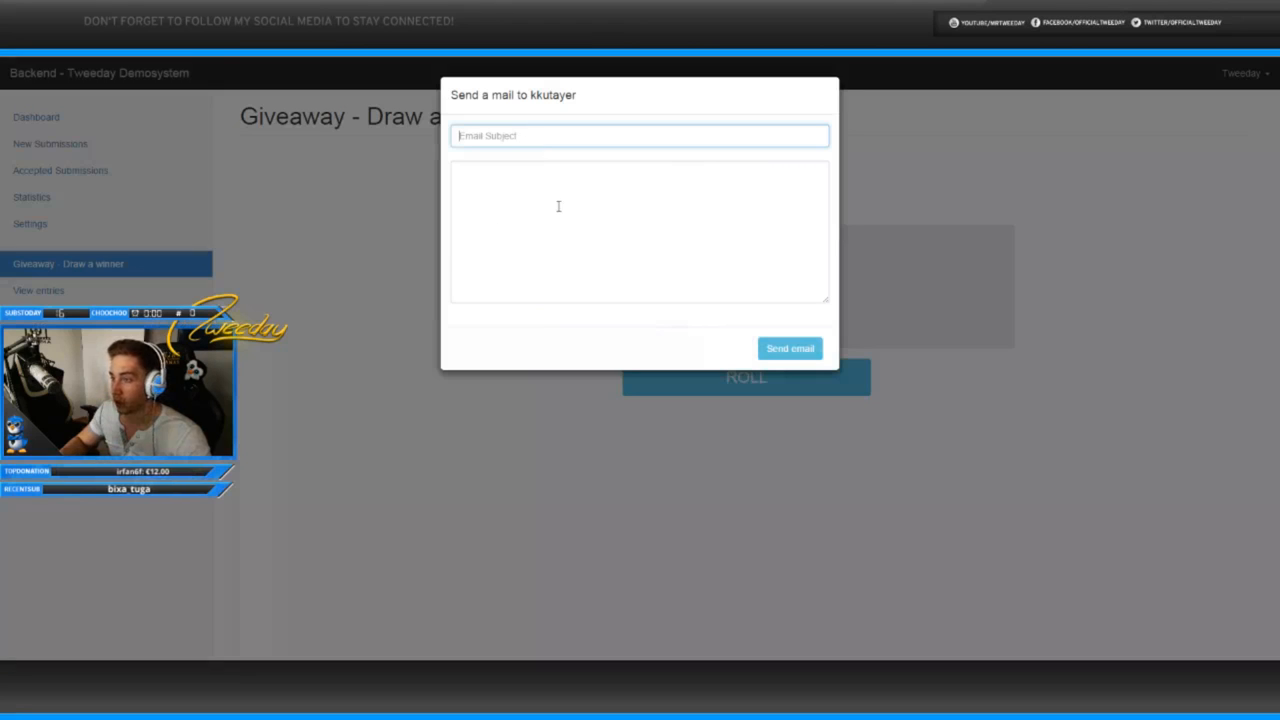
{"action": "type", "text": "Gut Knife"}
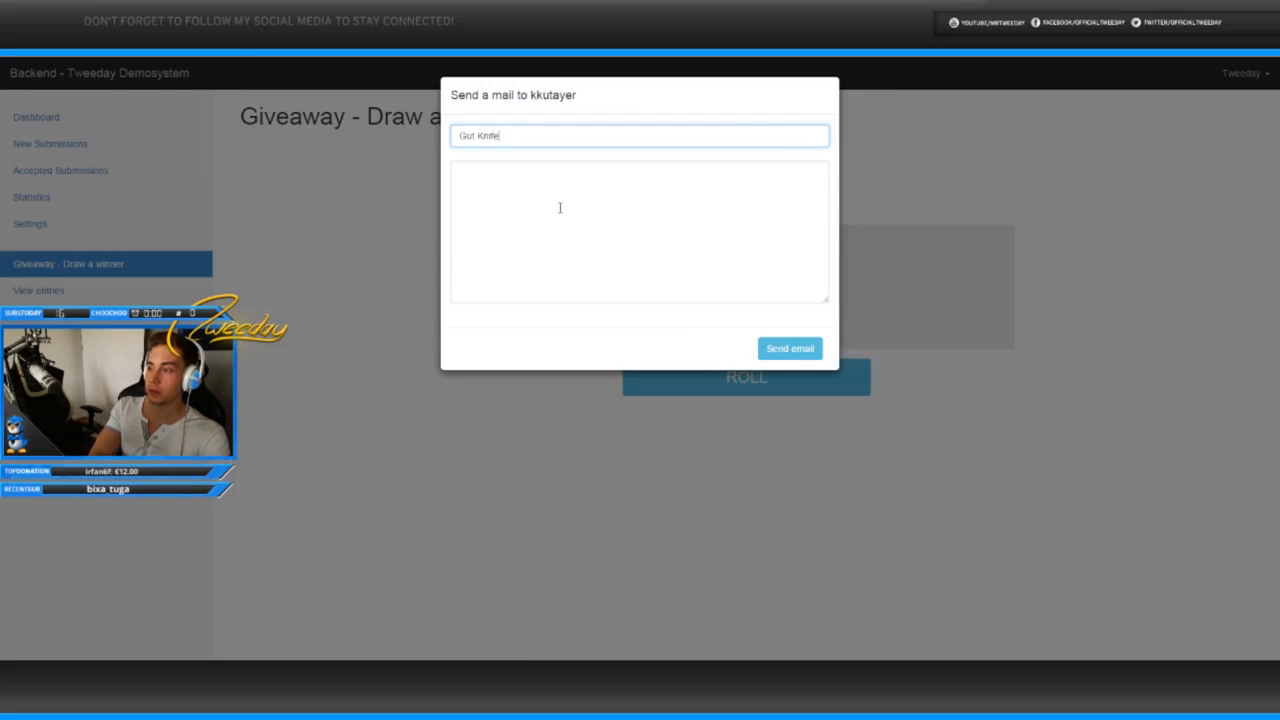
{"action": "type", "text": "Doppler FN Winner"}
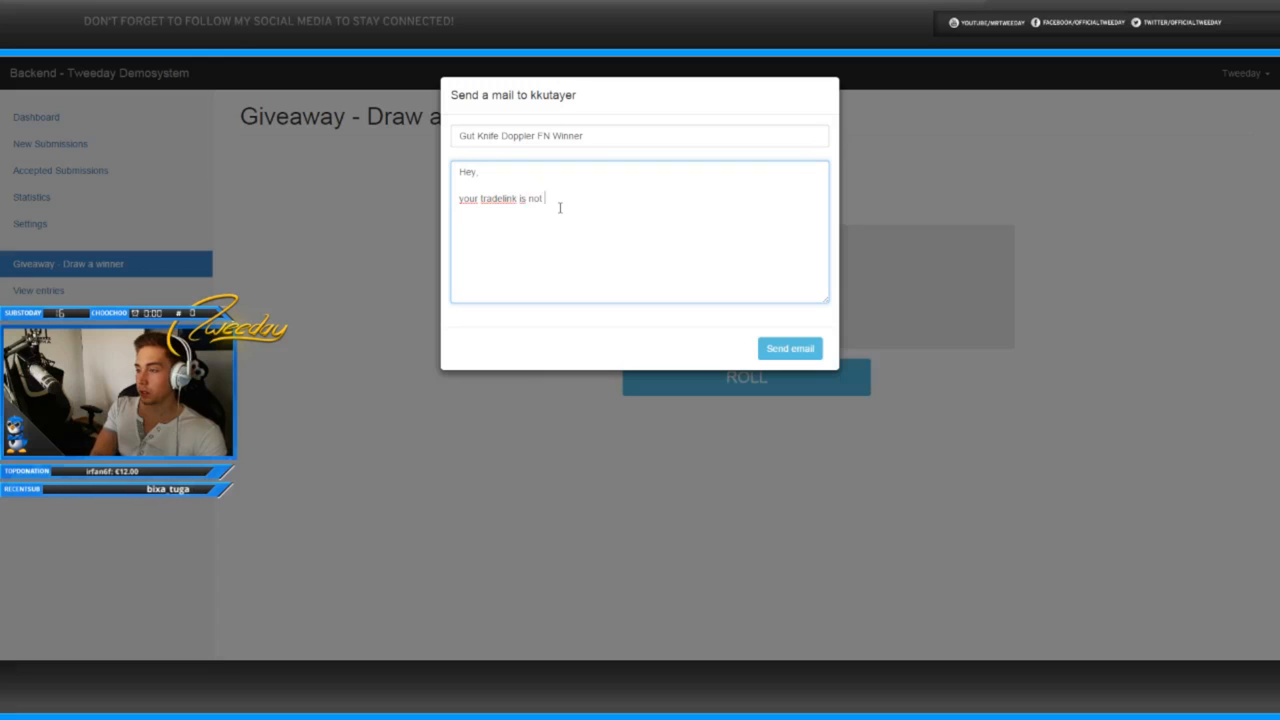
Step: Write that the trade link isn't working, request updated info/tradelink, and send
{"action": "type", "text": "working, please"}
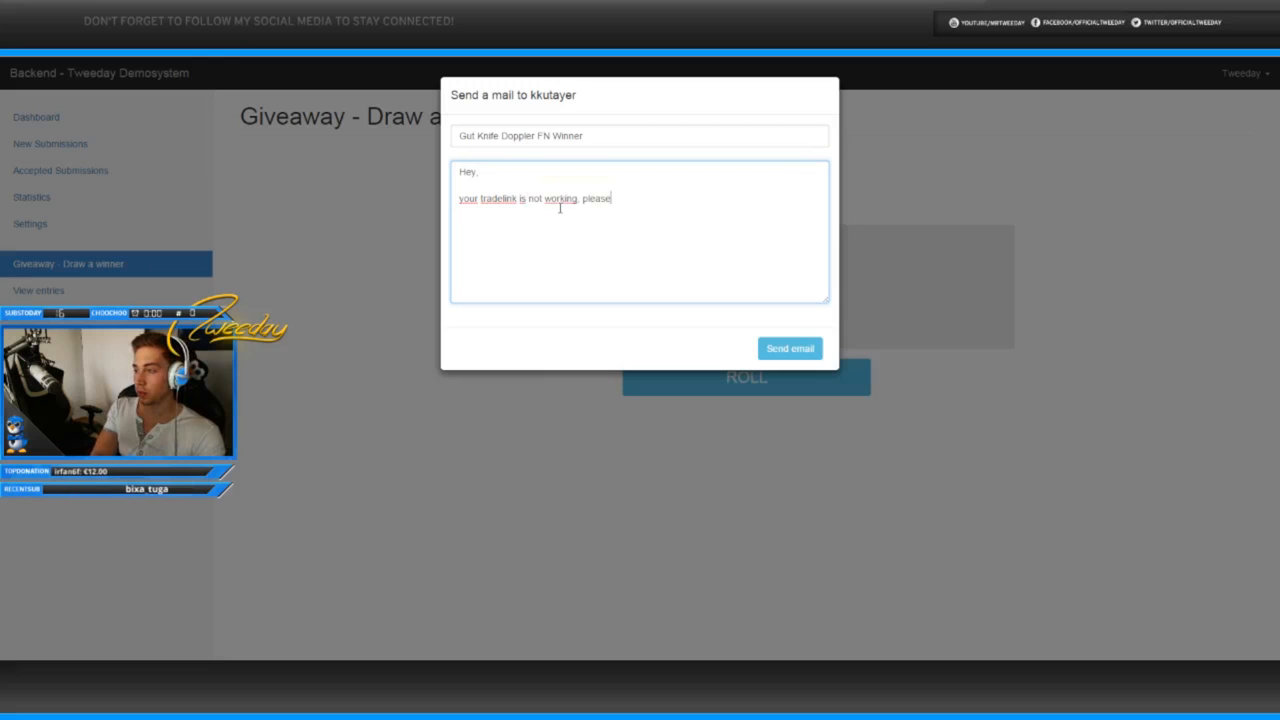
{"action": "type", "text": "send necessary"}
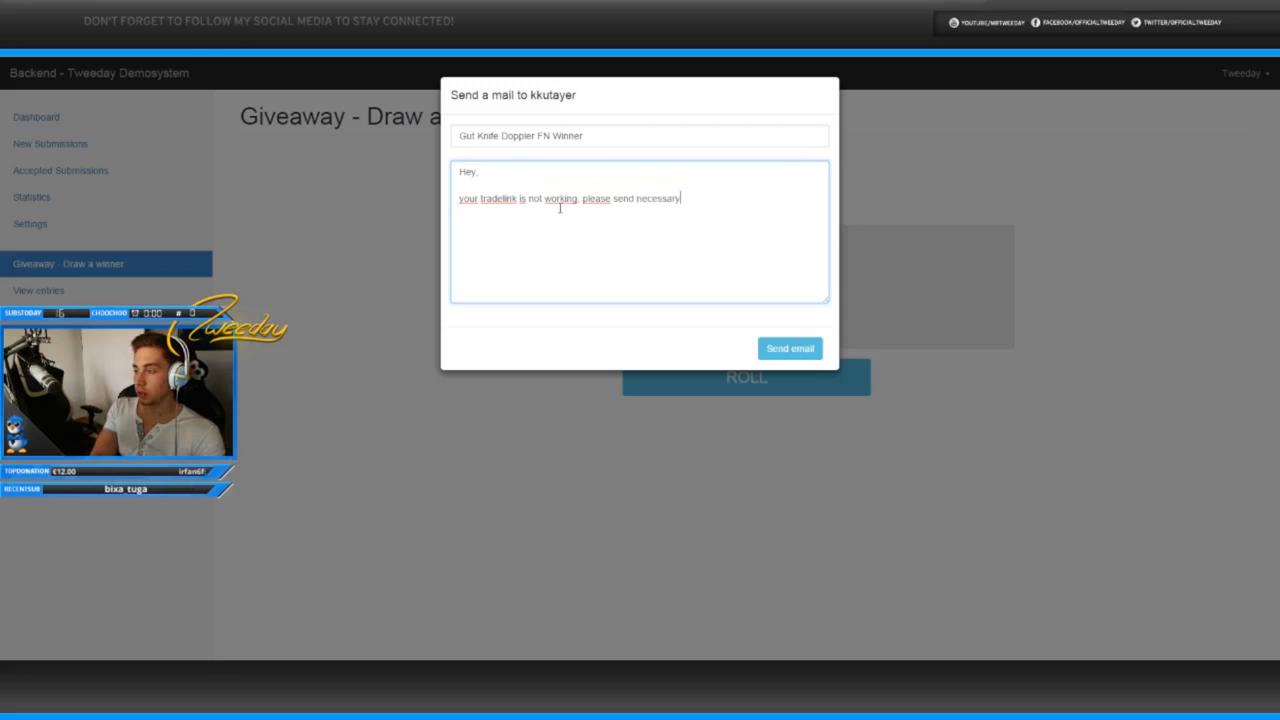
{"action": "type", "text": "info /"}
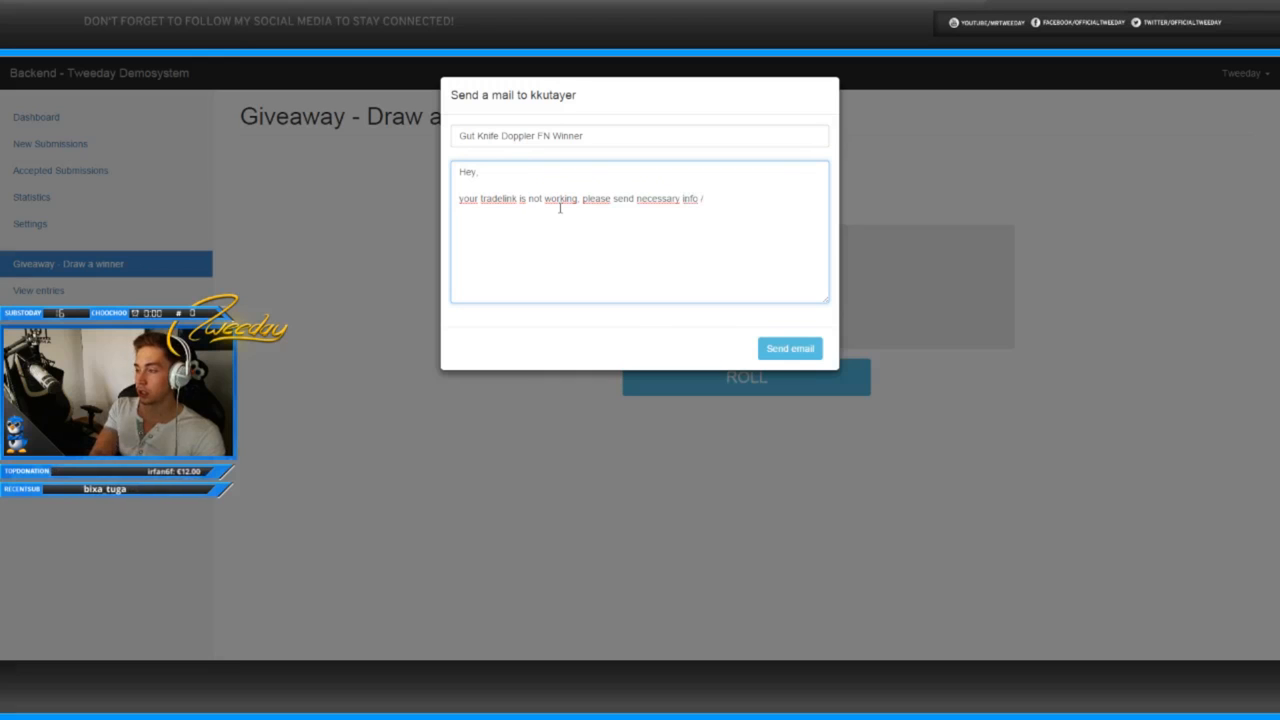
{"action": "type", "text": "tradelink"}
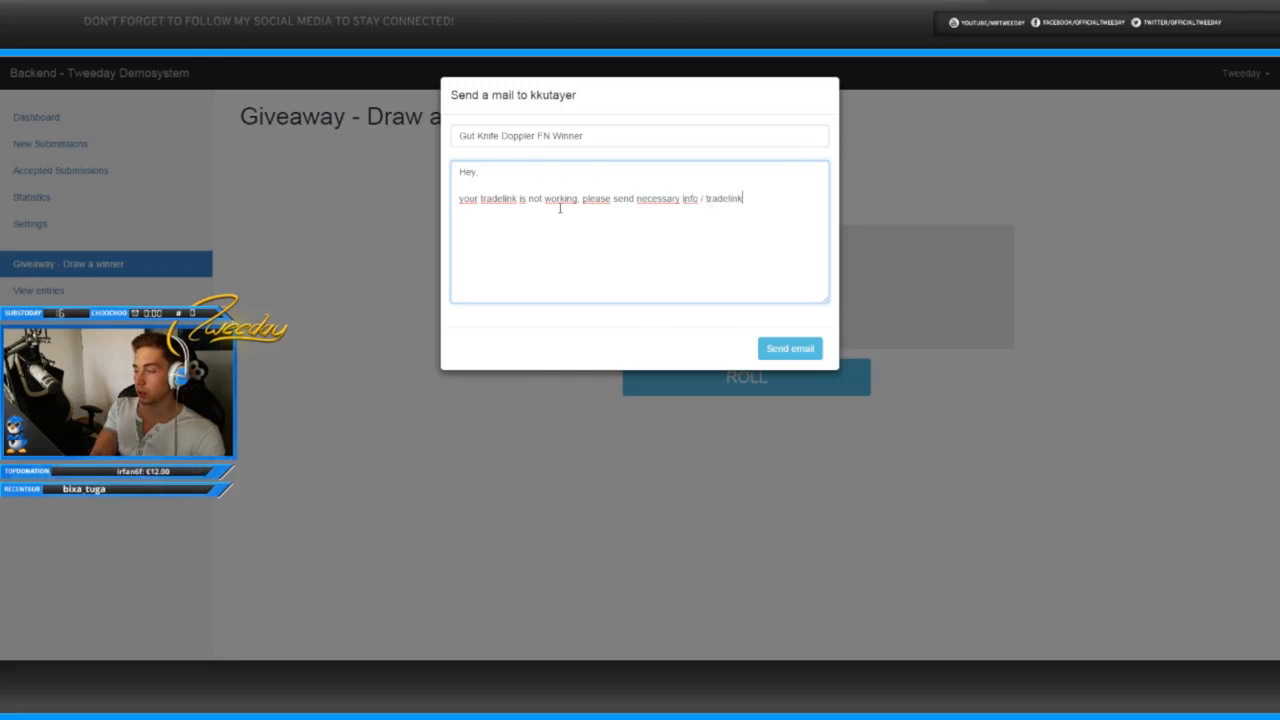
{"action": "type", "text": "updated"}
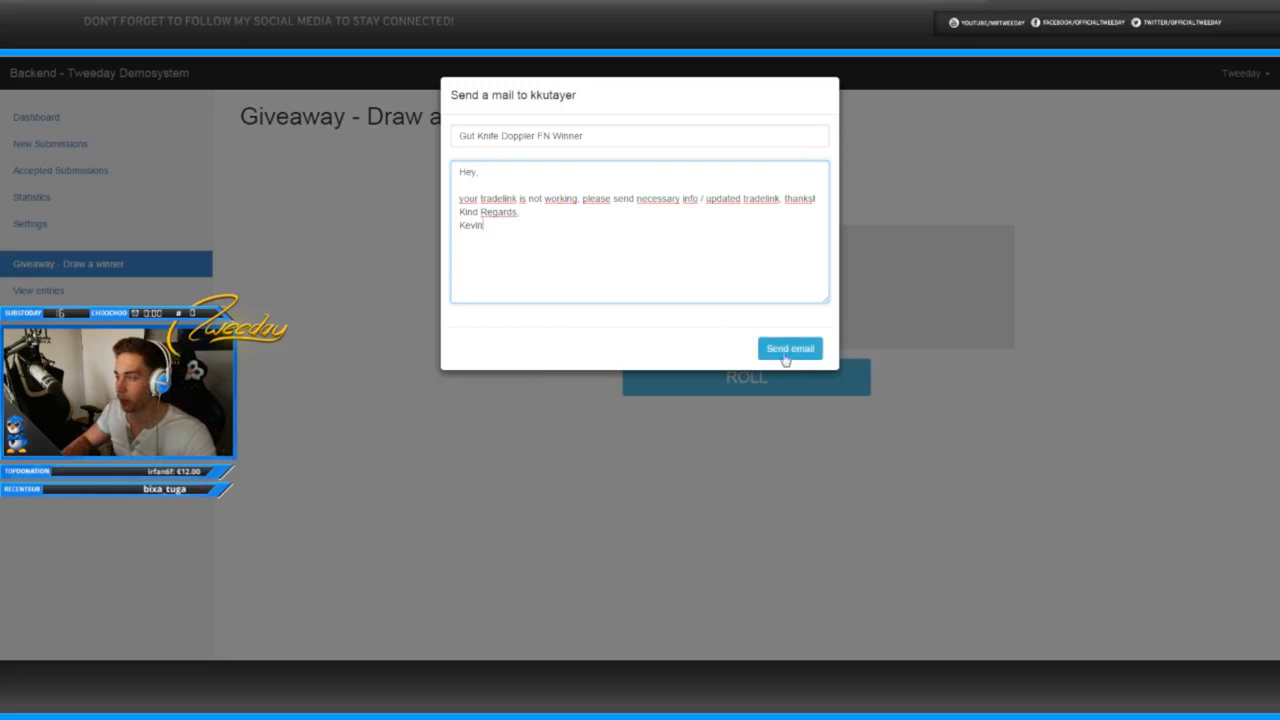
{"action": "left_click", "coordinate": [789, 348]}
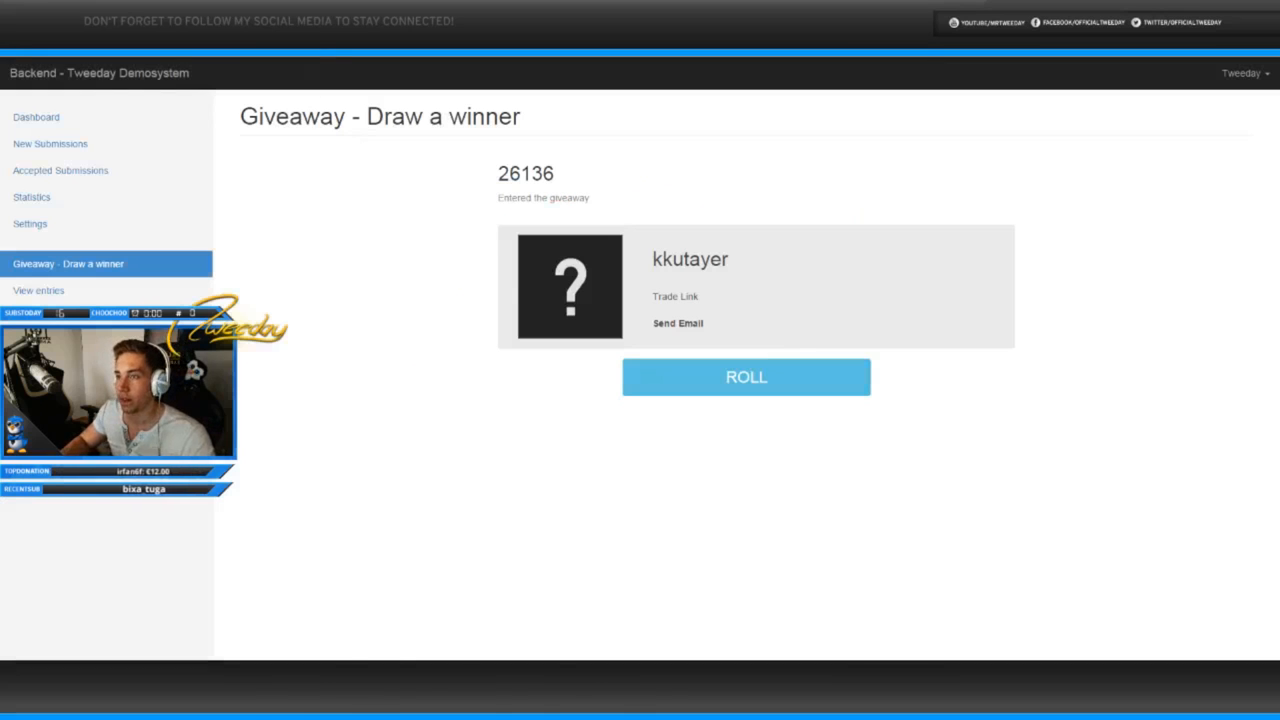
Step: Draw Elektroge and send them a knife trade offer, ending on Sent Offers
{"action": "left_click", "coordinate": [675, 296]}
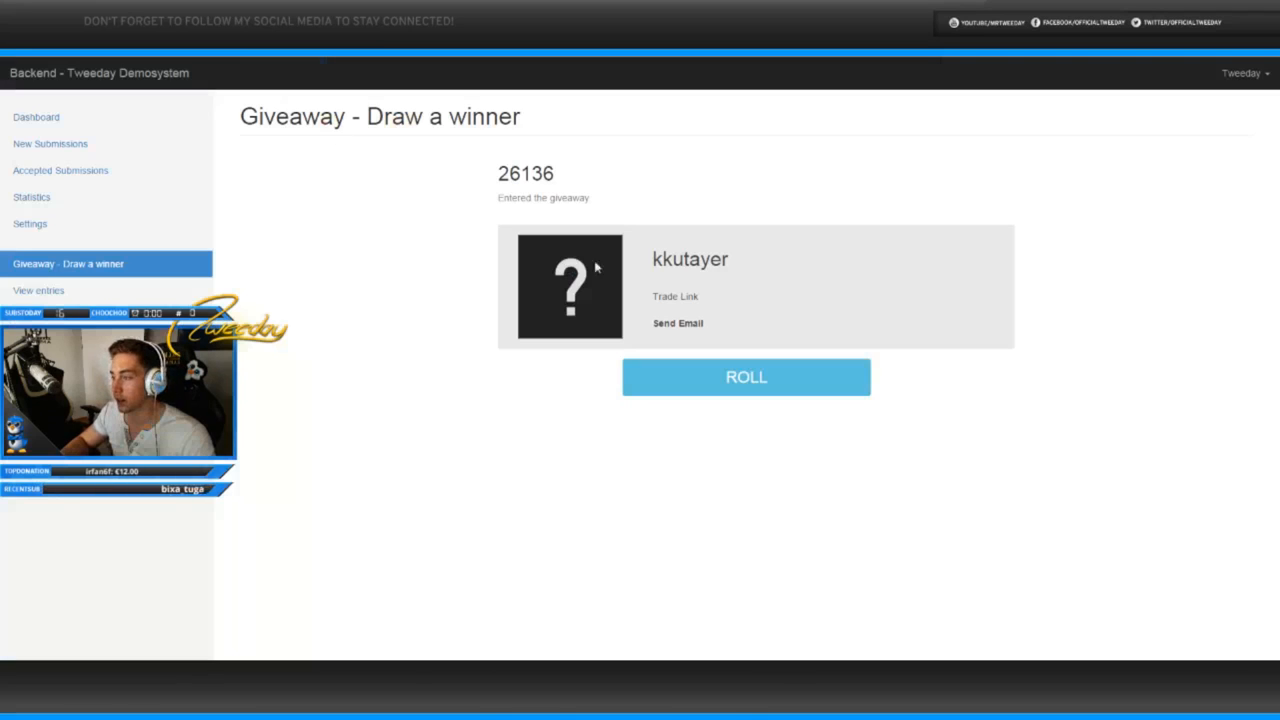
{"action": "left_click", "coordinate": [746, 377]}
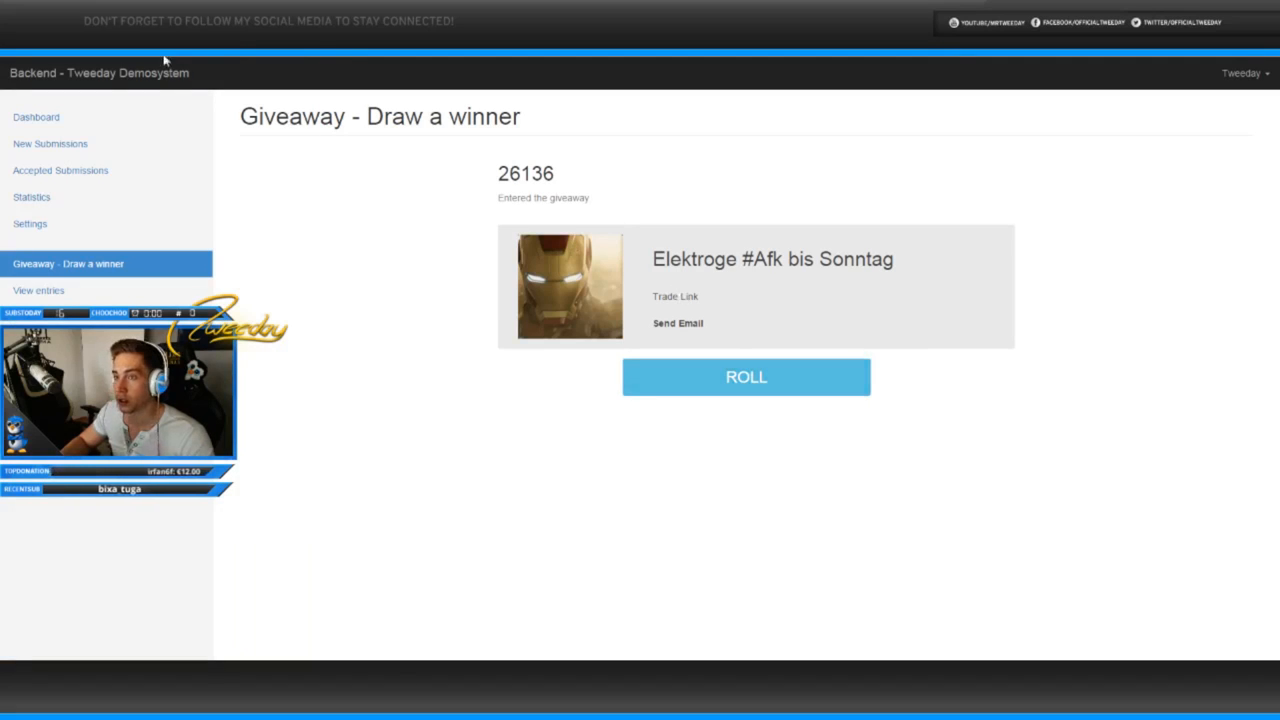
{"action": "left_click", "coordinate": [674, 296]}
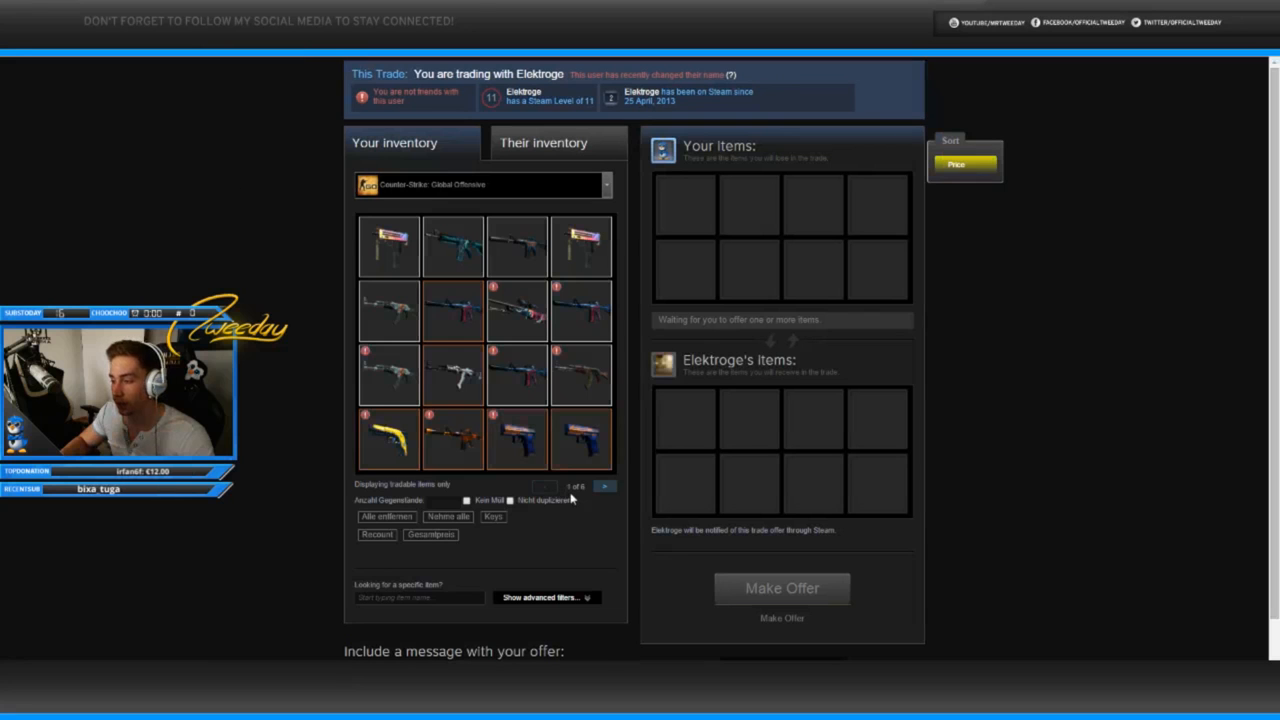
{"action": "left_click", "coordinate": [604, 486]}
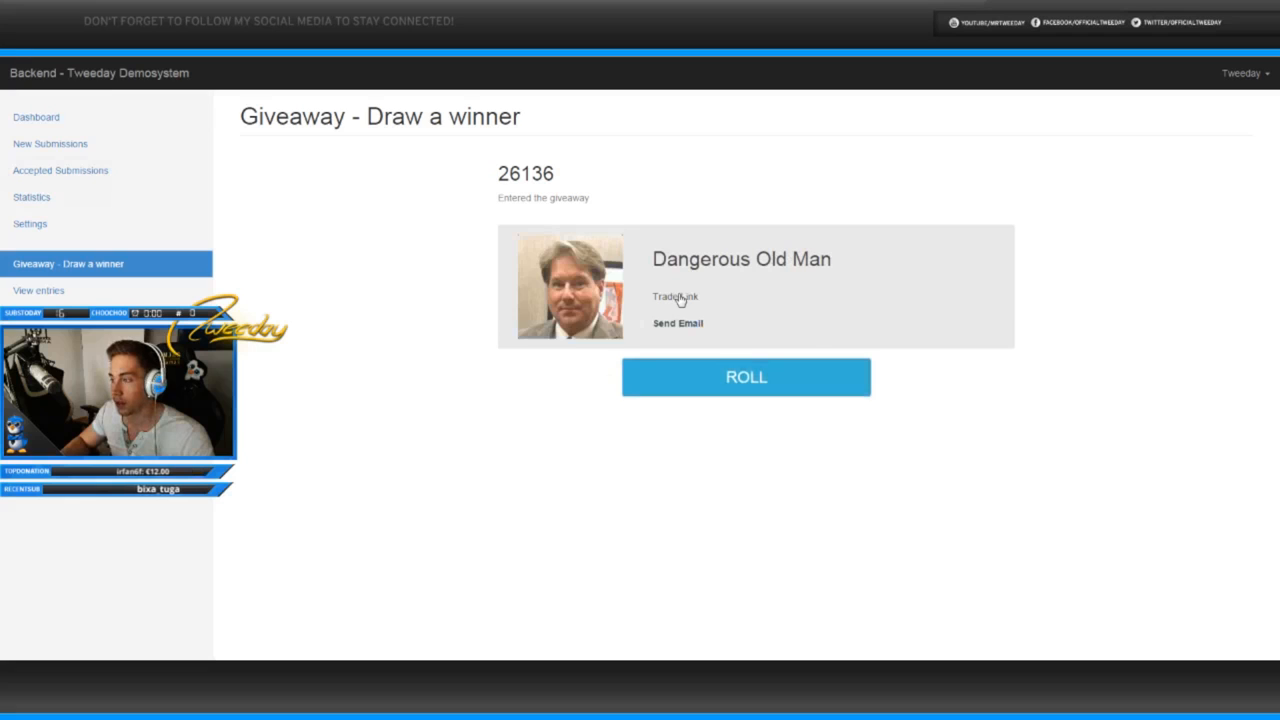
{"action": "left_click", "coordinate": [746, 377]}
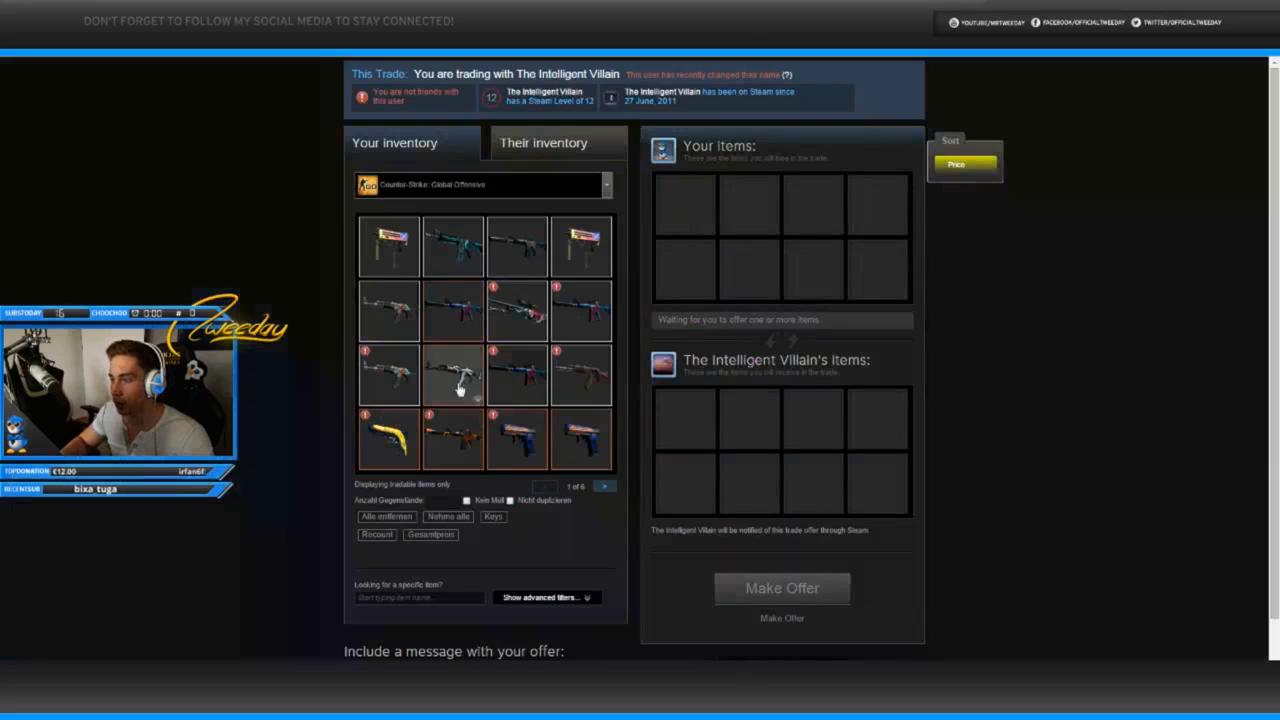
{"action": "left_click", "coordinate": [604, 486]}
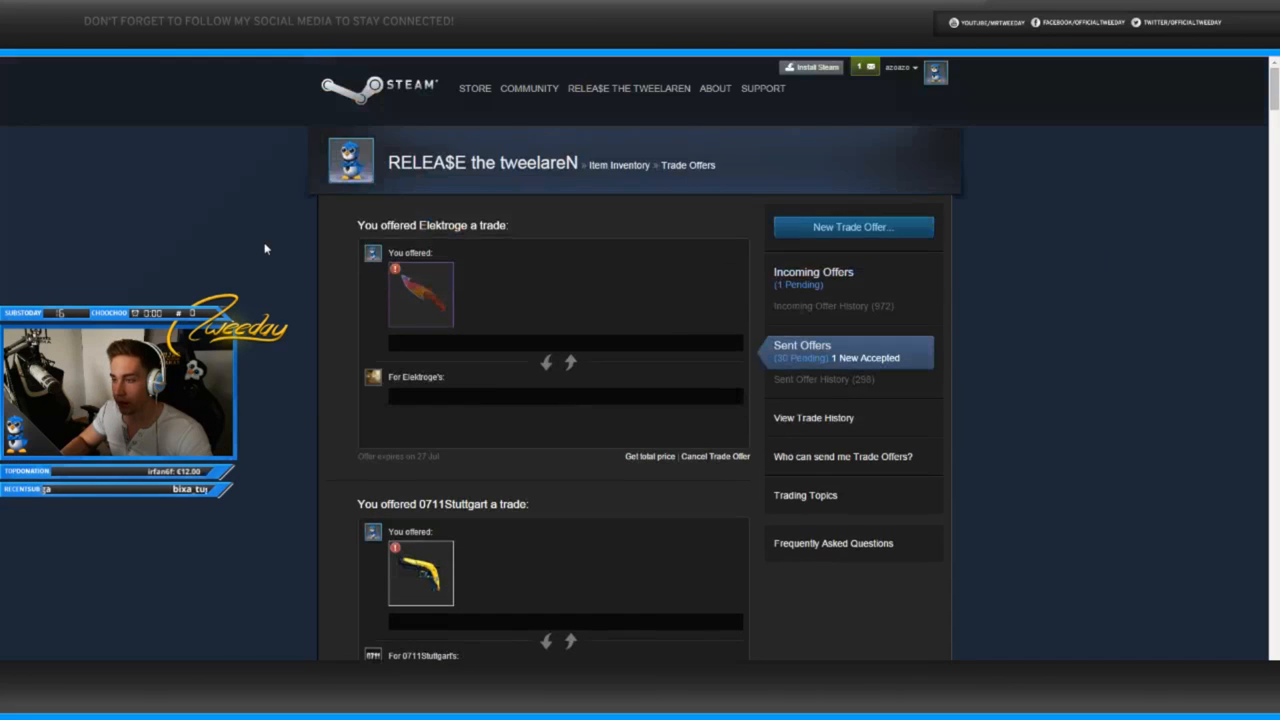
Step: Gift a factory-new knife to The Intelligent Villain, then browse further inventory pages
{"action": "left_click", "coordinate": [852, 227]}
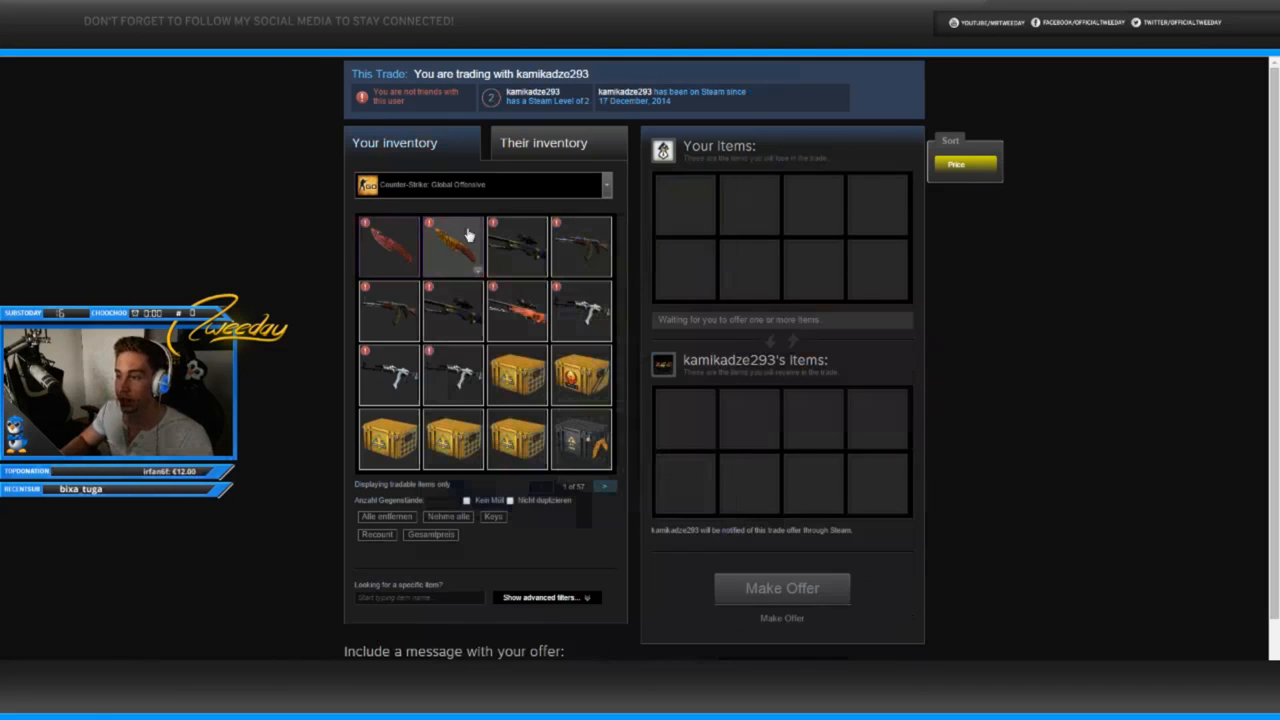
{"action": "left_click", "coordinate": [782, 588]}
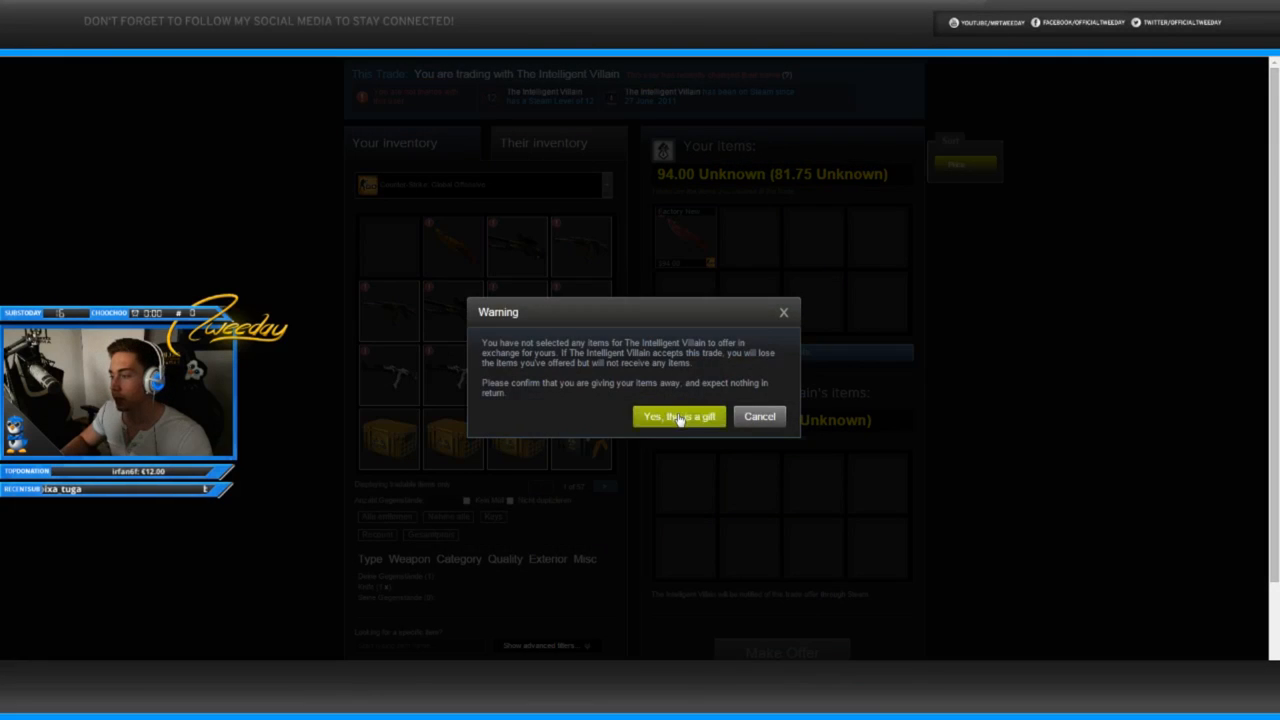
{"action": "left_click", "coordinate": [678, 416]}
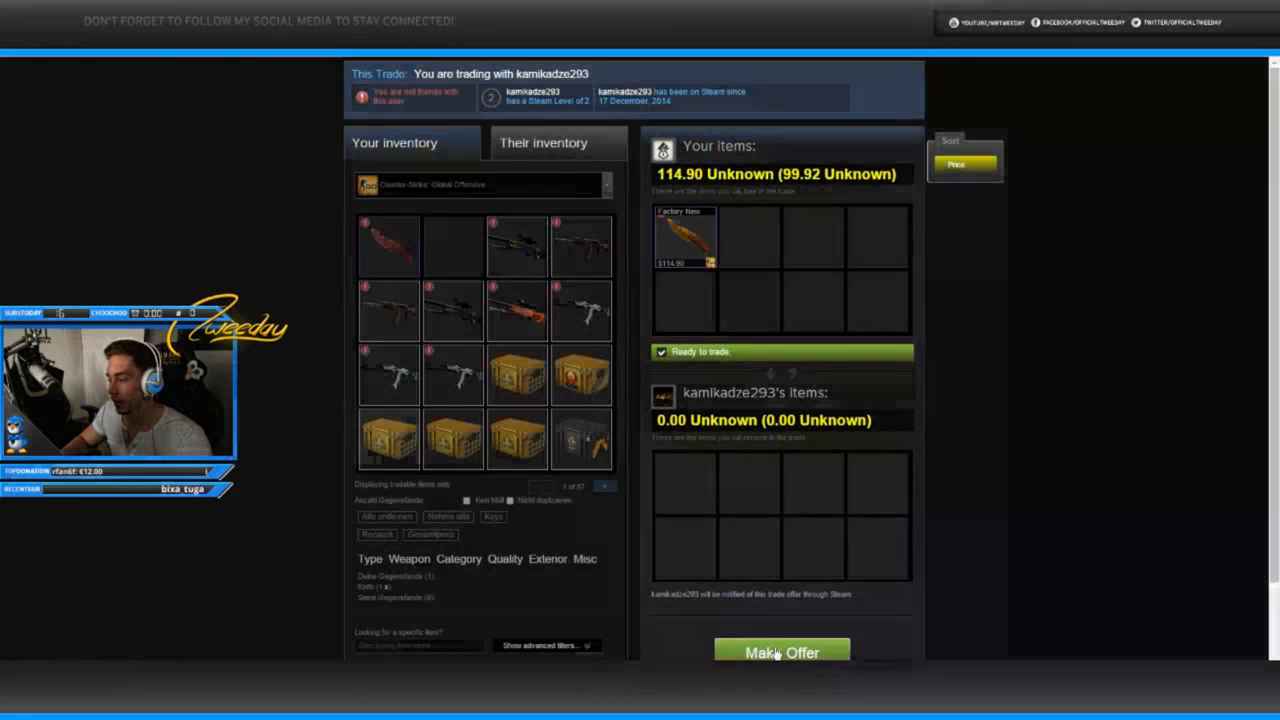
{"action": "left_click", "coordinate": [781, 653]}
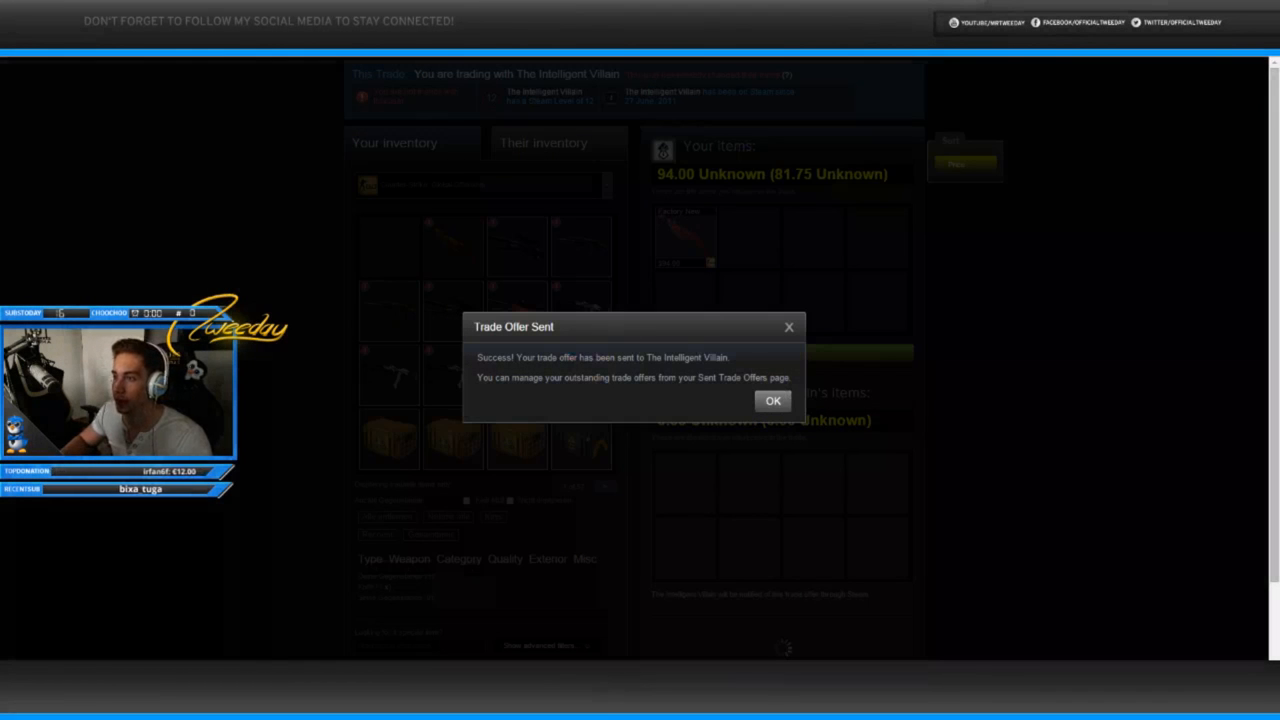
{"action": "left_click", "coordinate": [772, 400]}
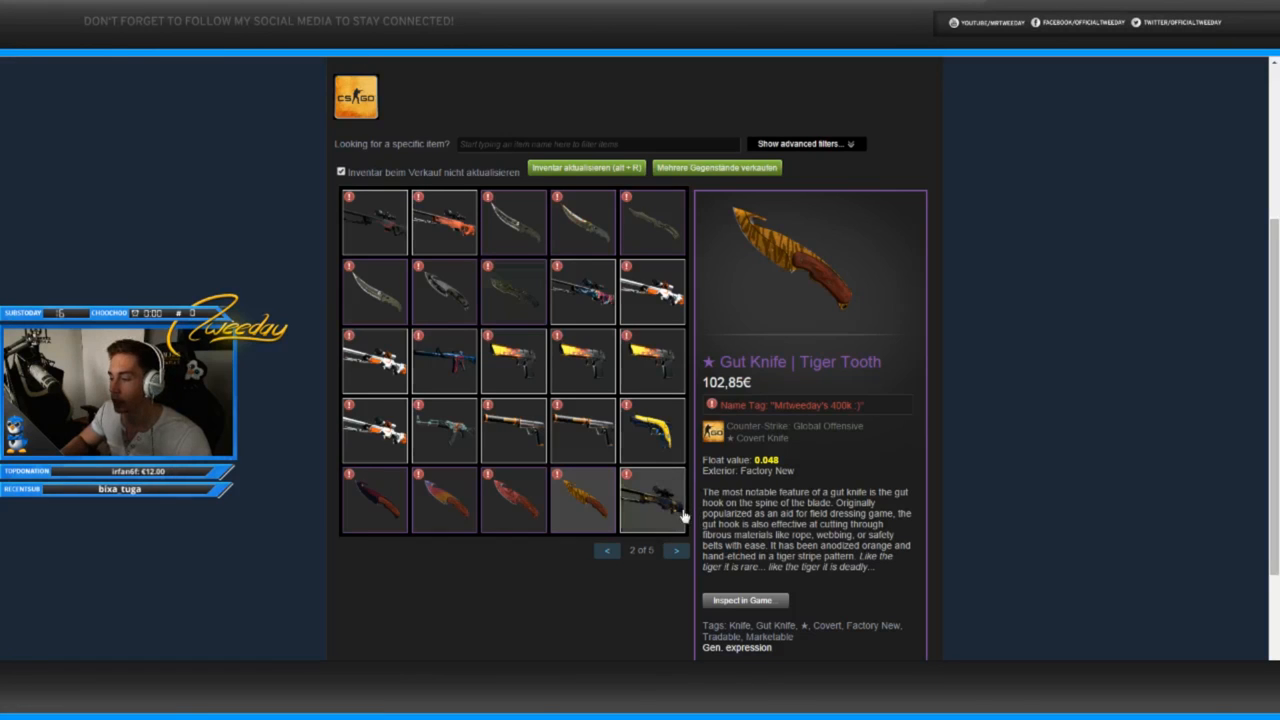
{"action": "left_click", "coordinate": [675, 550]}
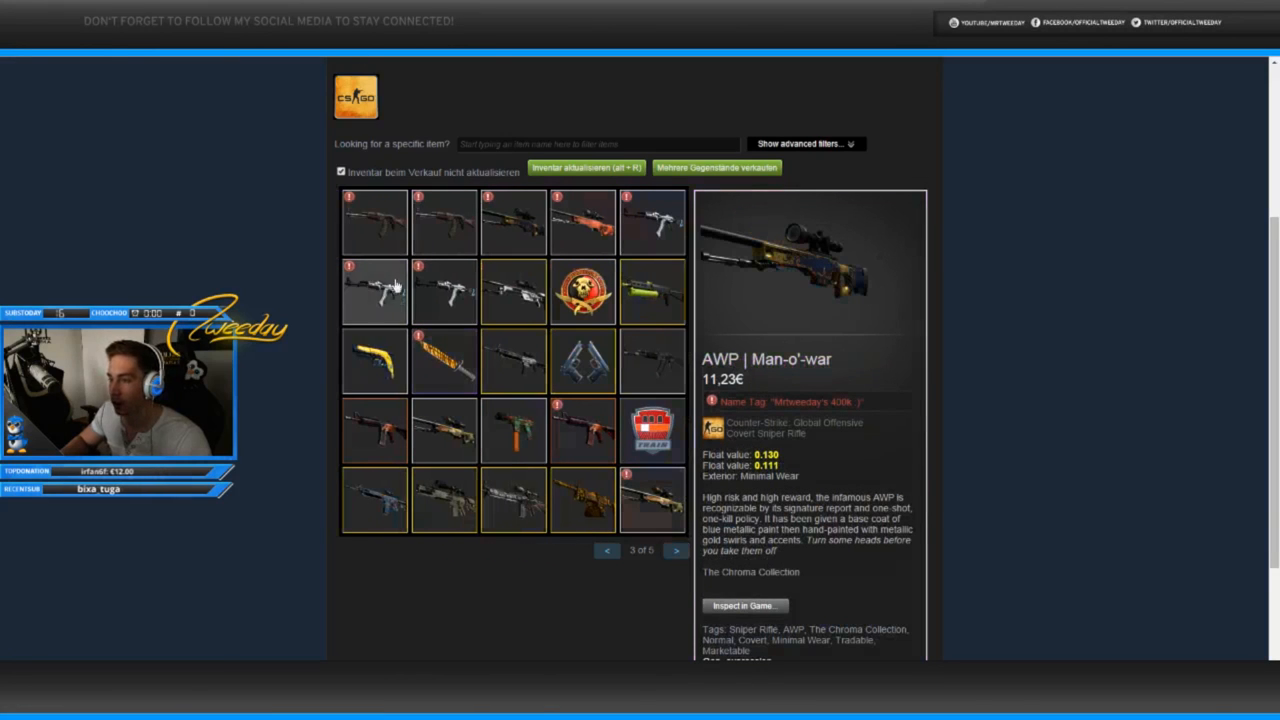
{"action": "mouse_move", "coordinate": [303, 183]}
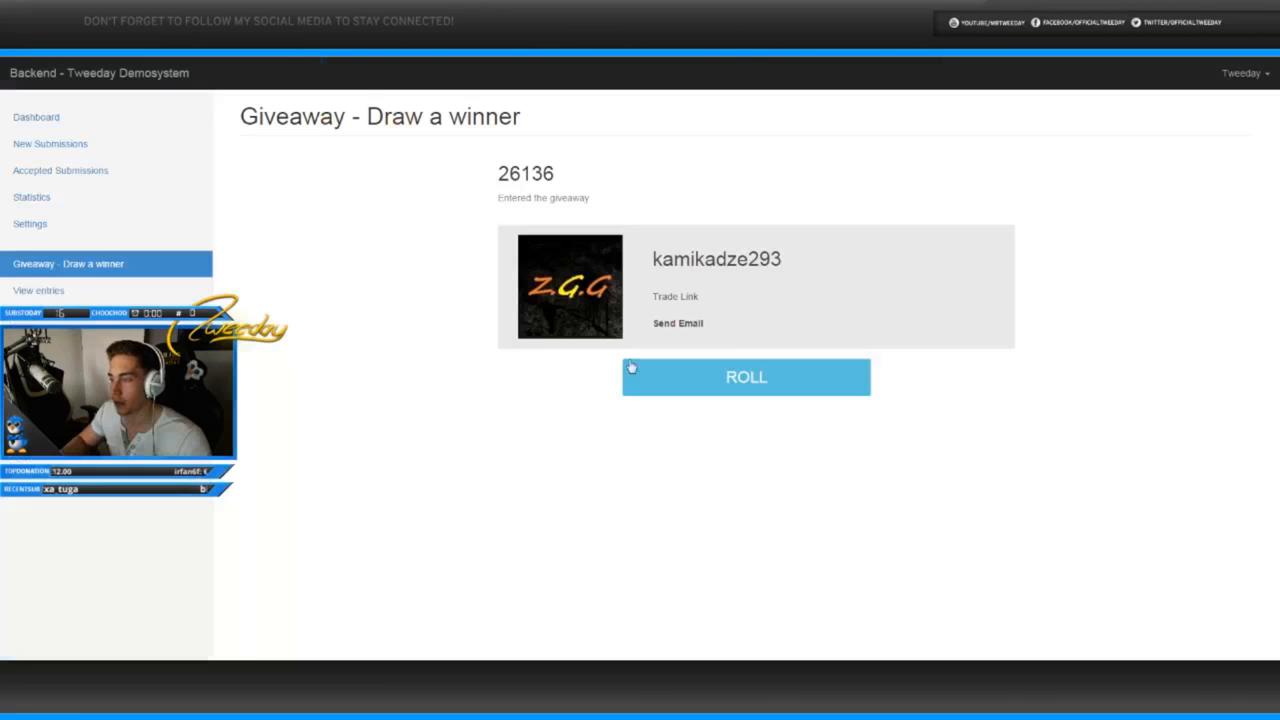
Step: Draw Elias as winner and send him a 12.56 Minimal Wear AWP offer
{"action": "left_click", "coordinate": [745, 377]}
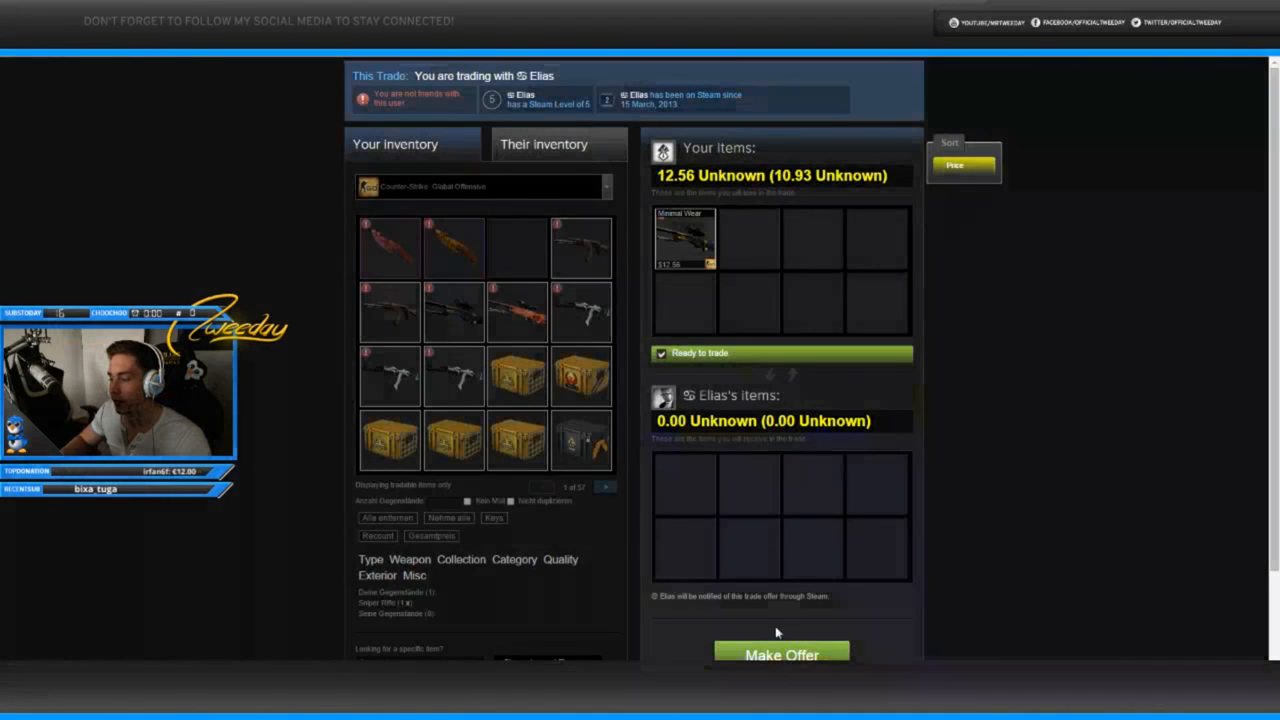
{"action": "left_click", "coordinate": [781, 655]}
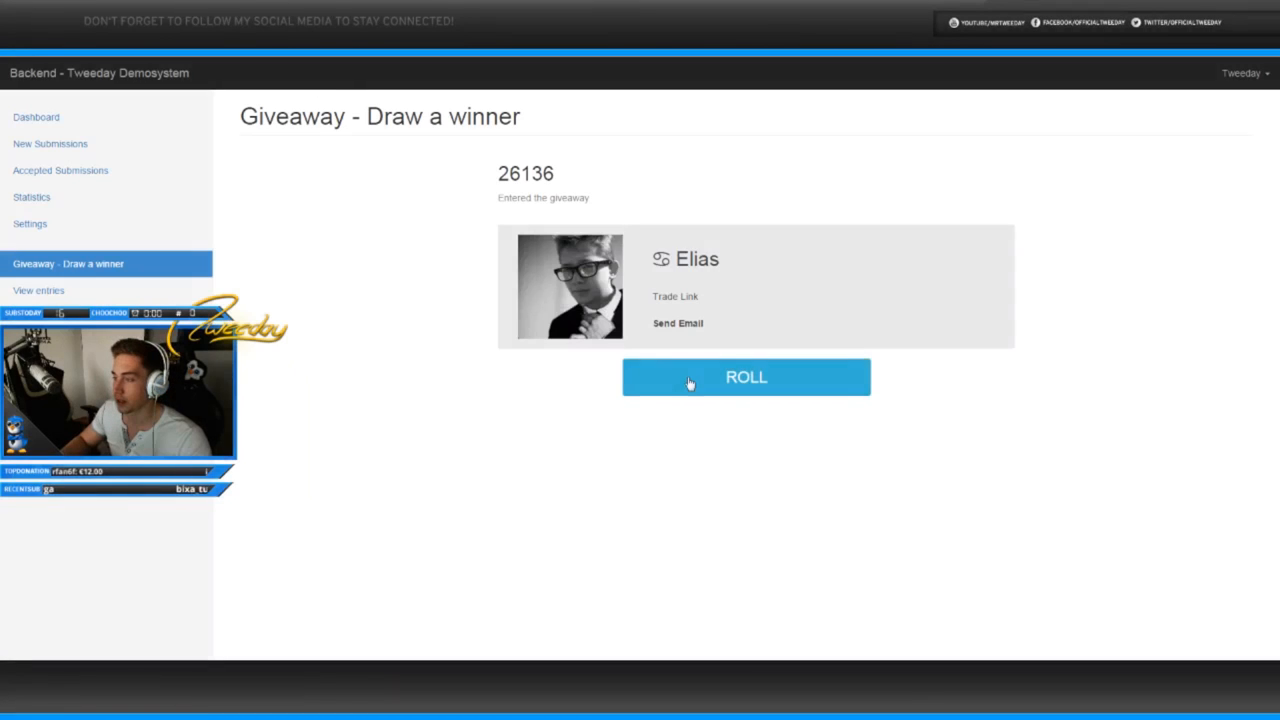
{"action": "left_click", "coordinate": [746, 377]}
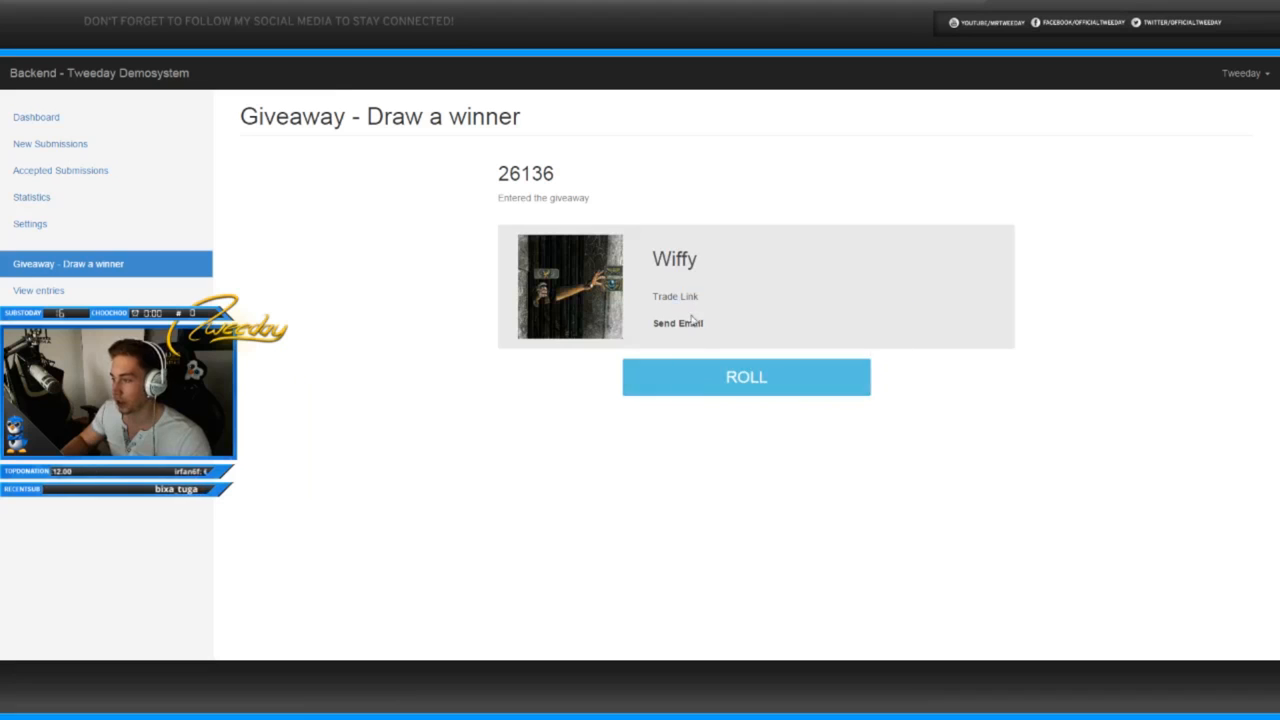
{"action": "left_click", "coordinate": [746, 377]}
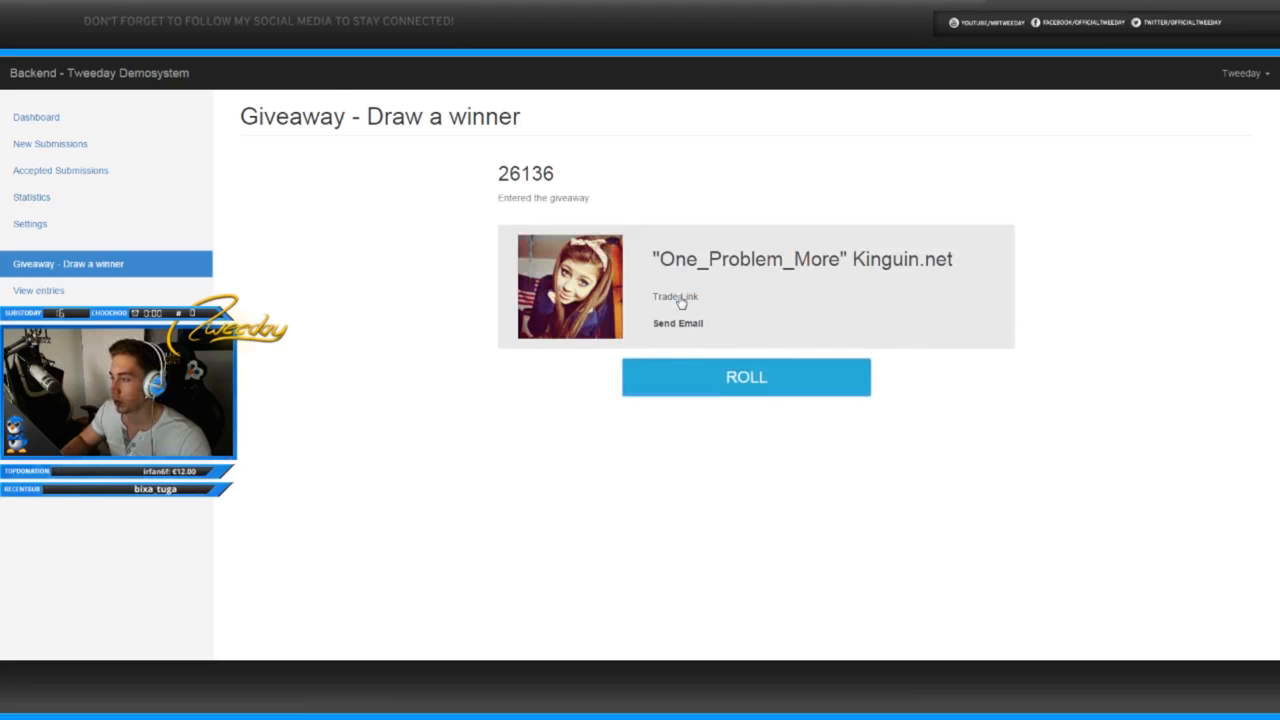
{"action": "right_click", "coordinate": [675, 296]}
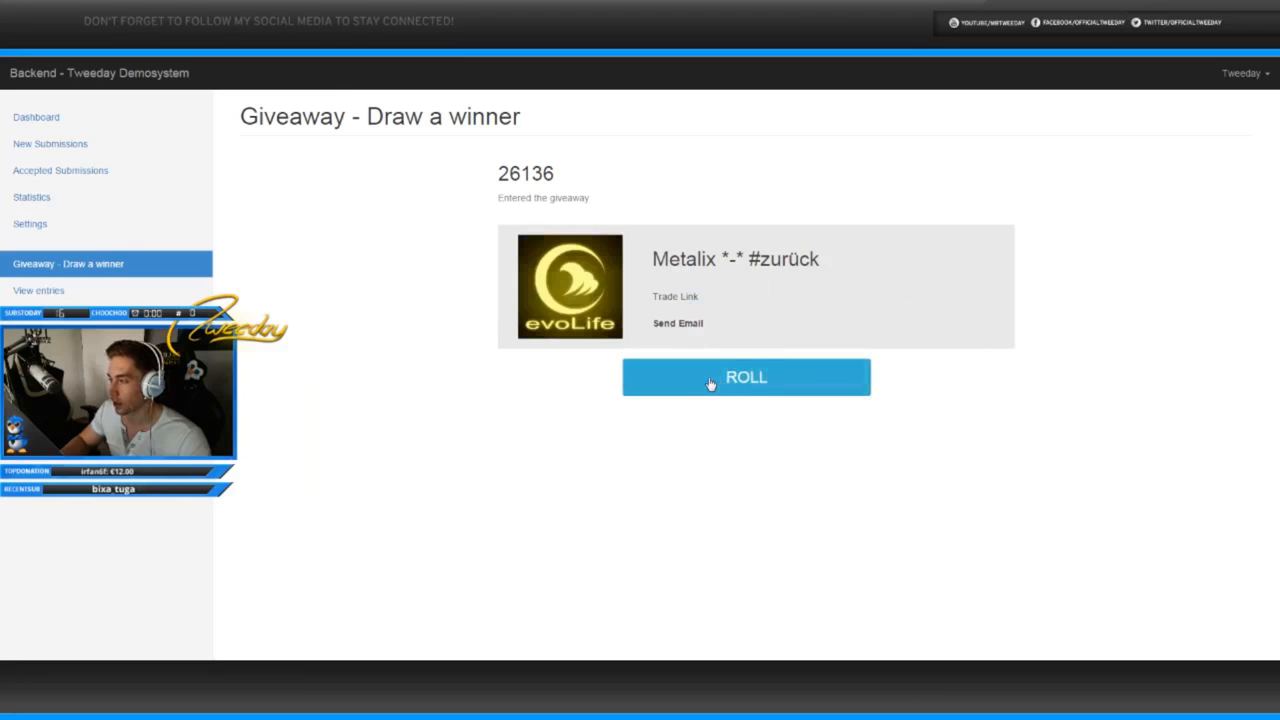
{"action": "left_click", "coordinate": [746, 377]}
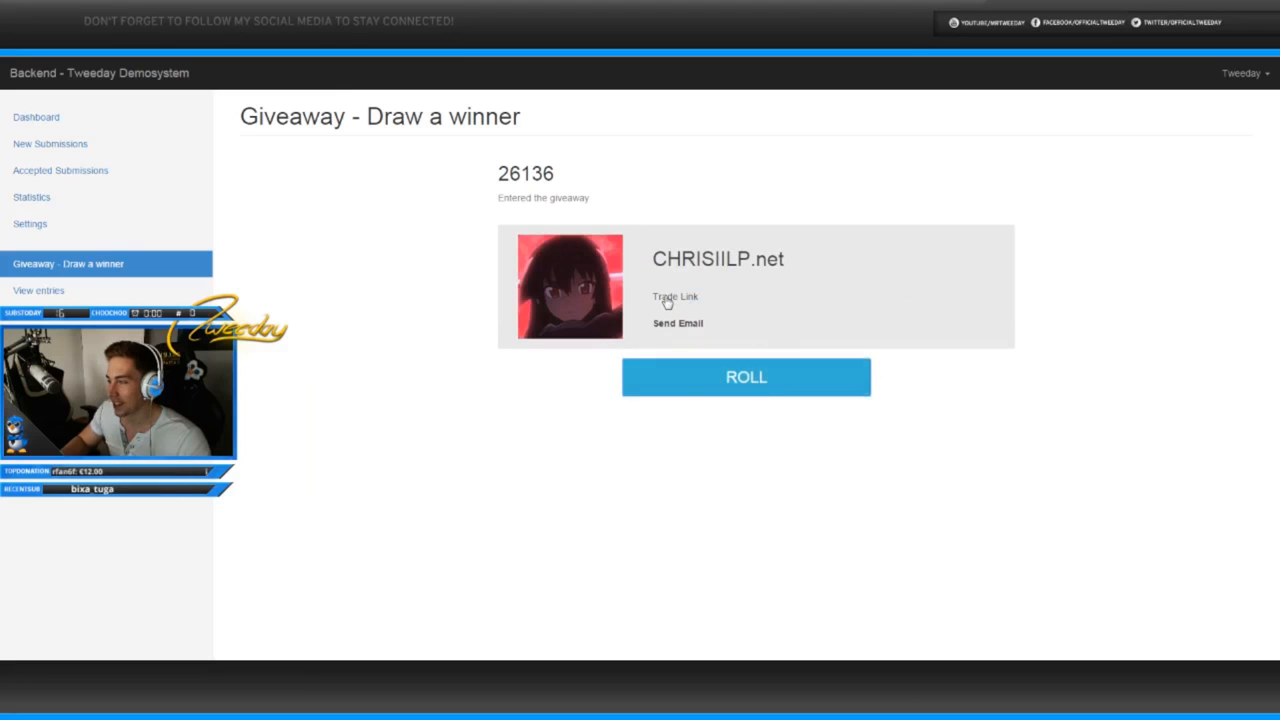
{"action": "left_click", "coordinate": [746, 377]}
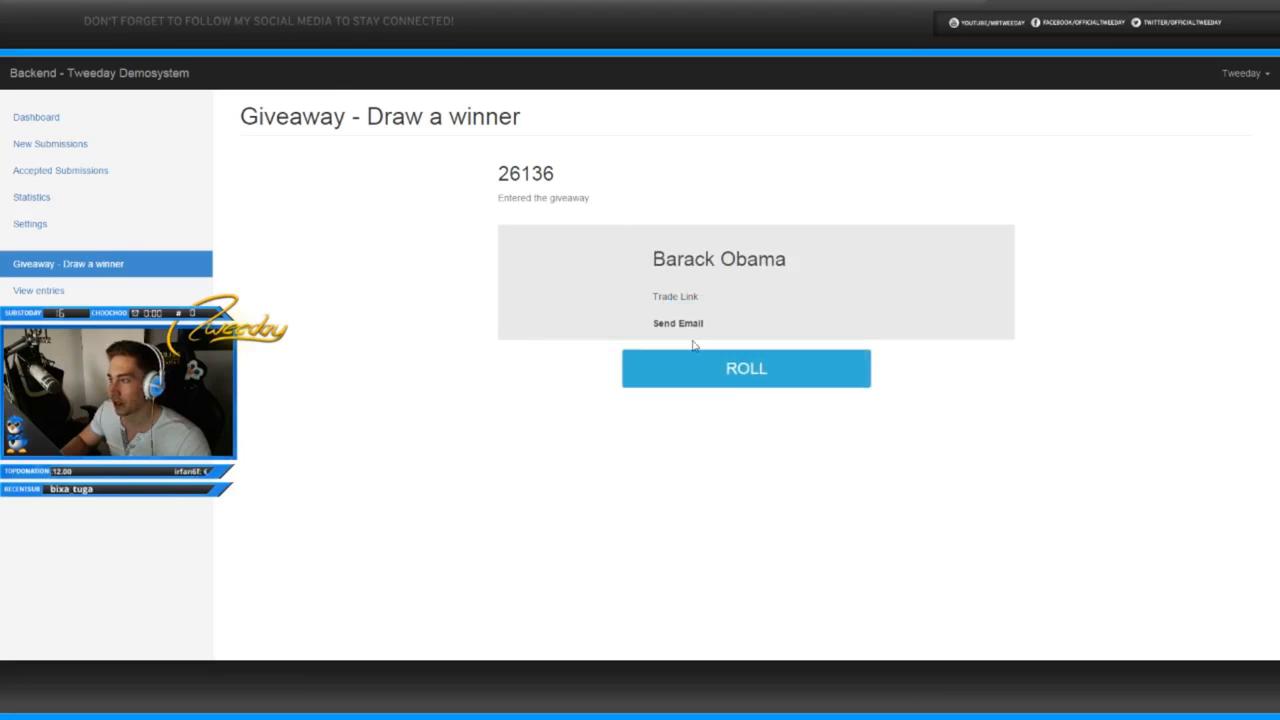
{"action": "left_click", "coordinate": [746, 377]}
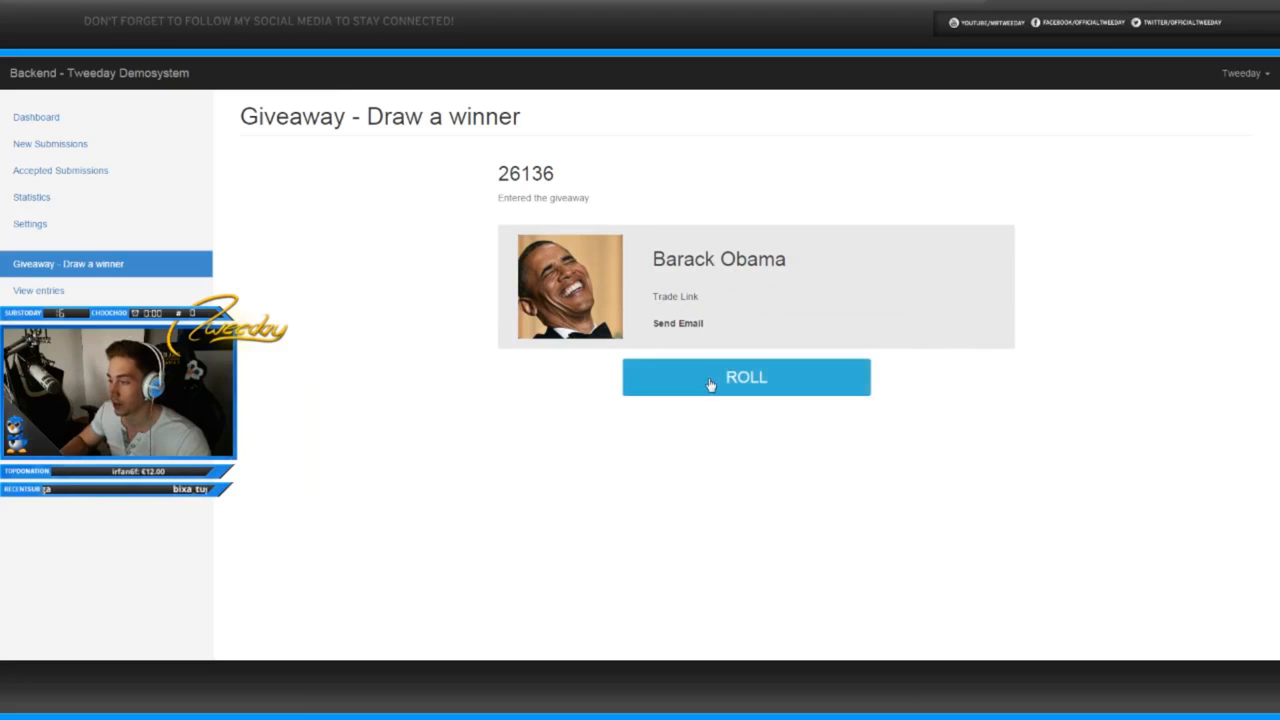
{"action": "left_click", "coordinate": [746, 377]}
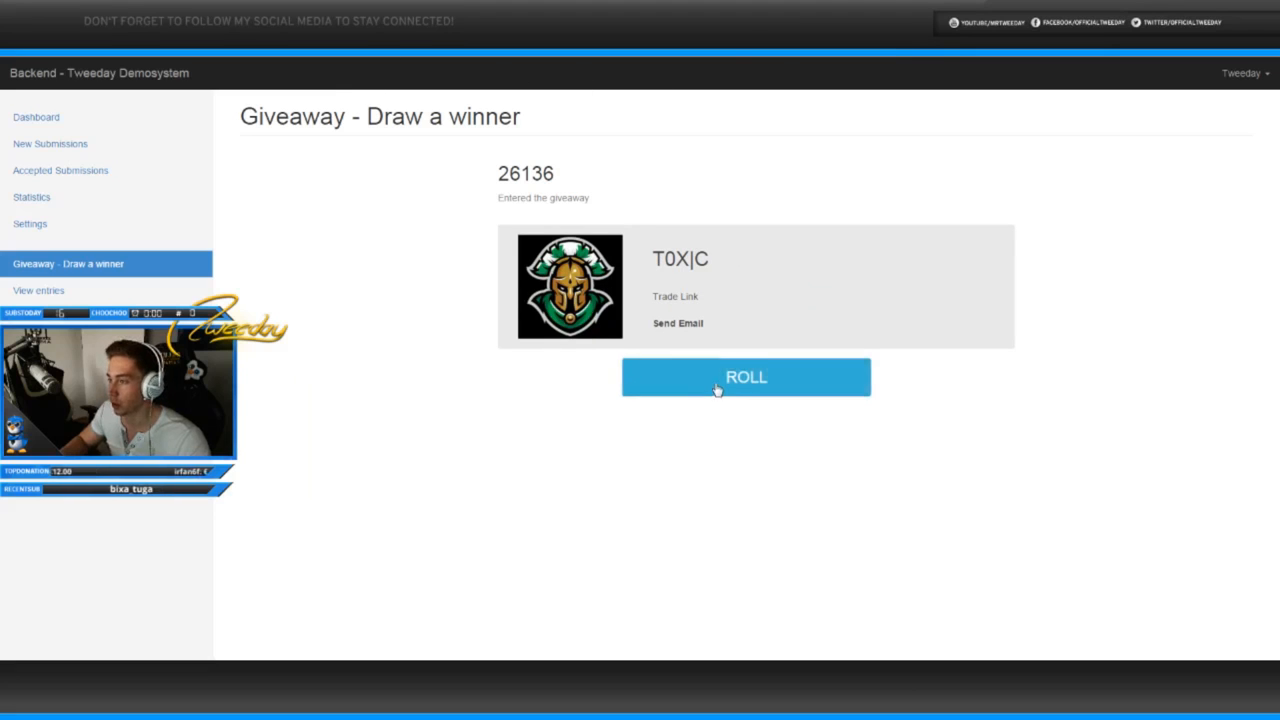
{"action": "left_click", "coordinate": [745, 377]}
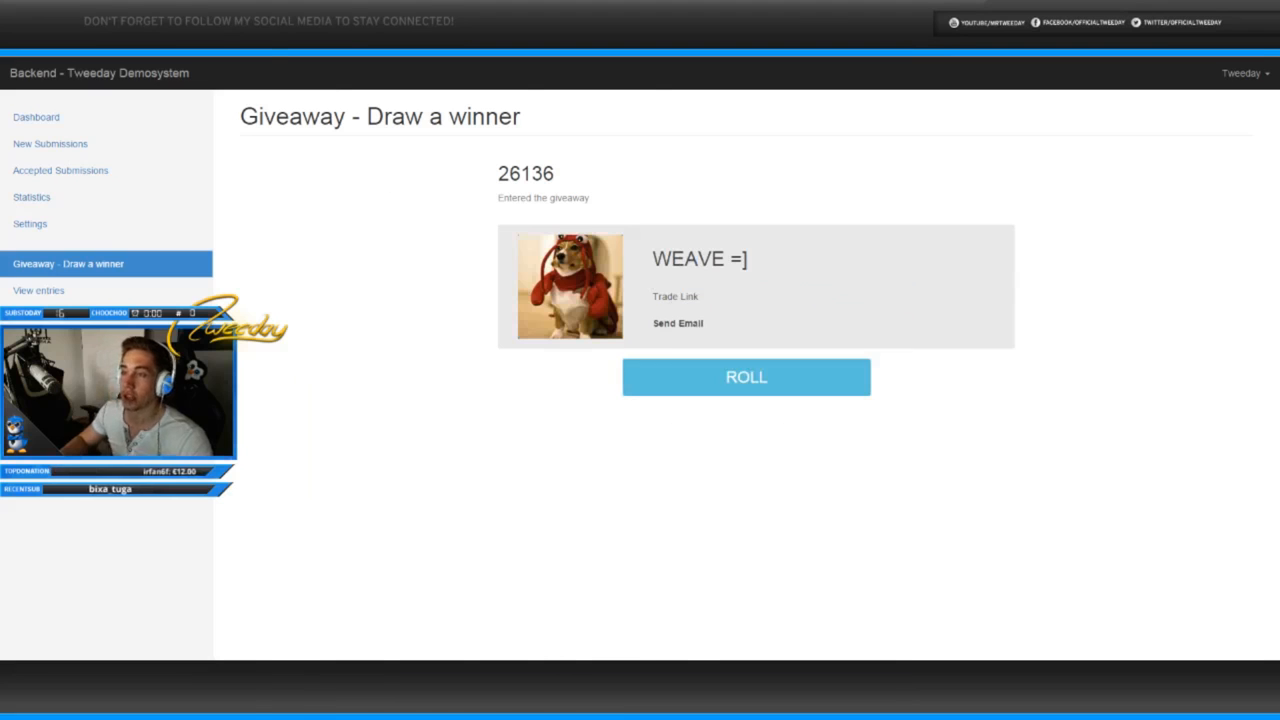
{"action": "left_click", "coordinate": [675, 296]}
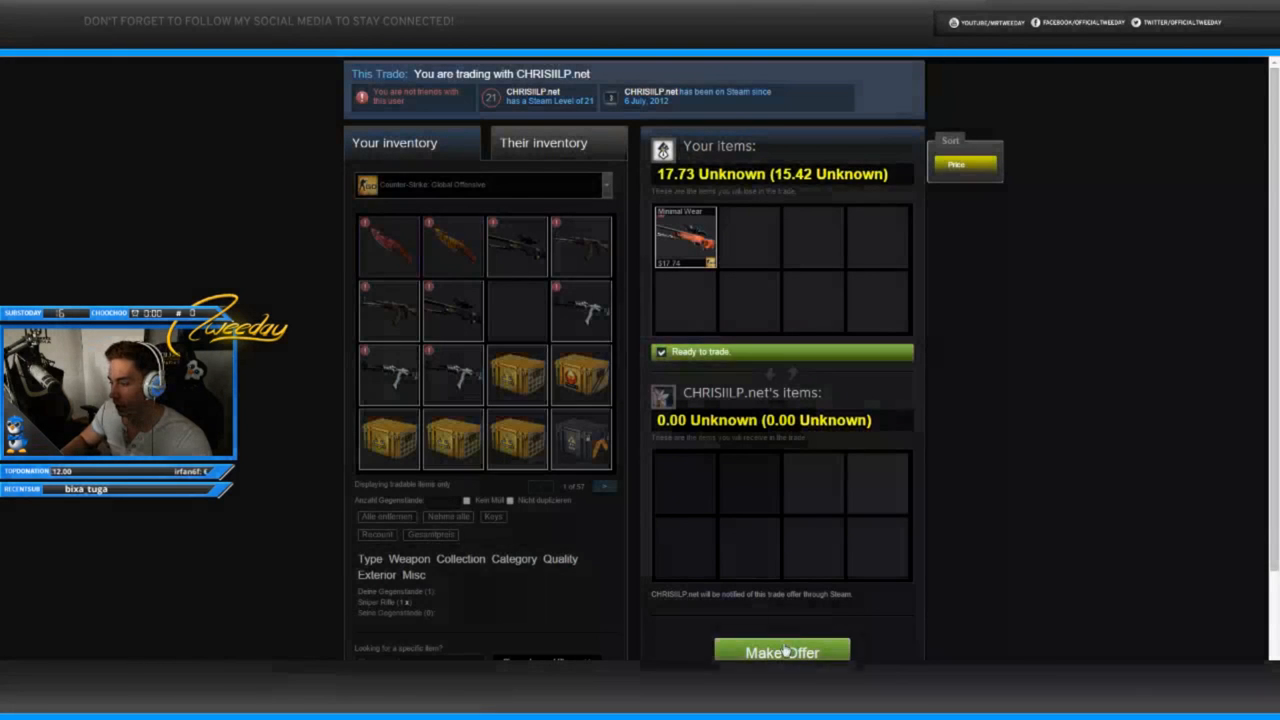
Step: Send Barack Obama a 48.00 Minimal Wear gift offer, then open the giveaway entries list
{"action": "left_click", "coordinate": [781, 652]}
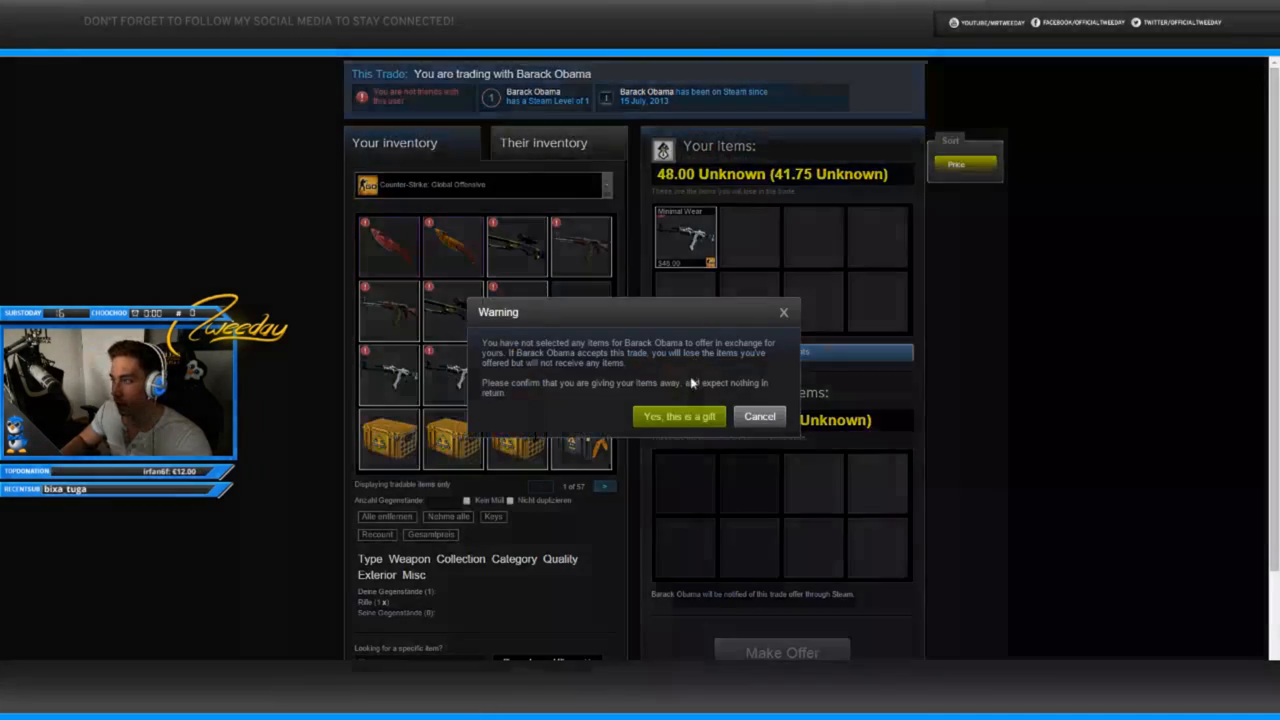
{"action": "left_click", "coordinate": [759, 416]}
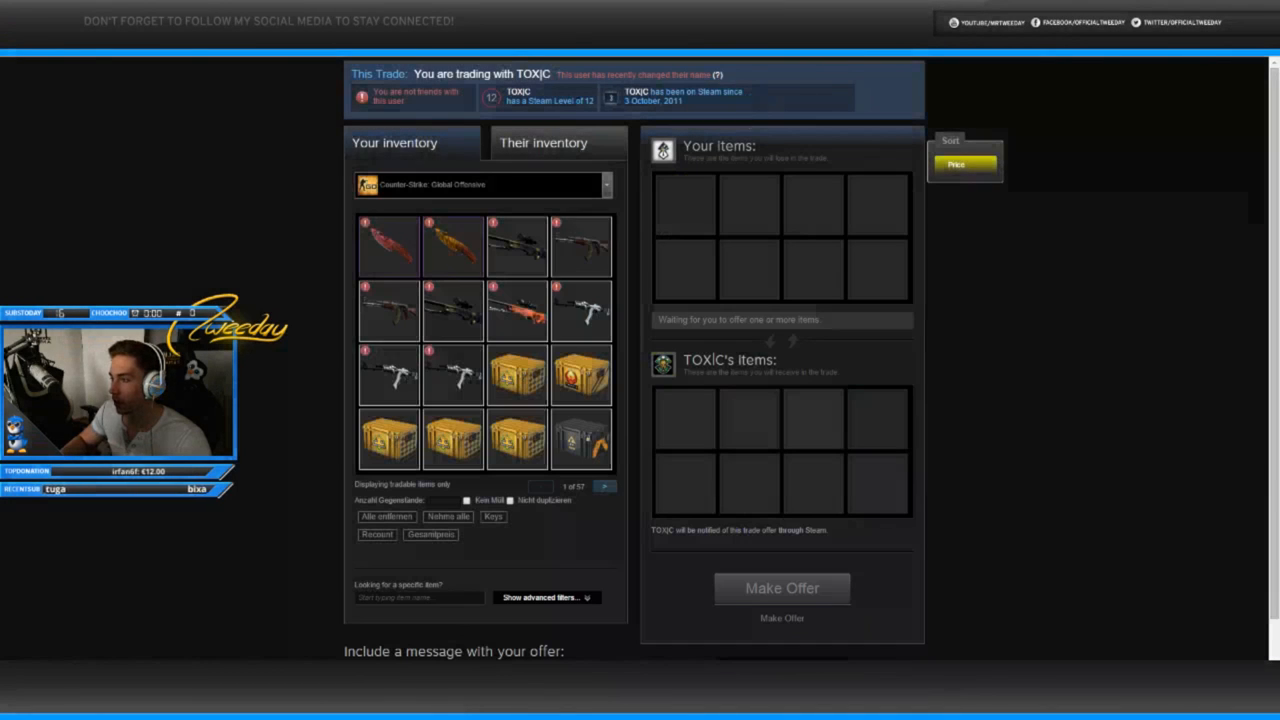
{"action": "left_click", "coordinate": [782, 588]}
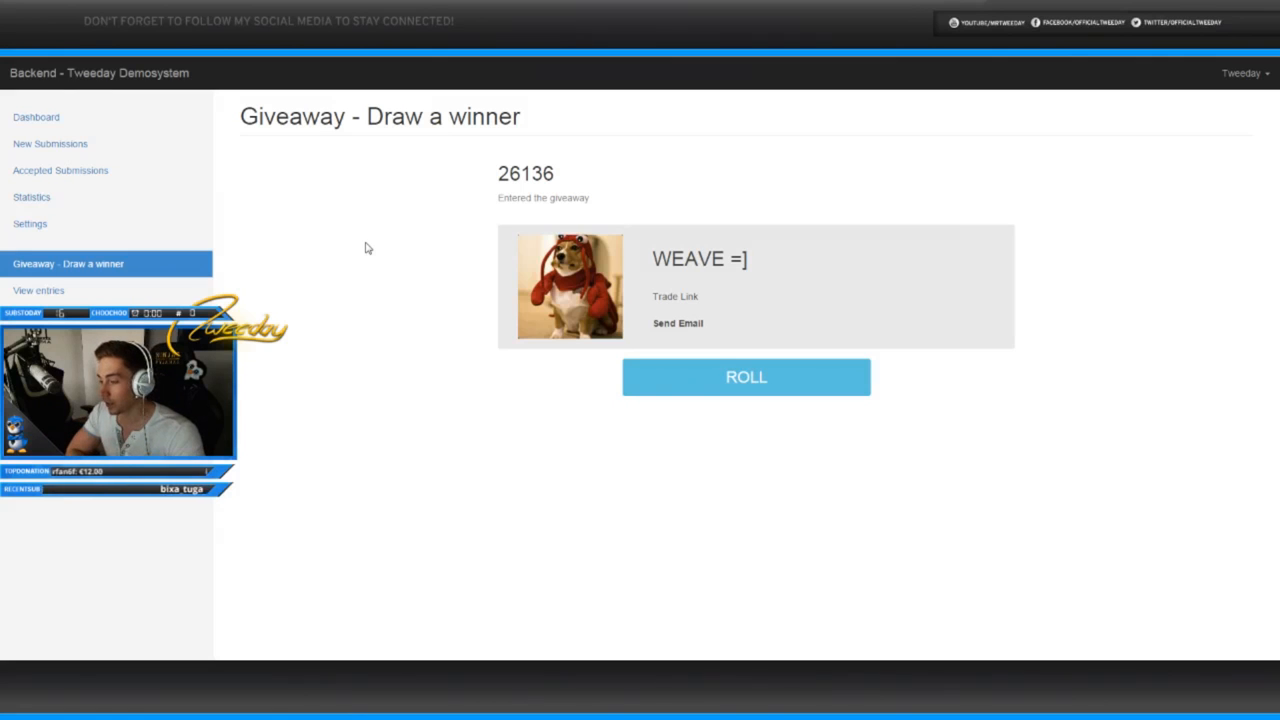
{"action": "left_click", "coordinate": [38, 290]}
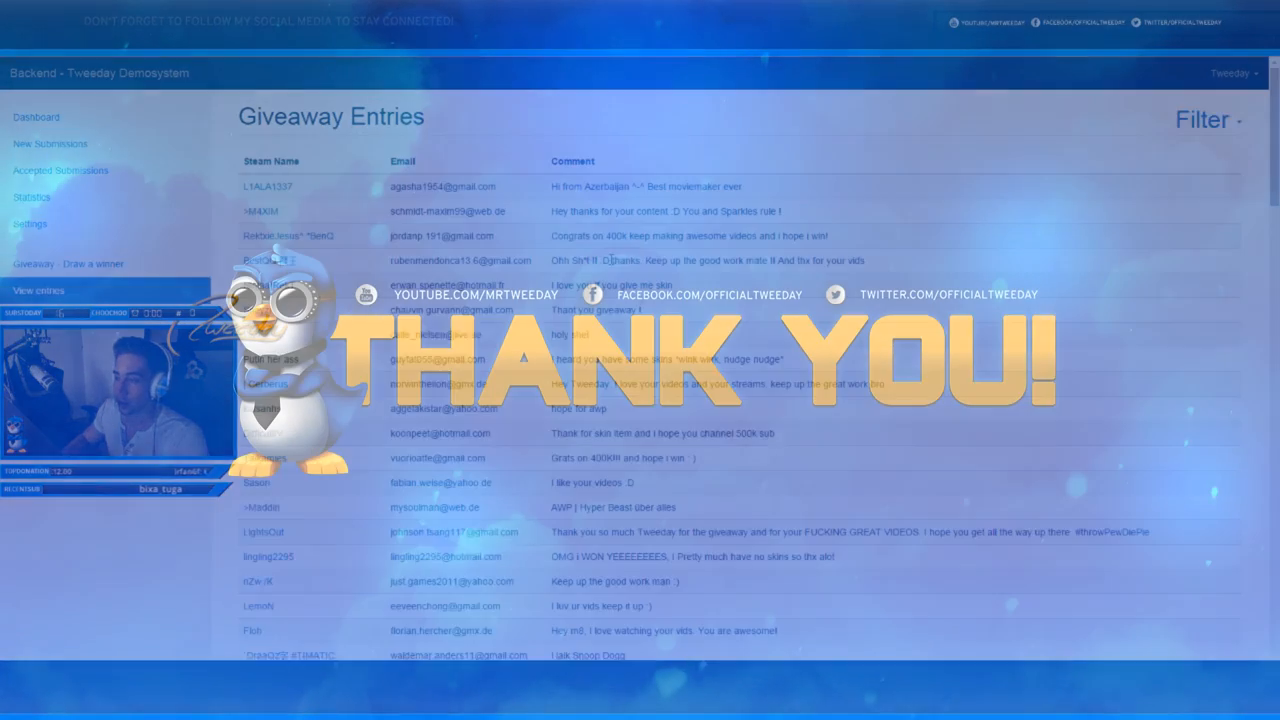